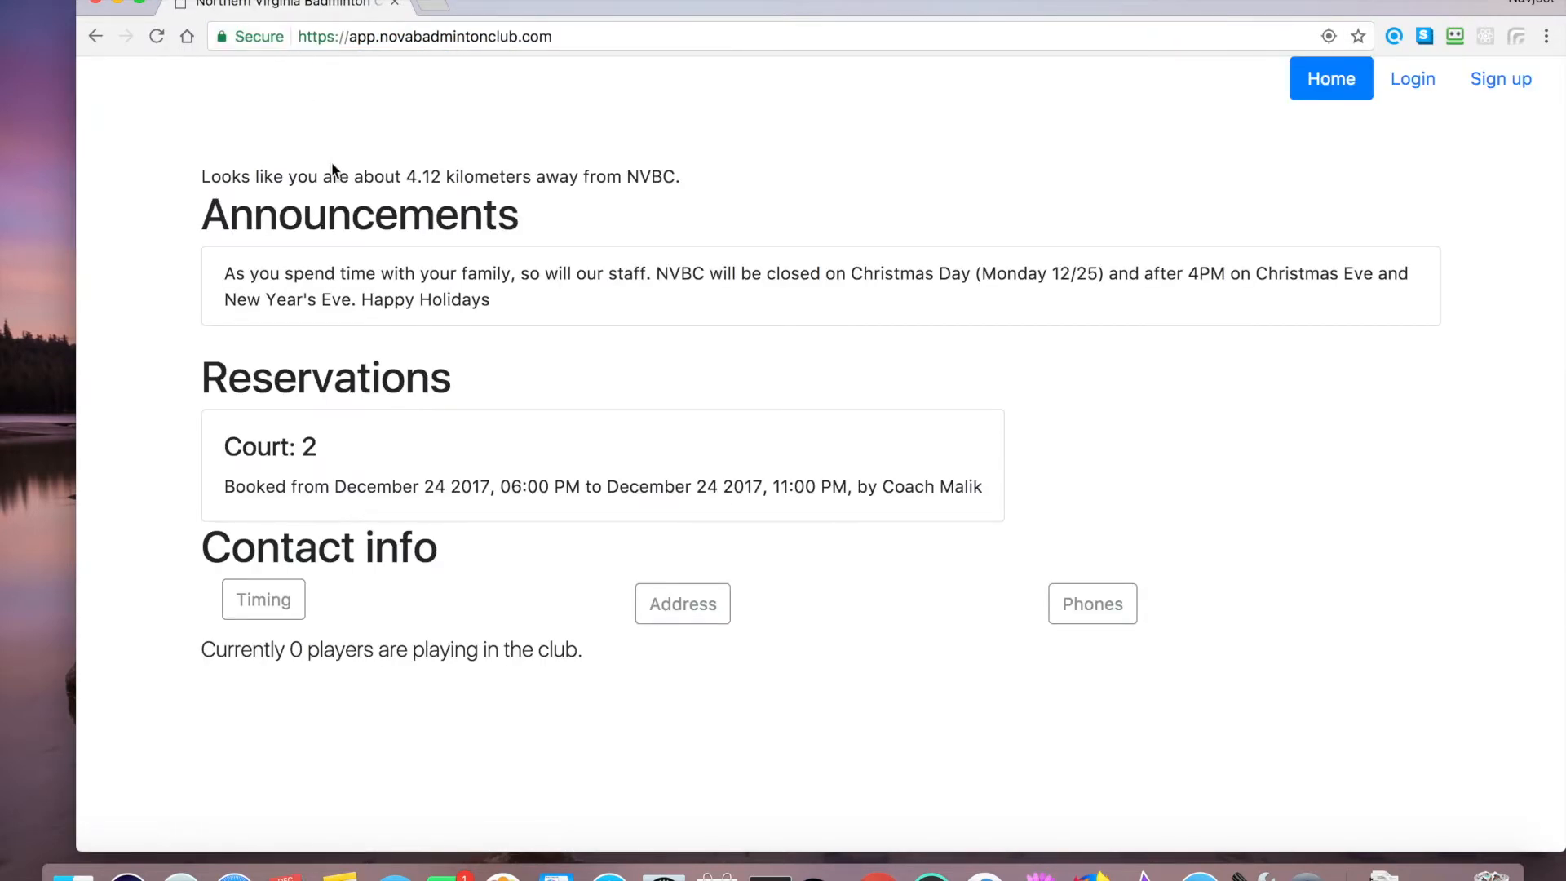
mouse_move(506, 180)
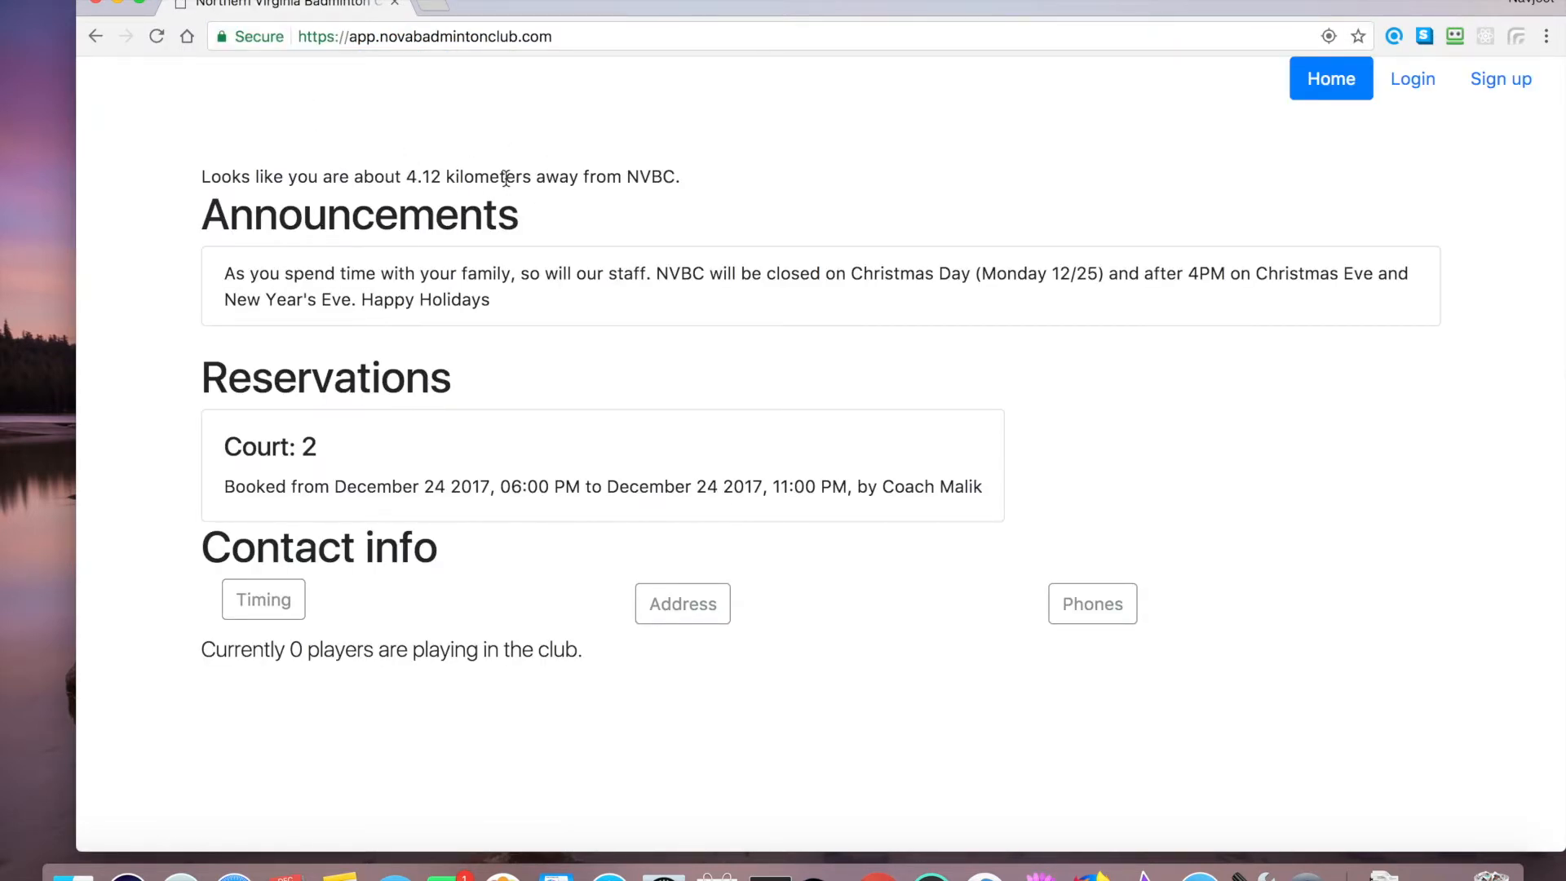
mouse_move(611, 208)
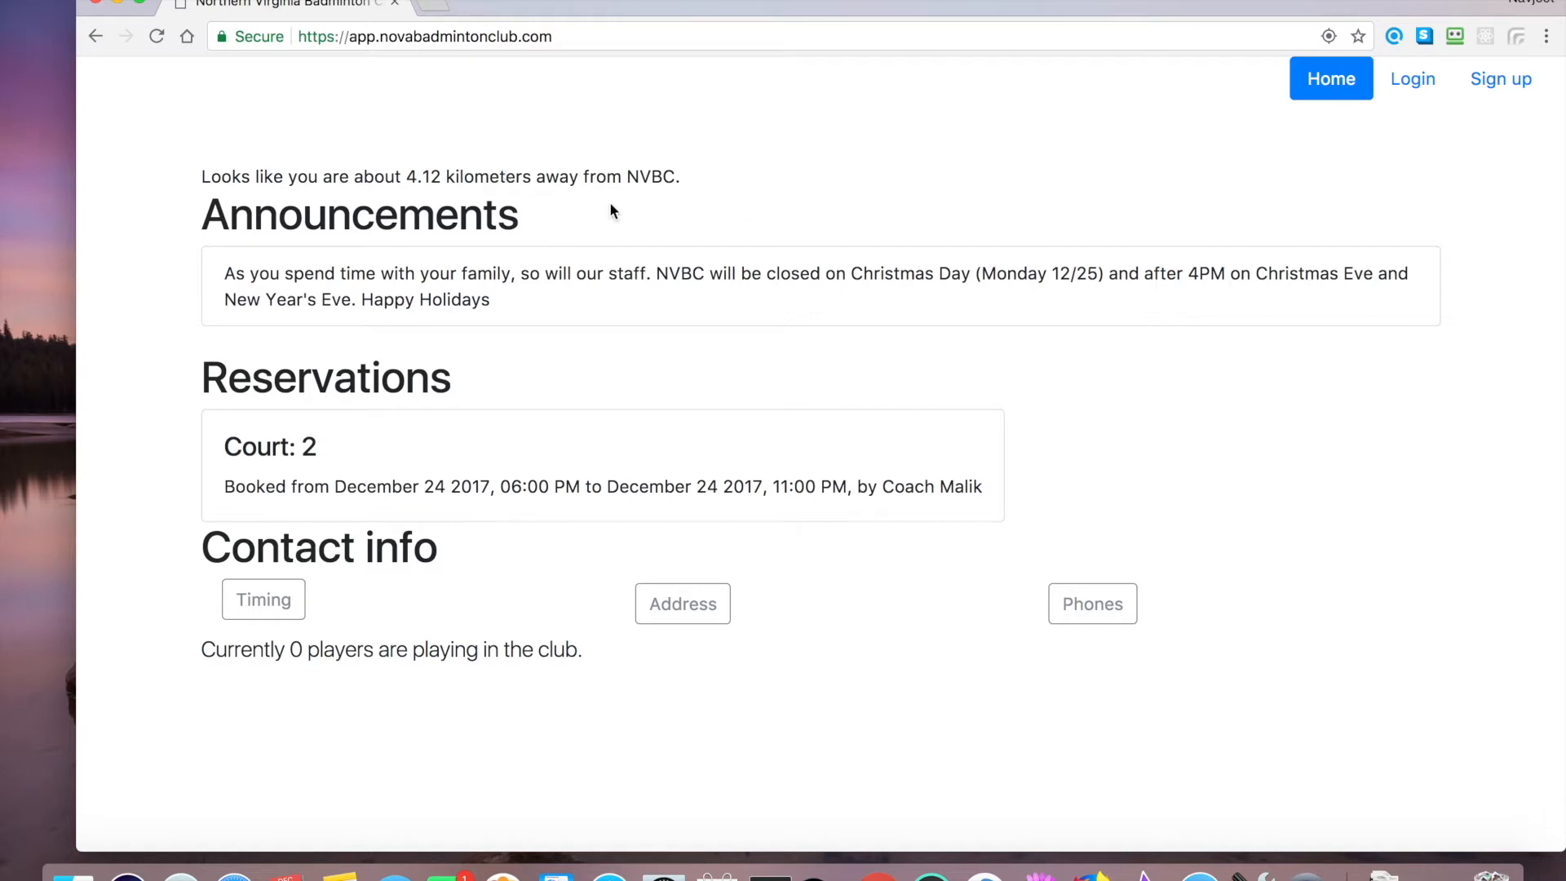
mouse_move(454, 291)
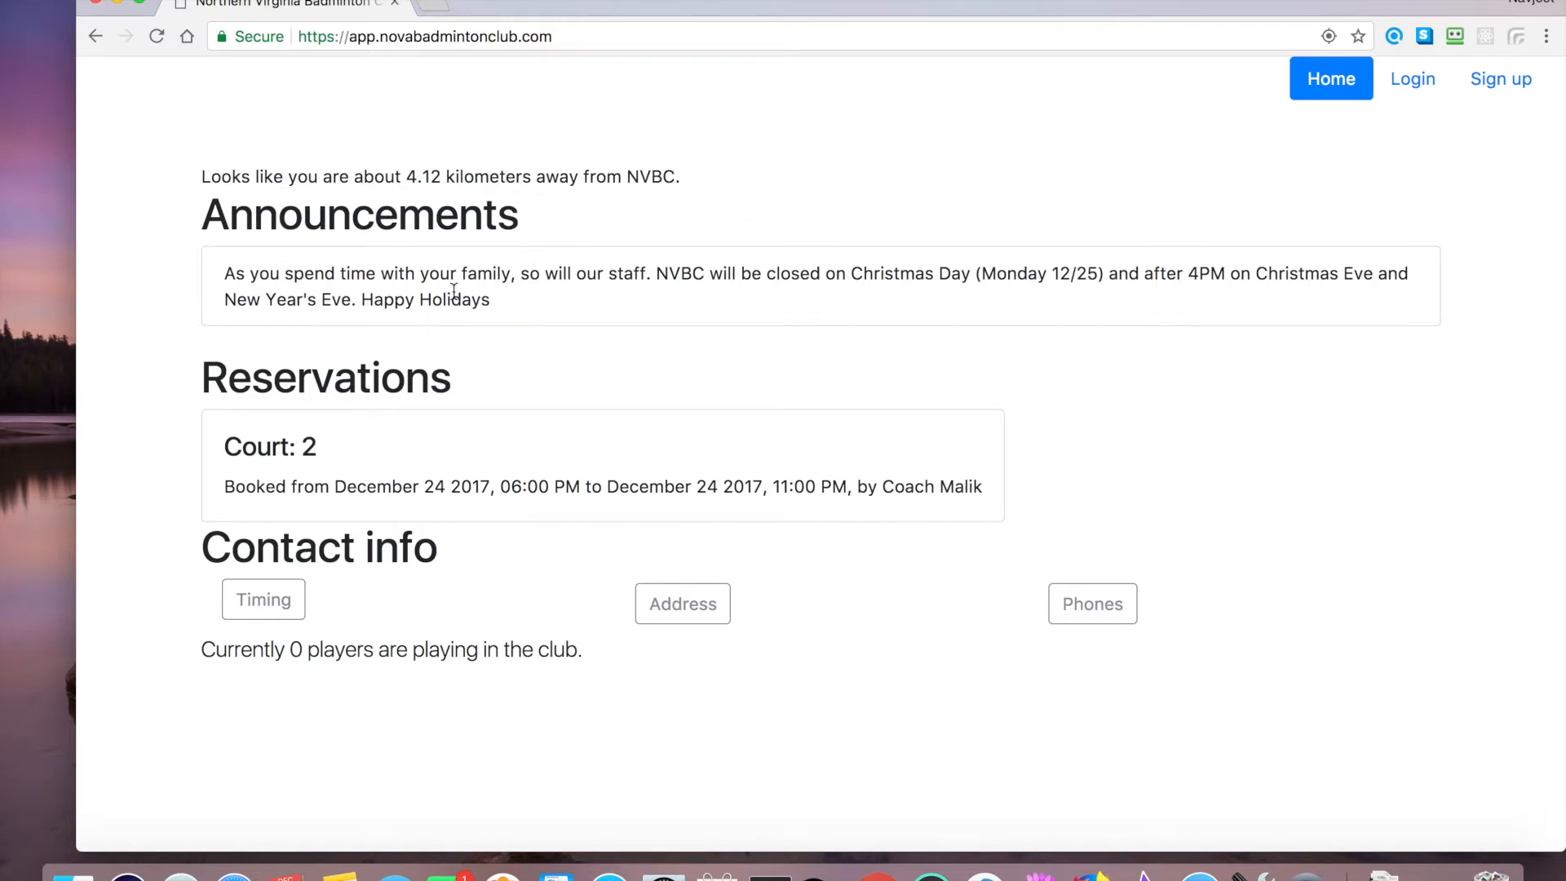
mouse_move(443, 418)
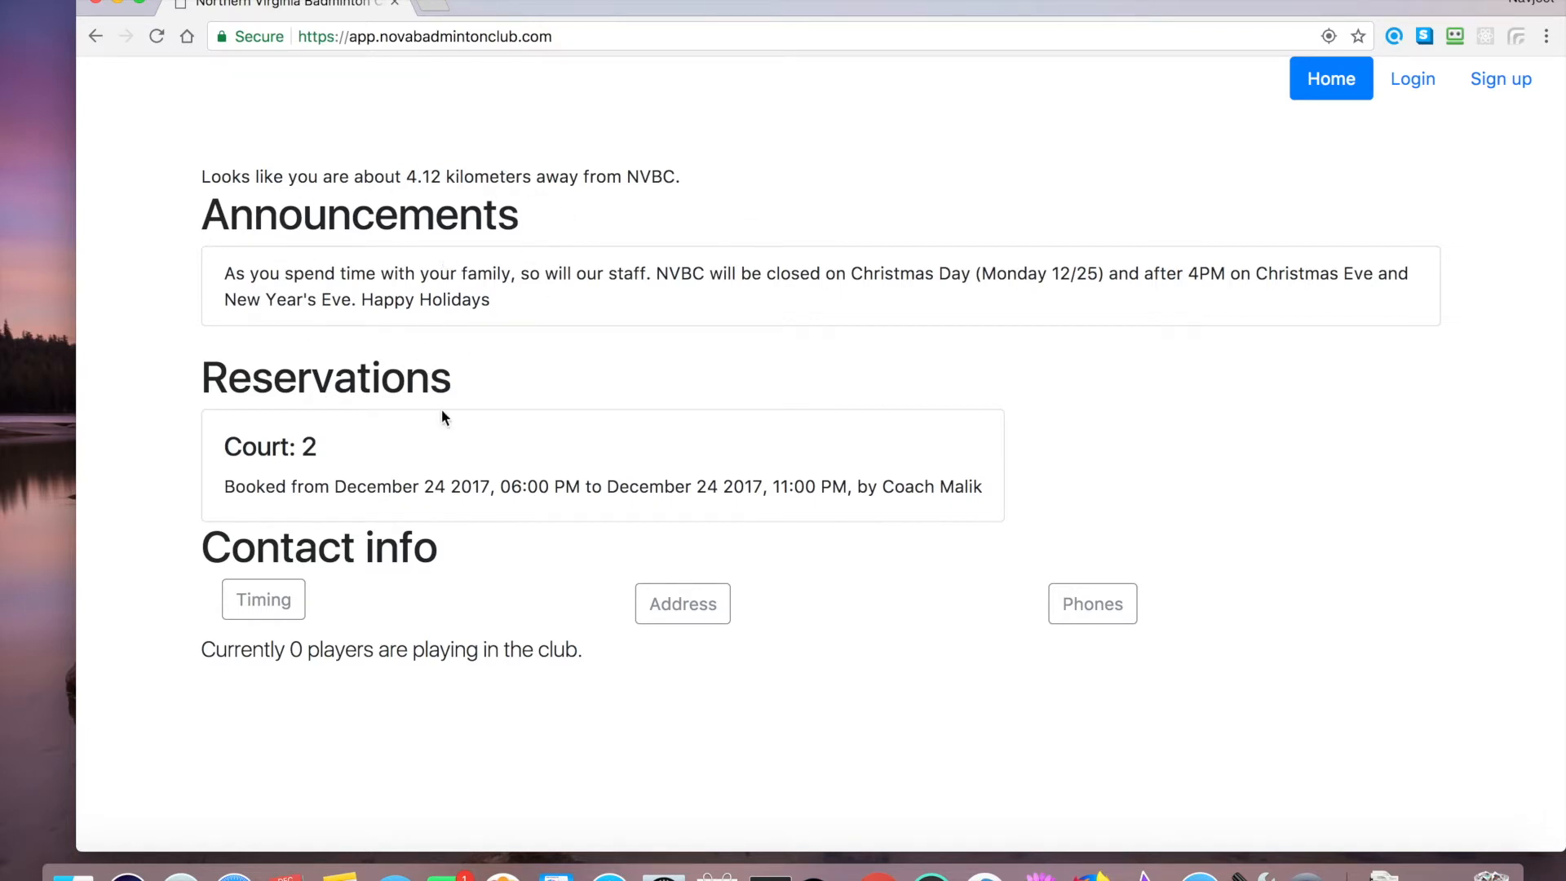
mouse_move(286, 424)
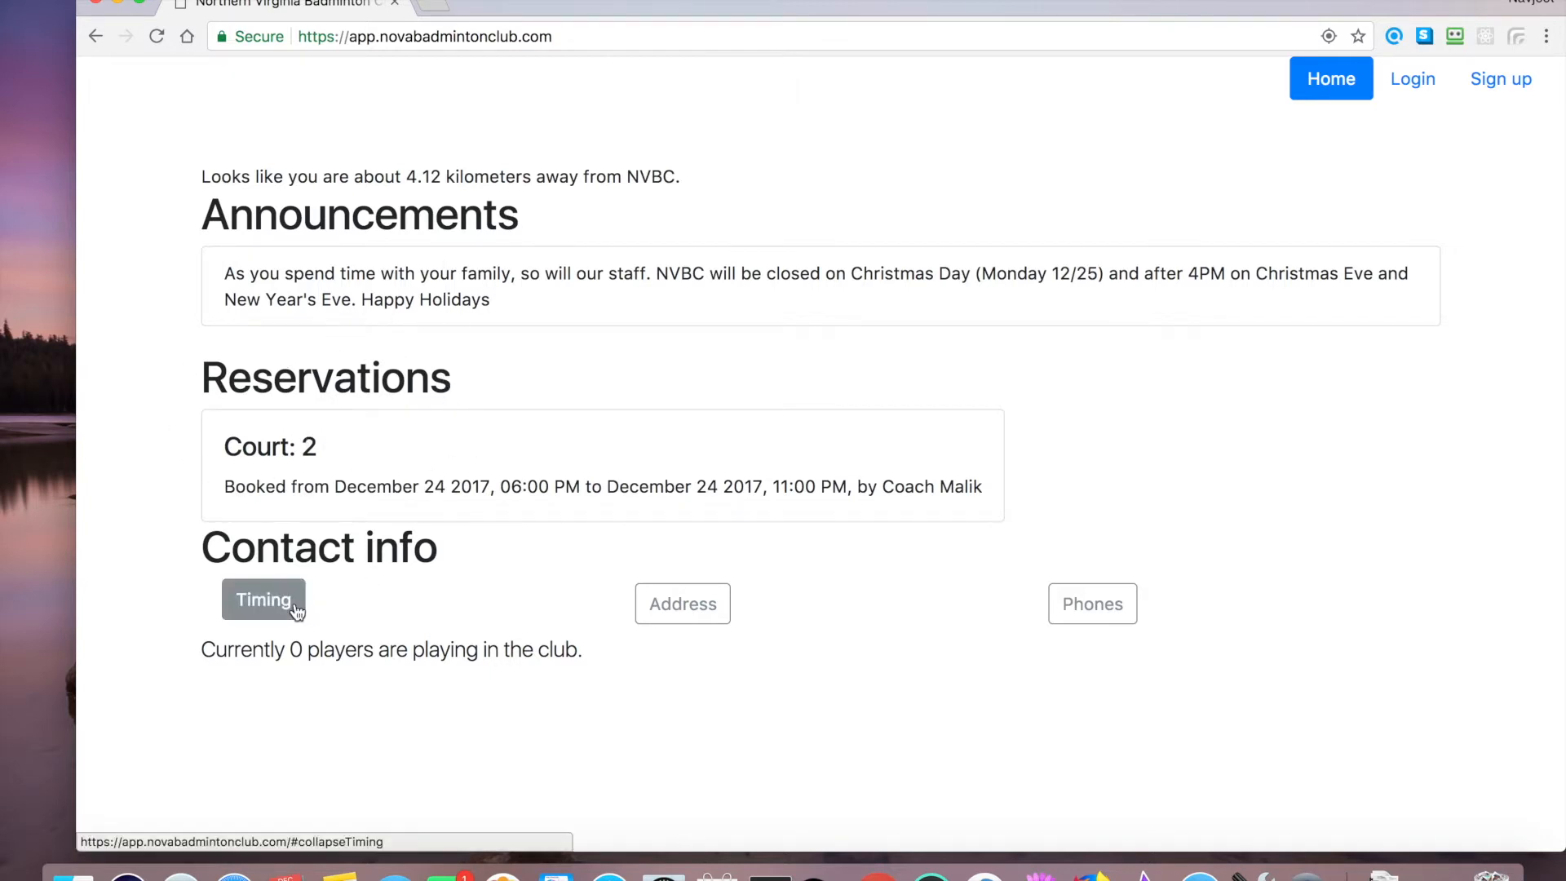
- Expand the Timing, Address and Phones sections under Contact info to show hours, address and staff phones
left_click(264, 600)
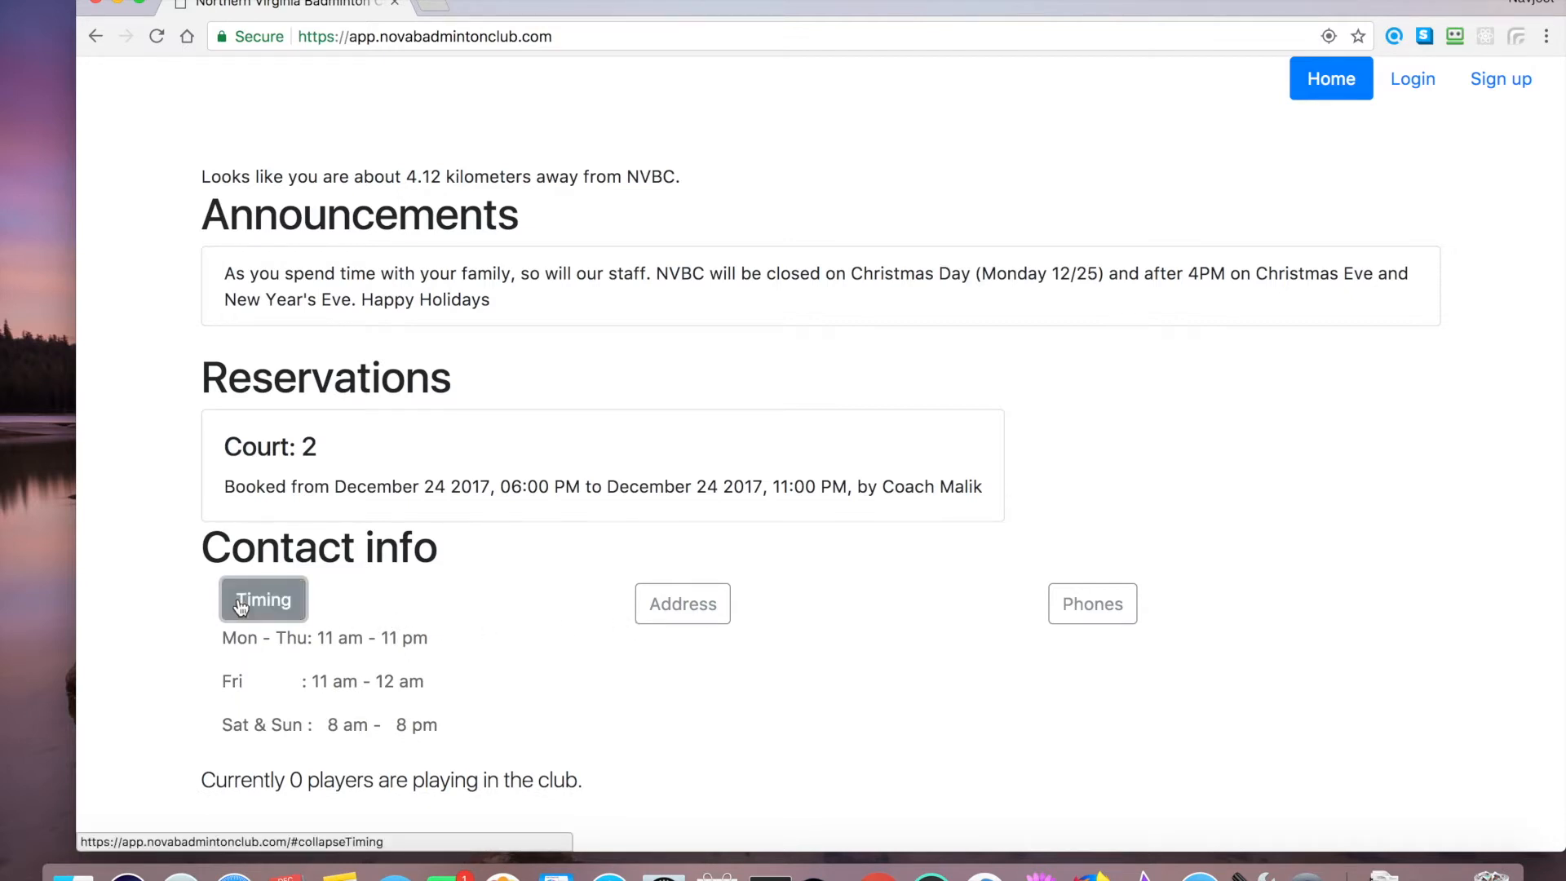
left_click(681, 603)
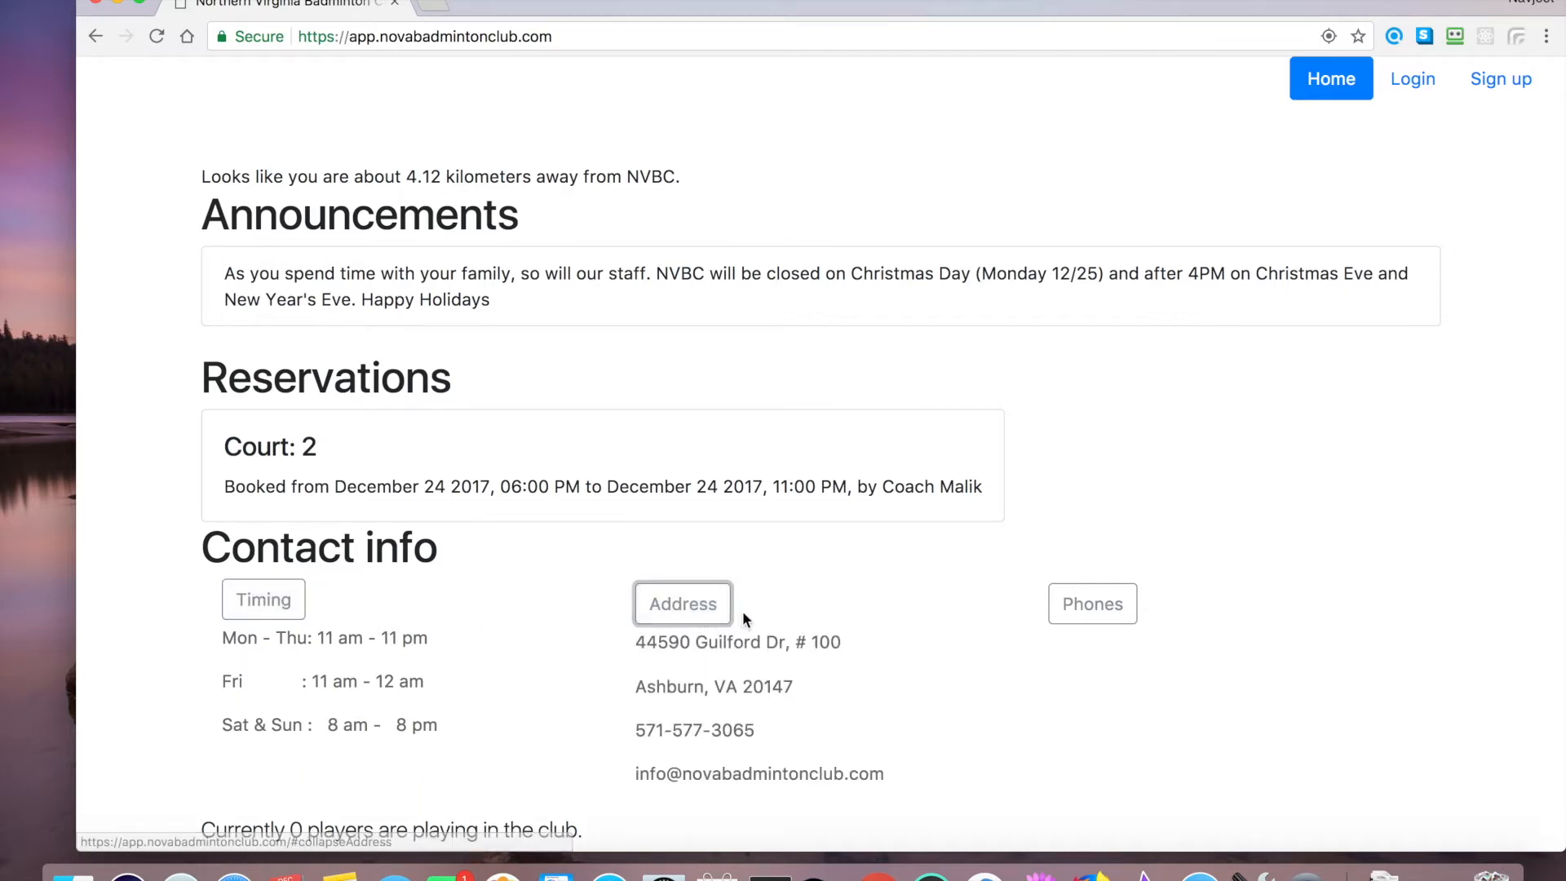
left_click(1092, 603)
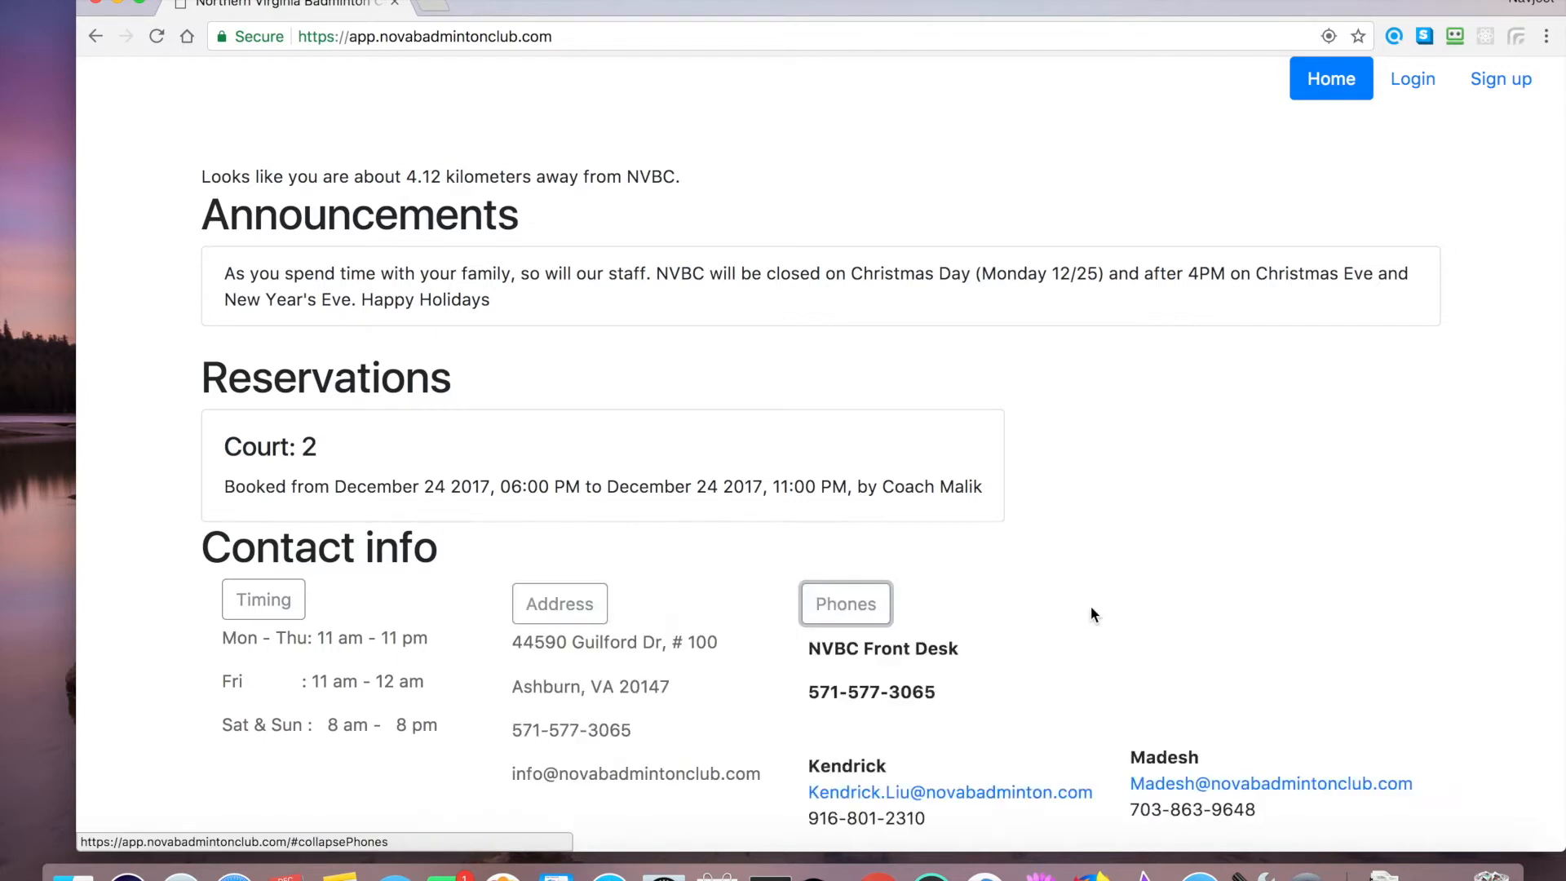
scroll("down", 3)
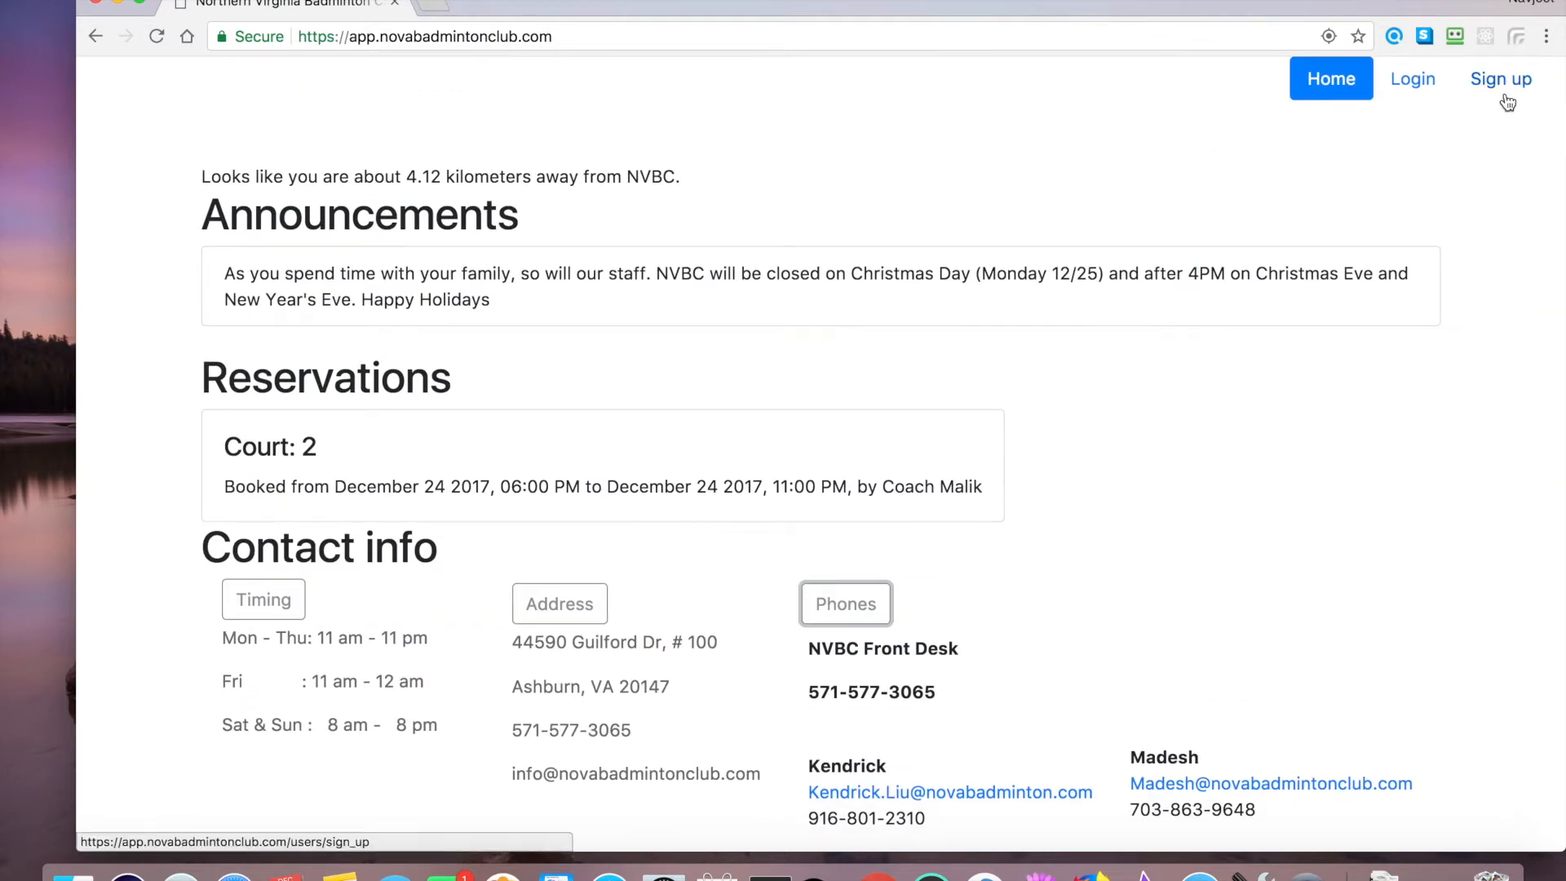
- On the sign-up form, enter the saved email, first name, last name 'Khan' and a six-character password twice
left_click(1501, 79)
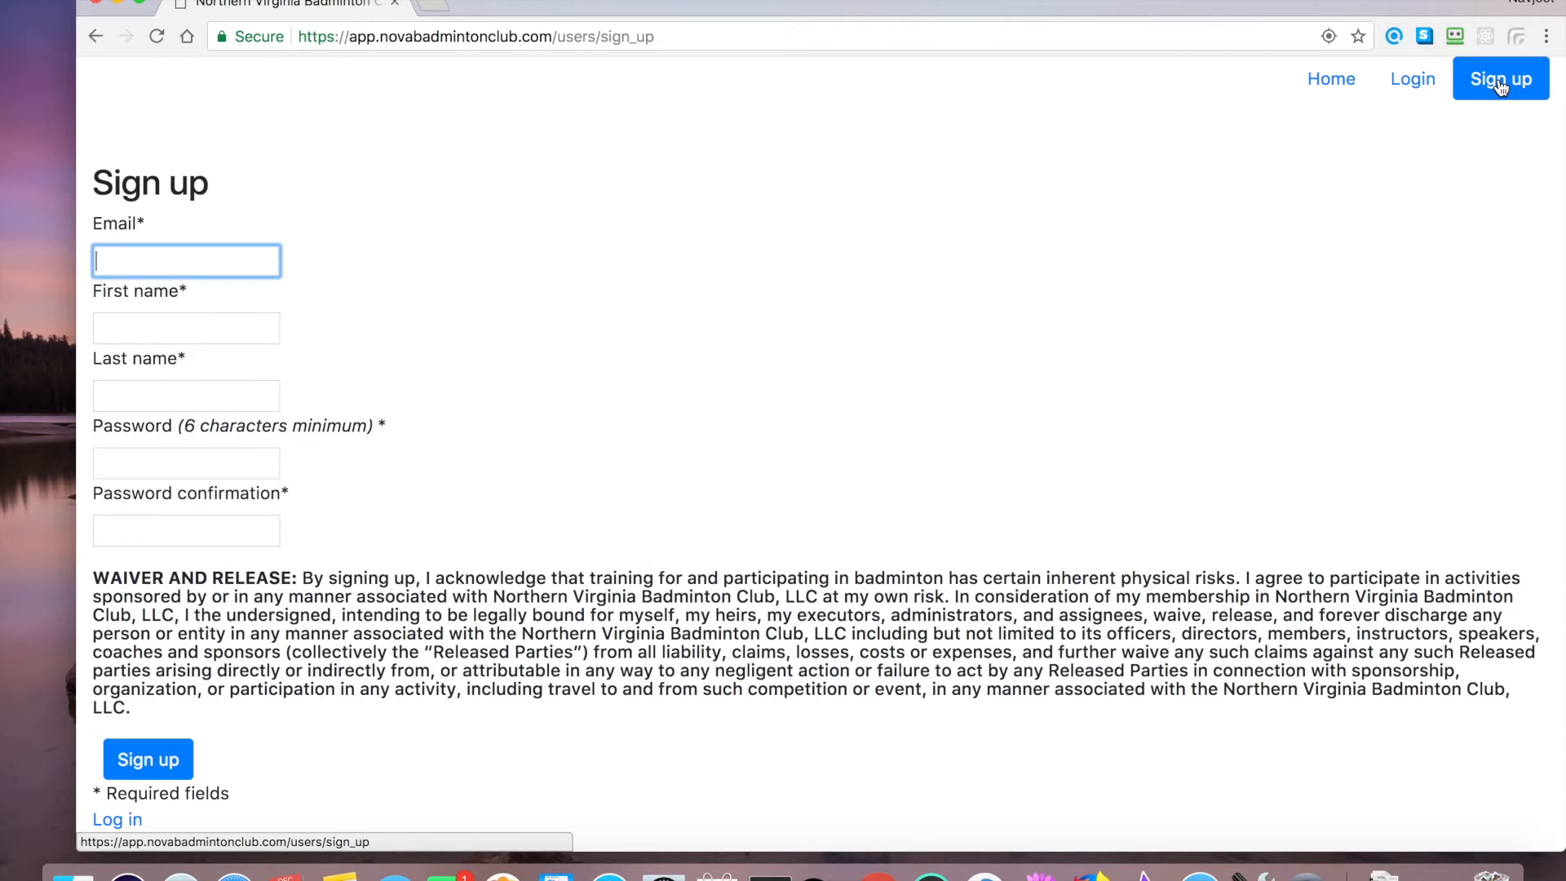
mouse_move(670, 242)
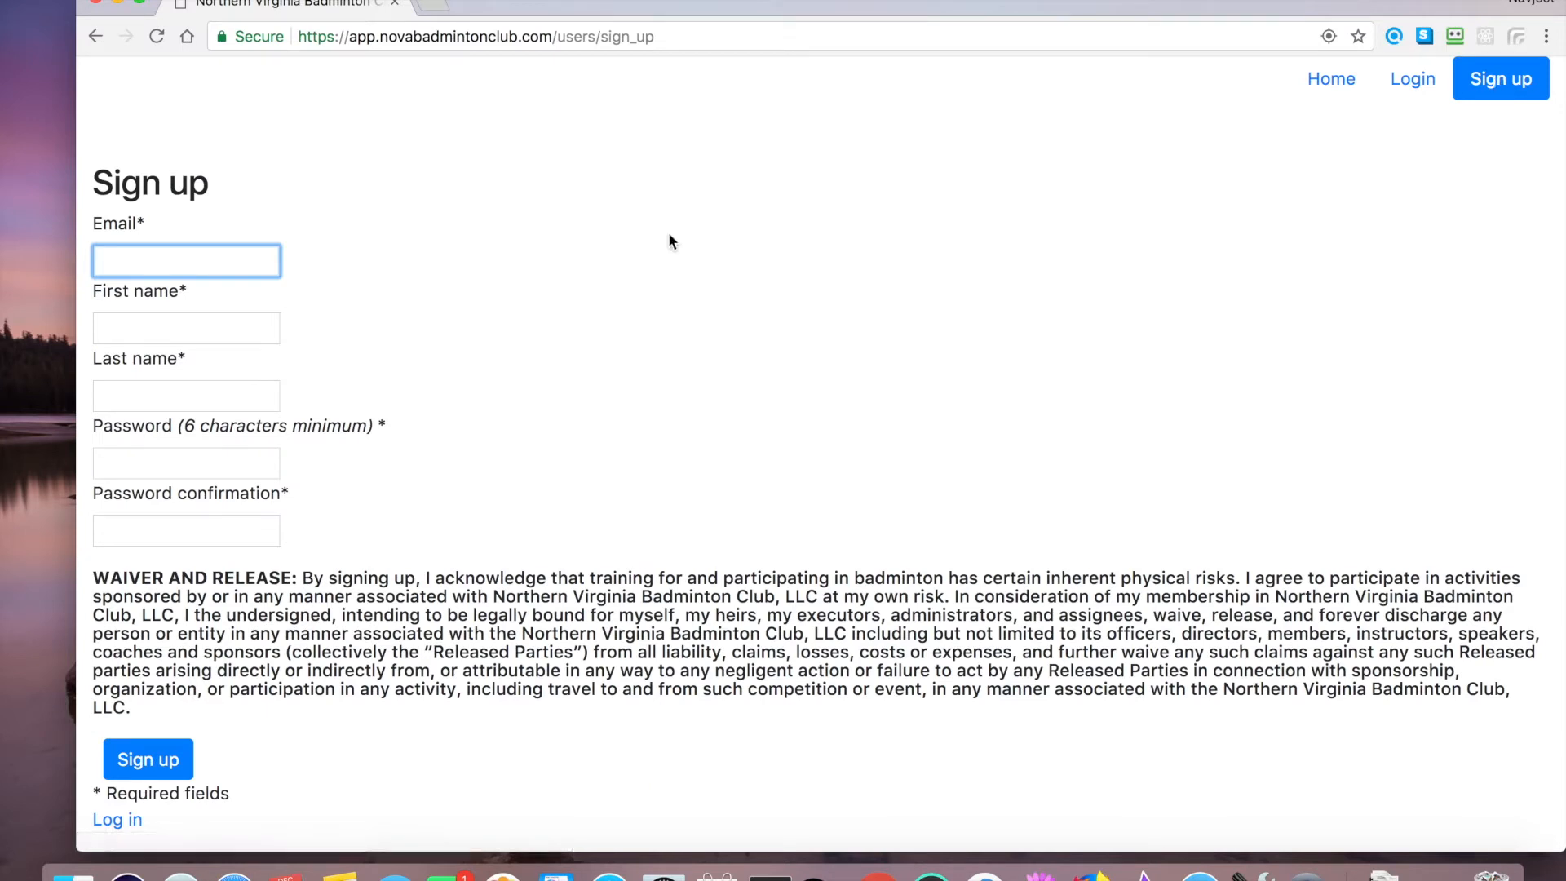
type("k")
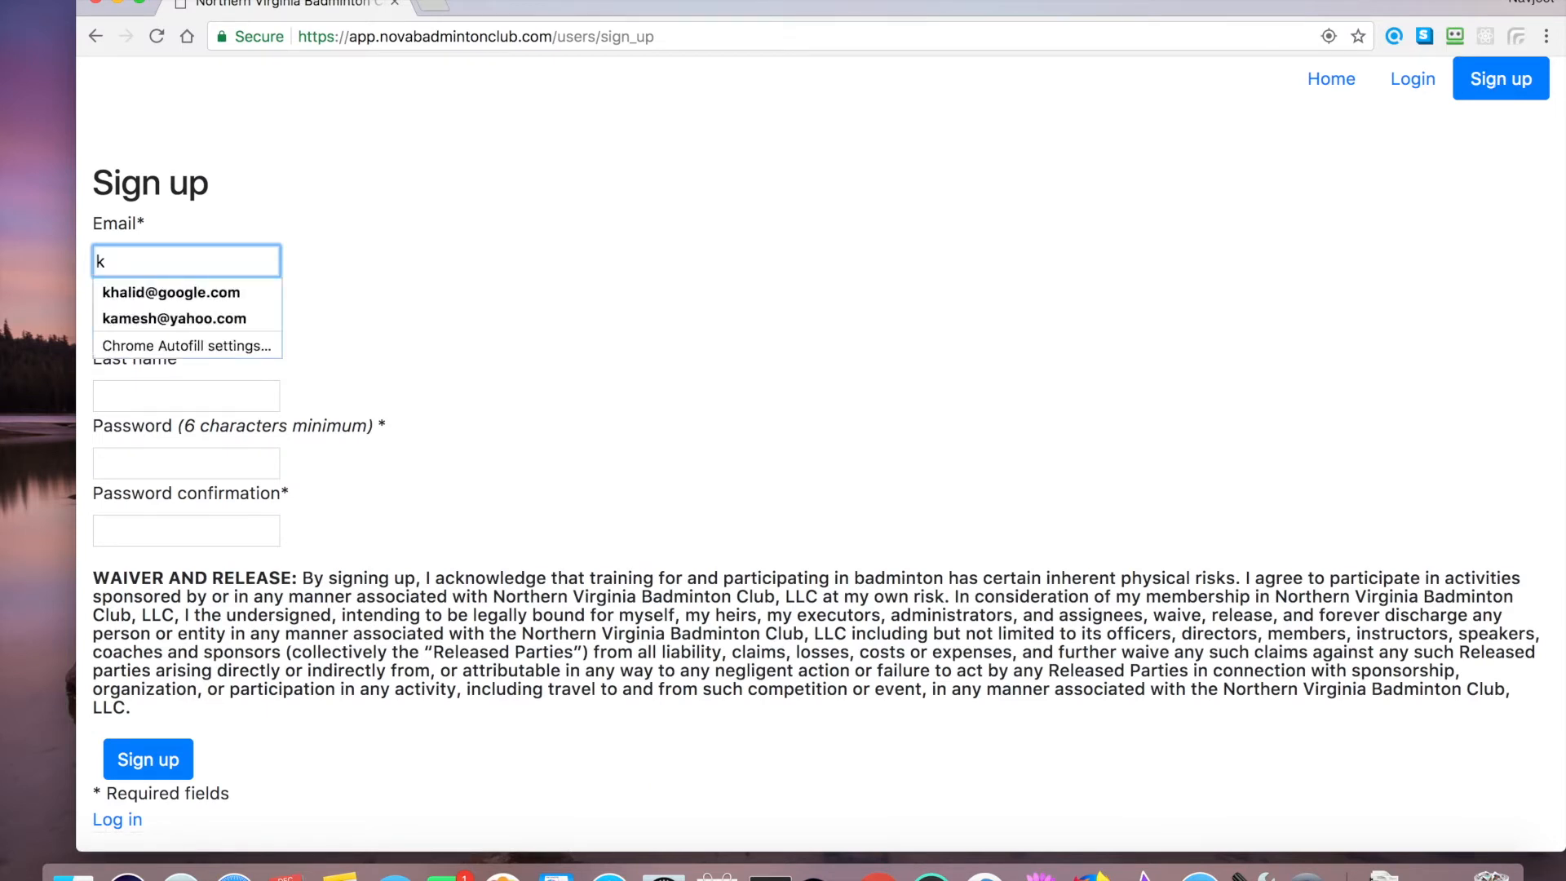
left_click(168, 292)
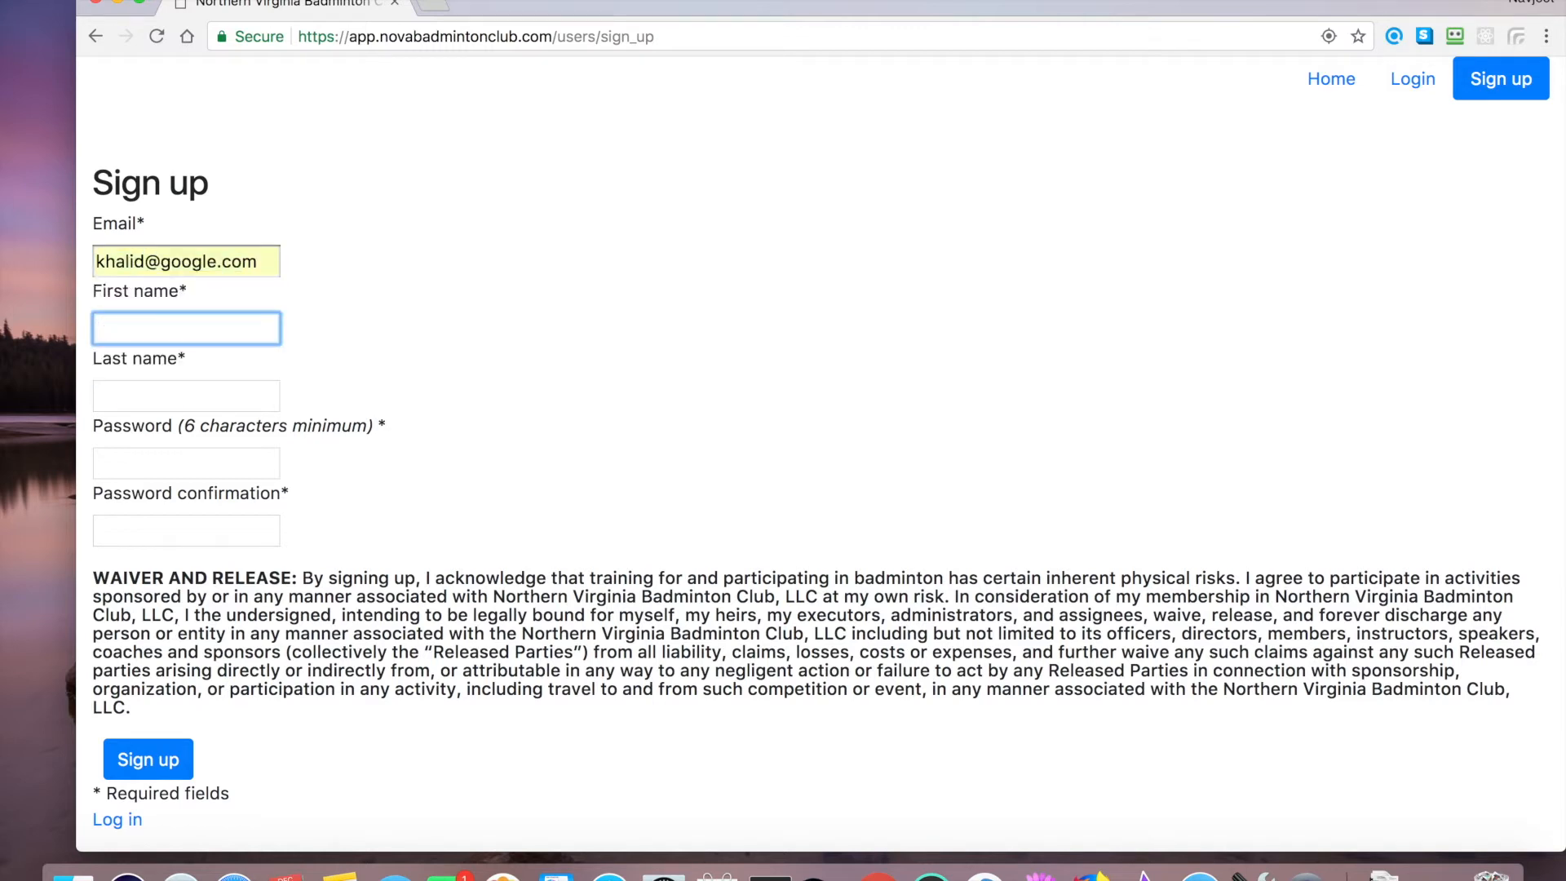
type("Kah")
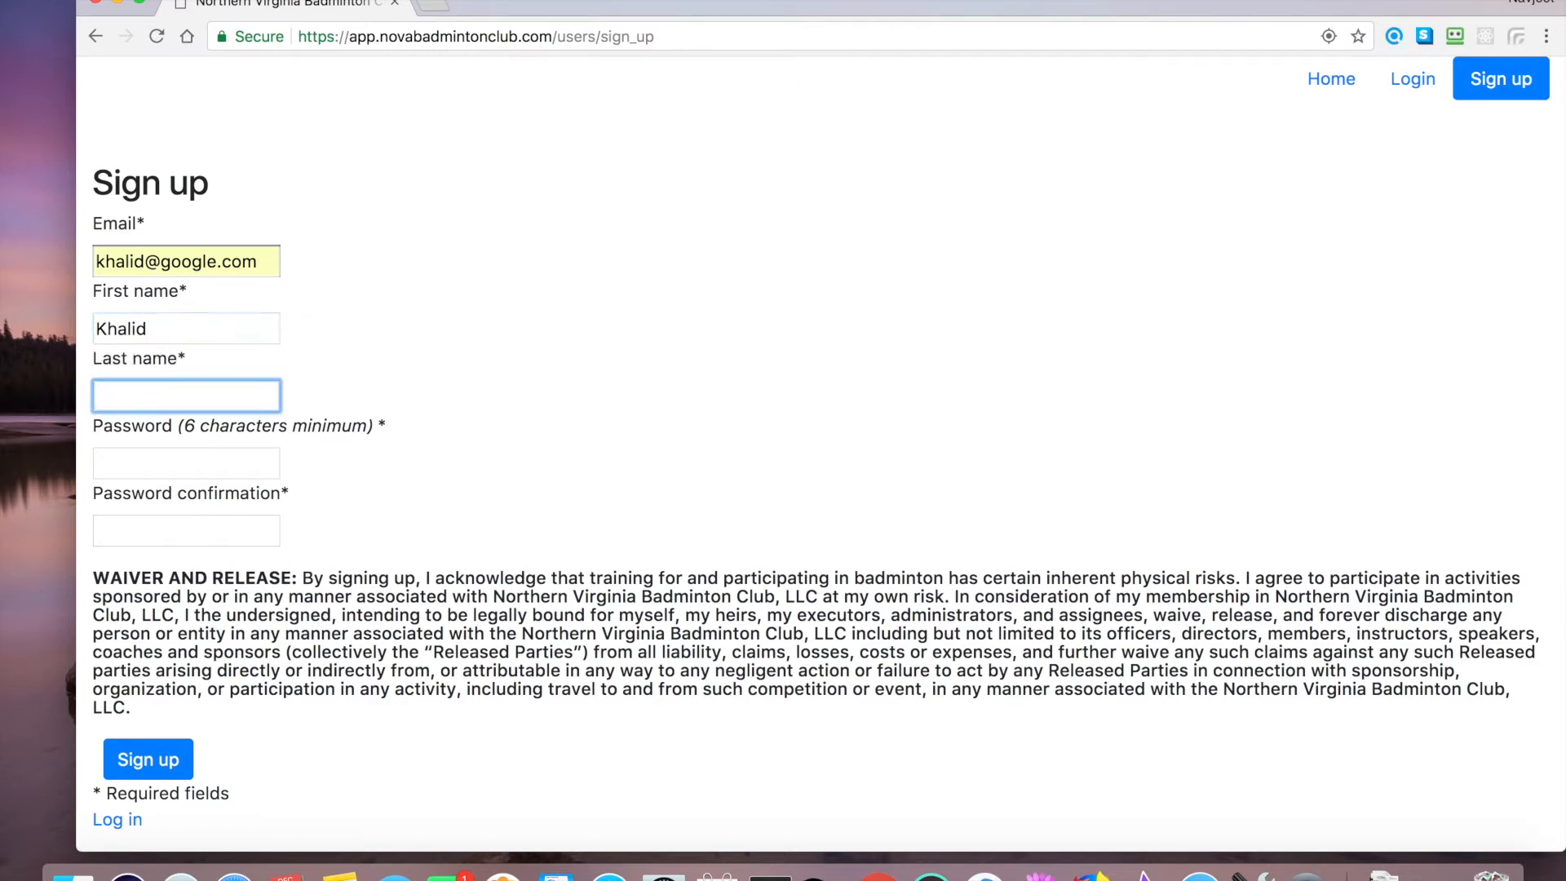
type("Zafar")
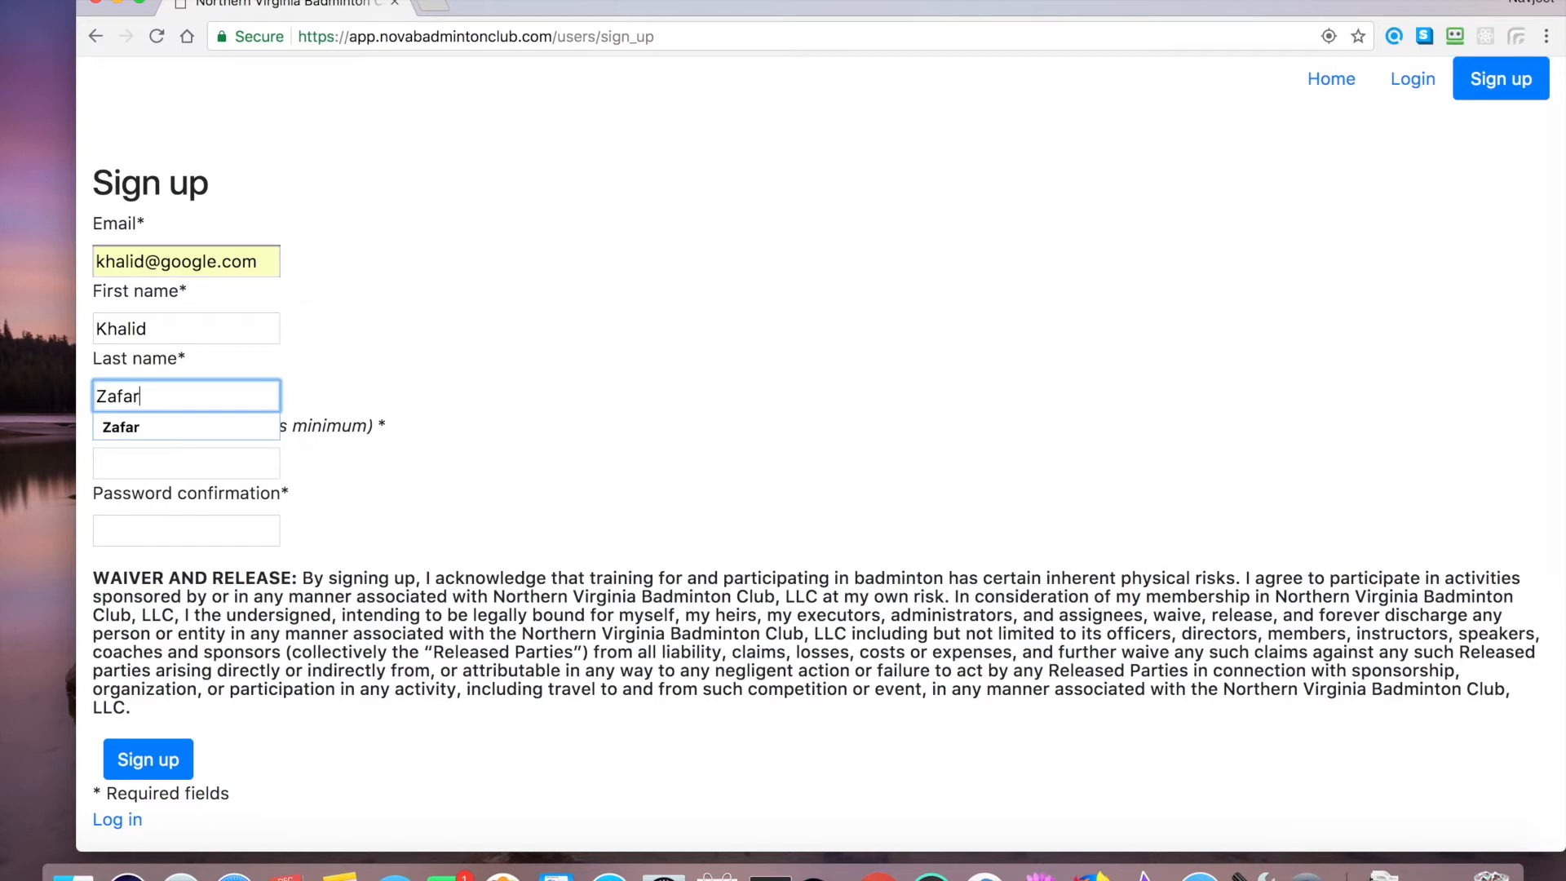
key("Backspace")
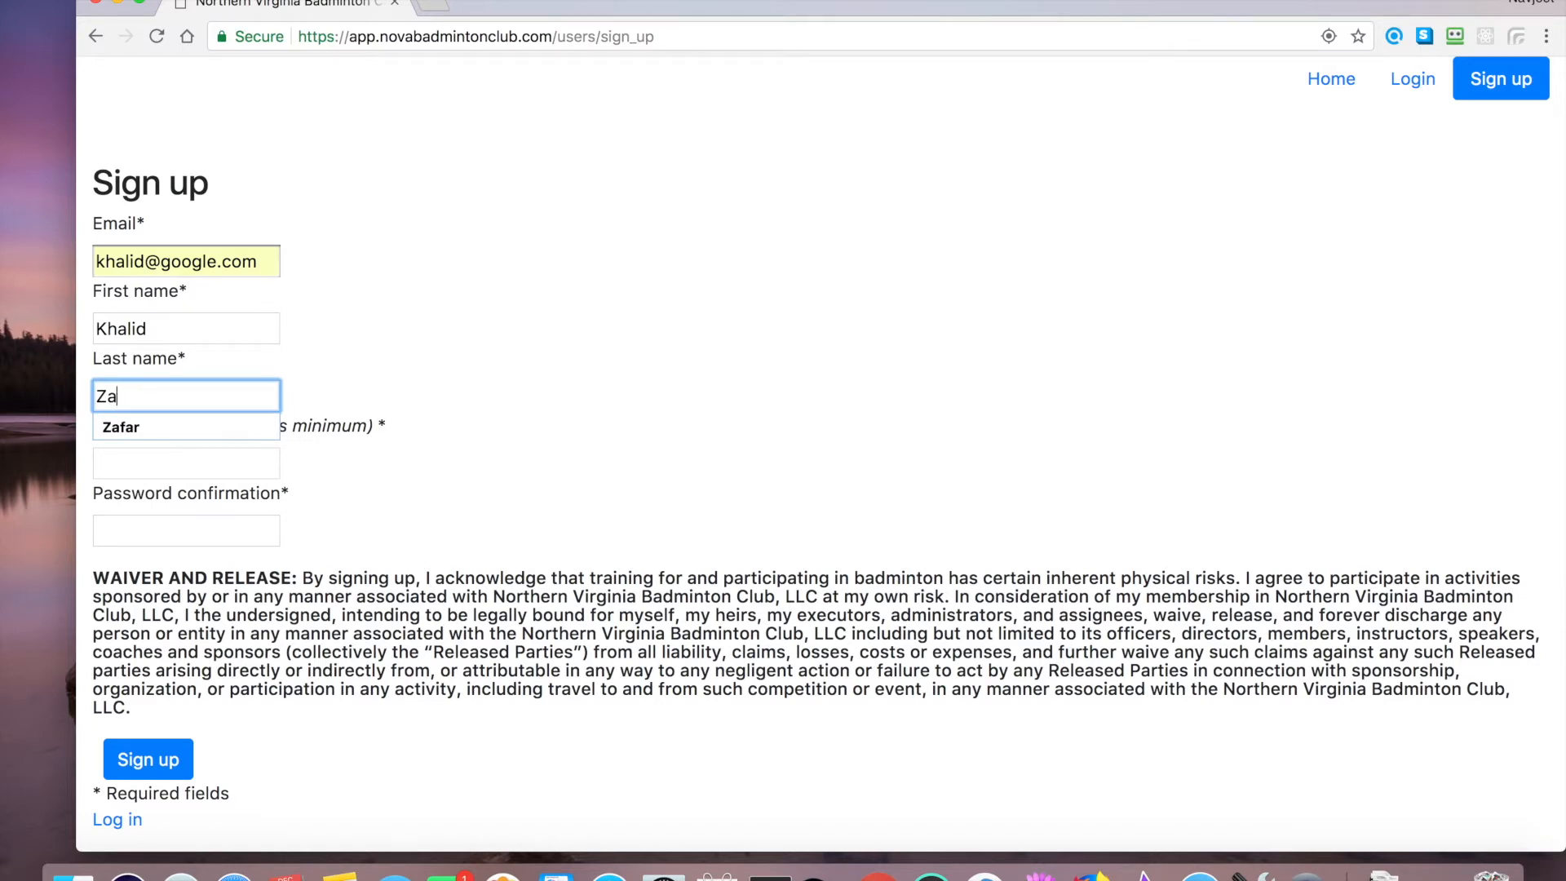
key("Backspace")
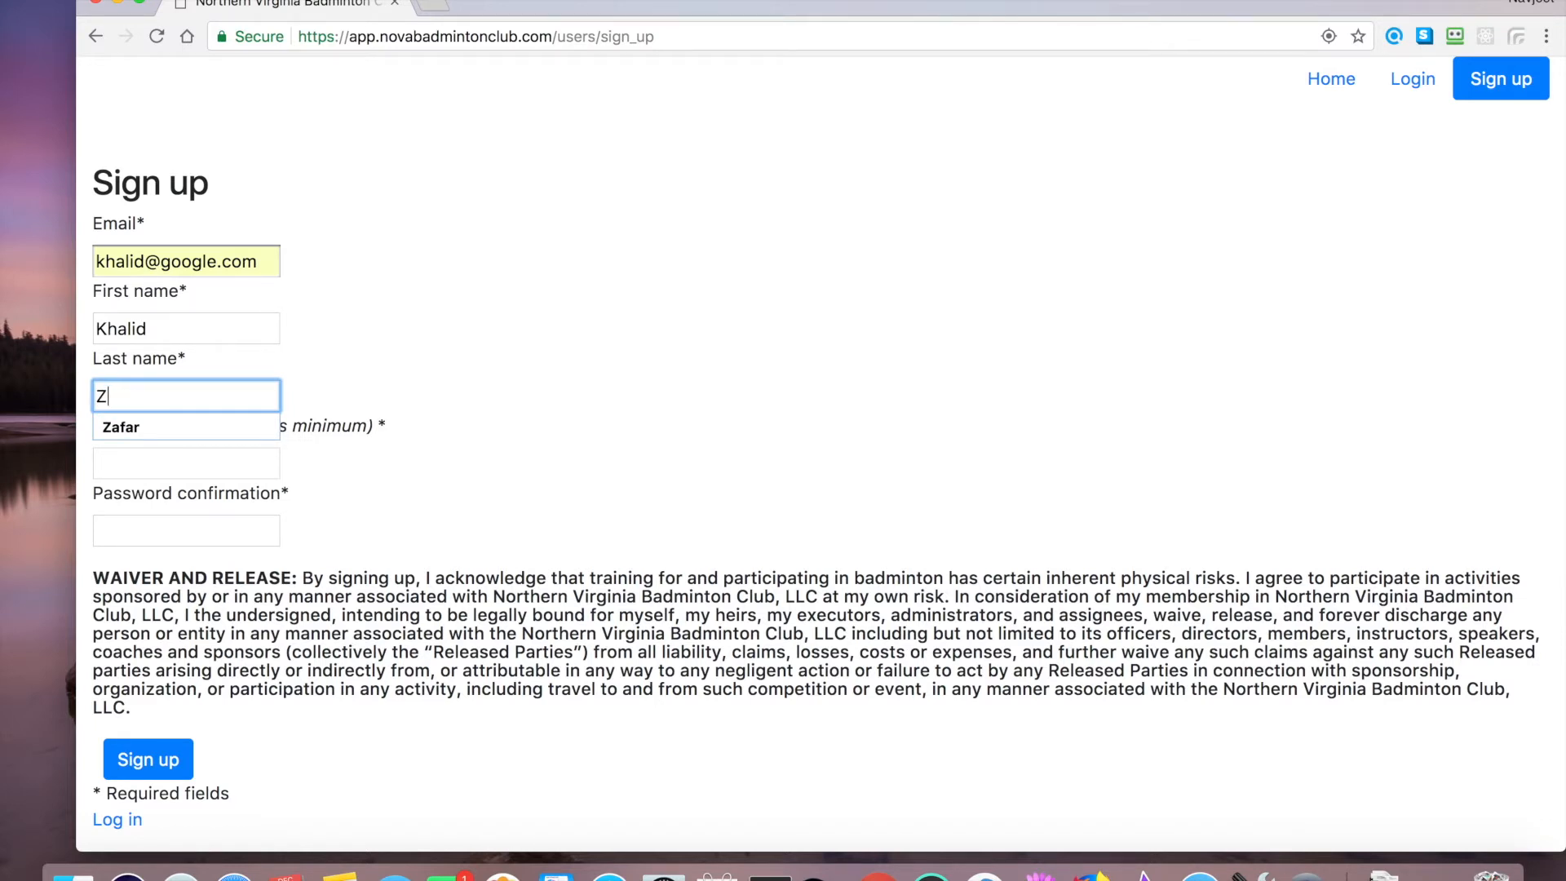
type("Khan")
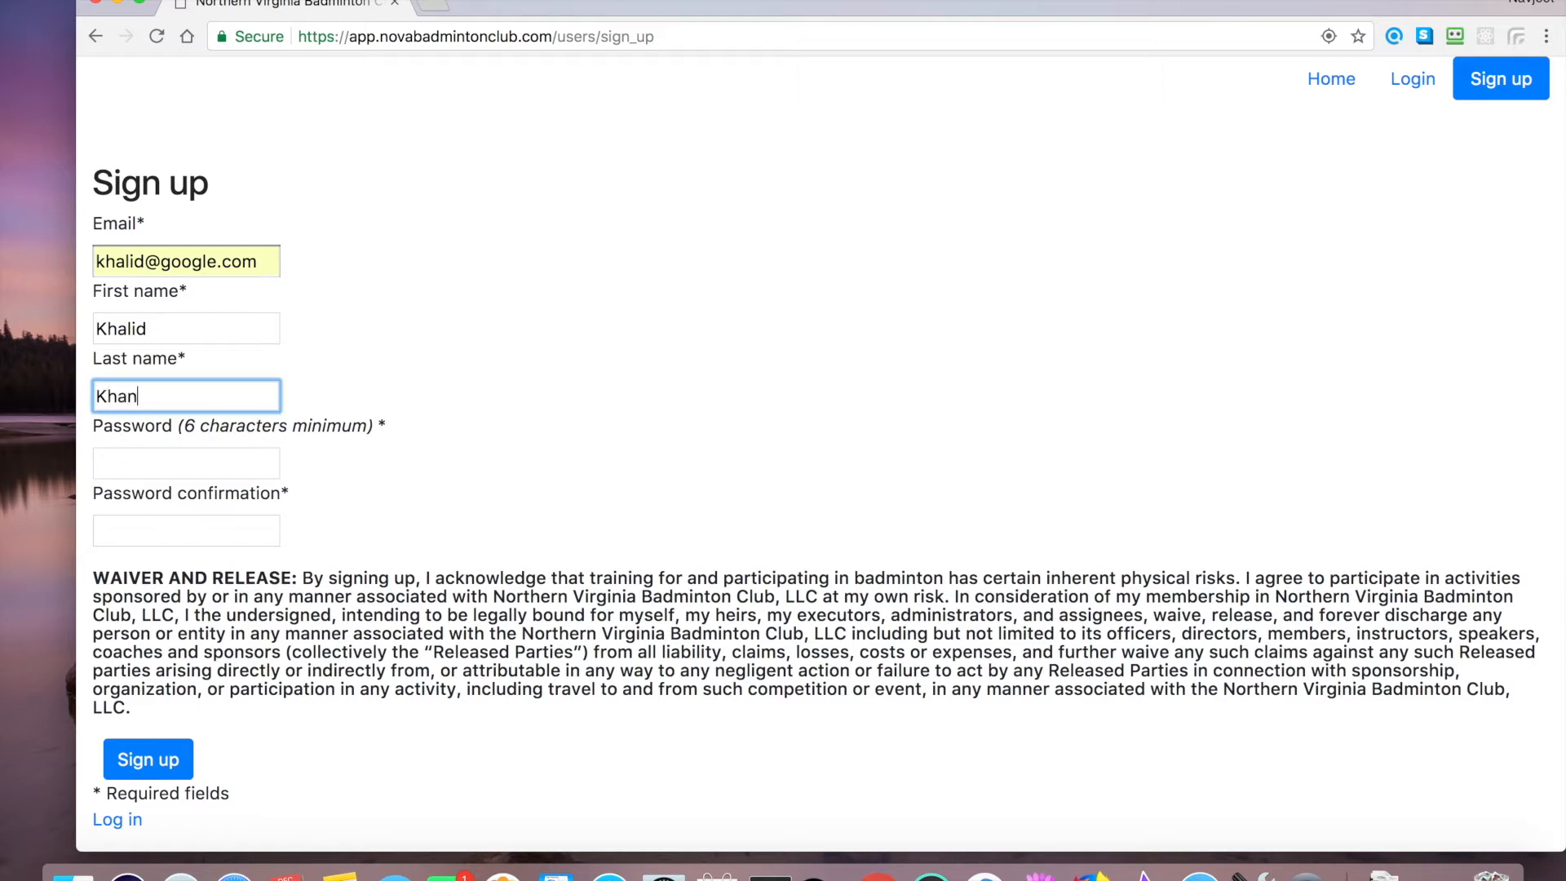
type("•")
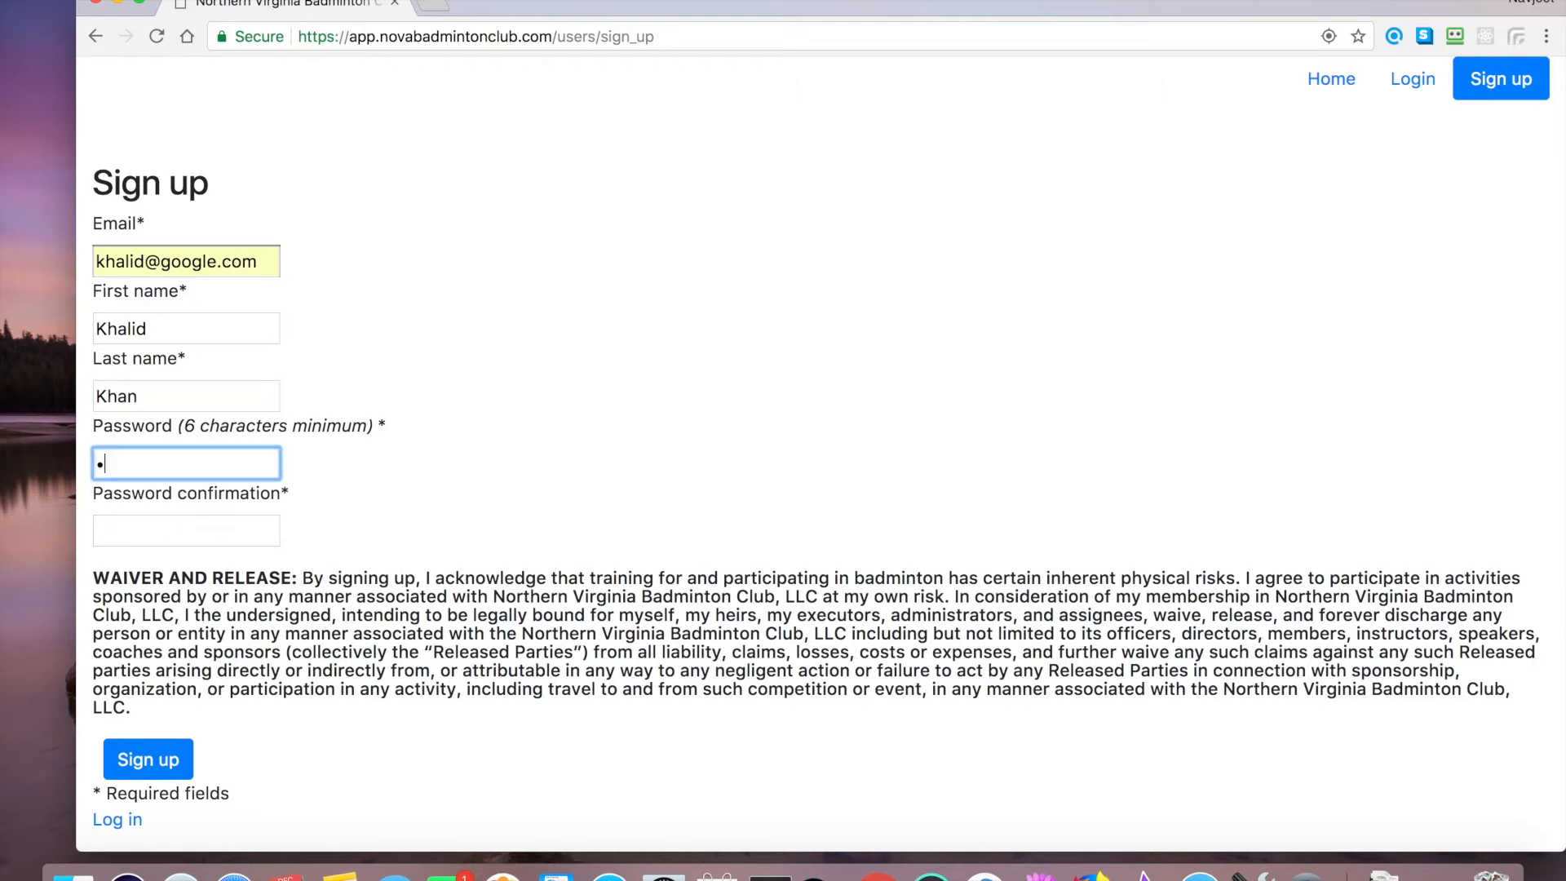
type("•••••")
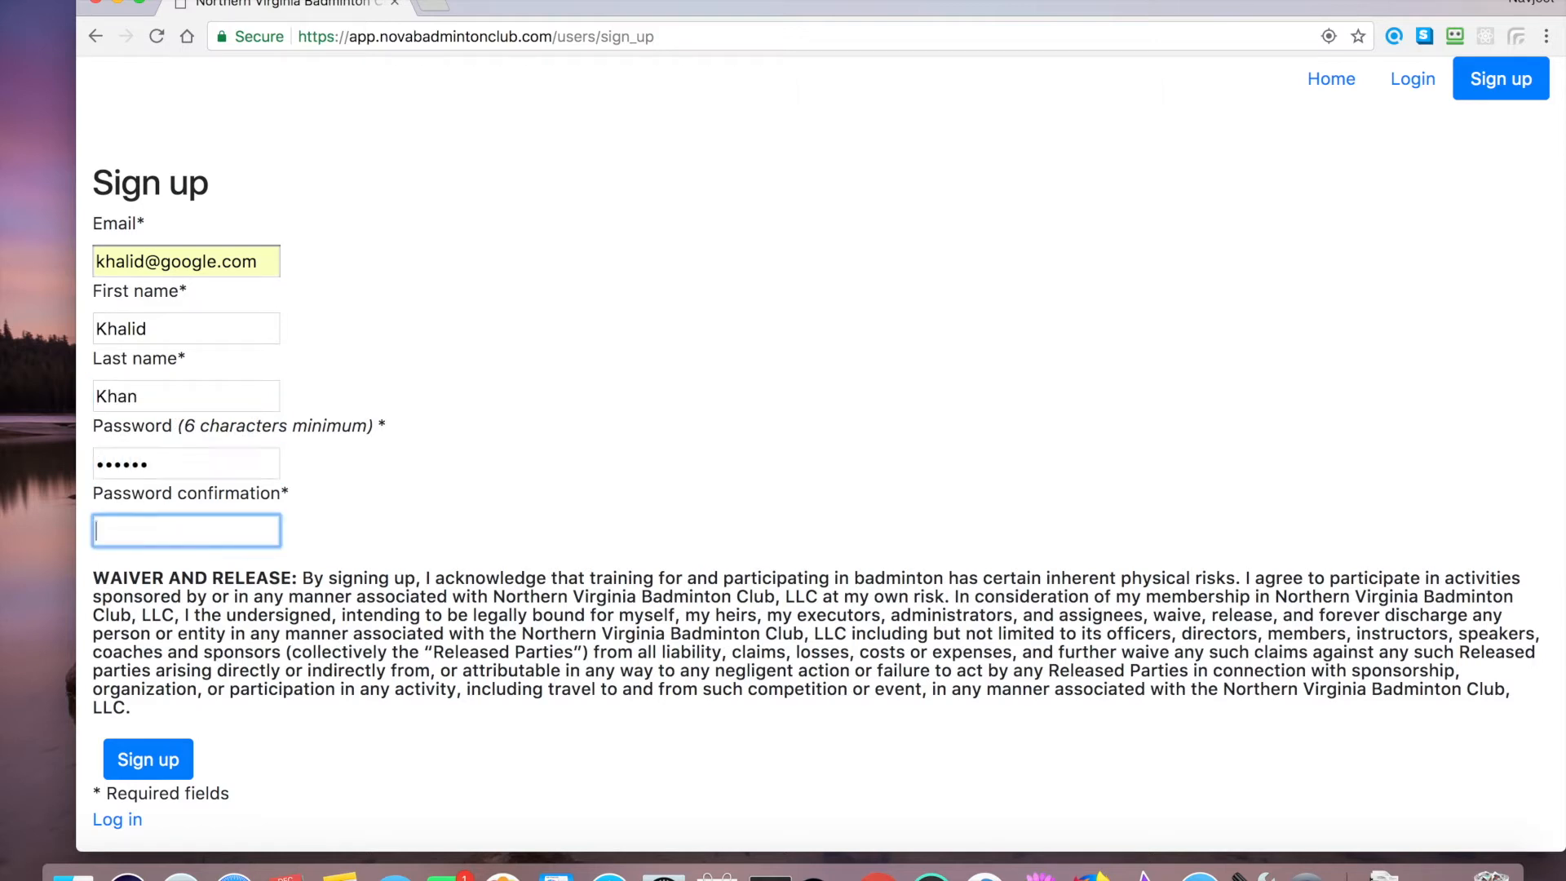
type("••••••")
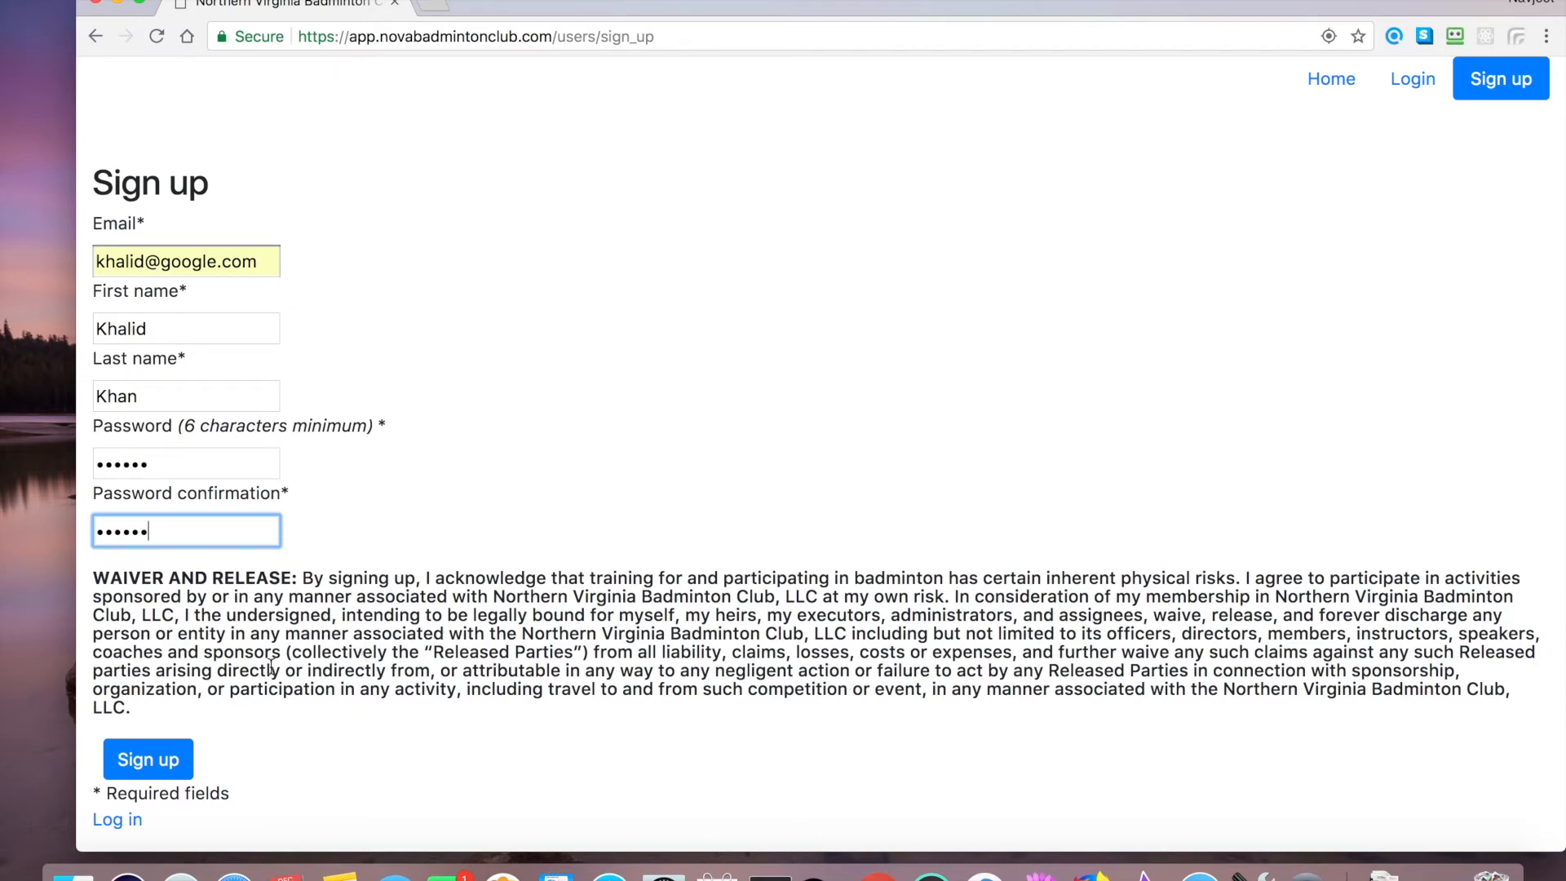
mouse_move(179, 779)
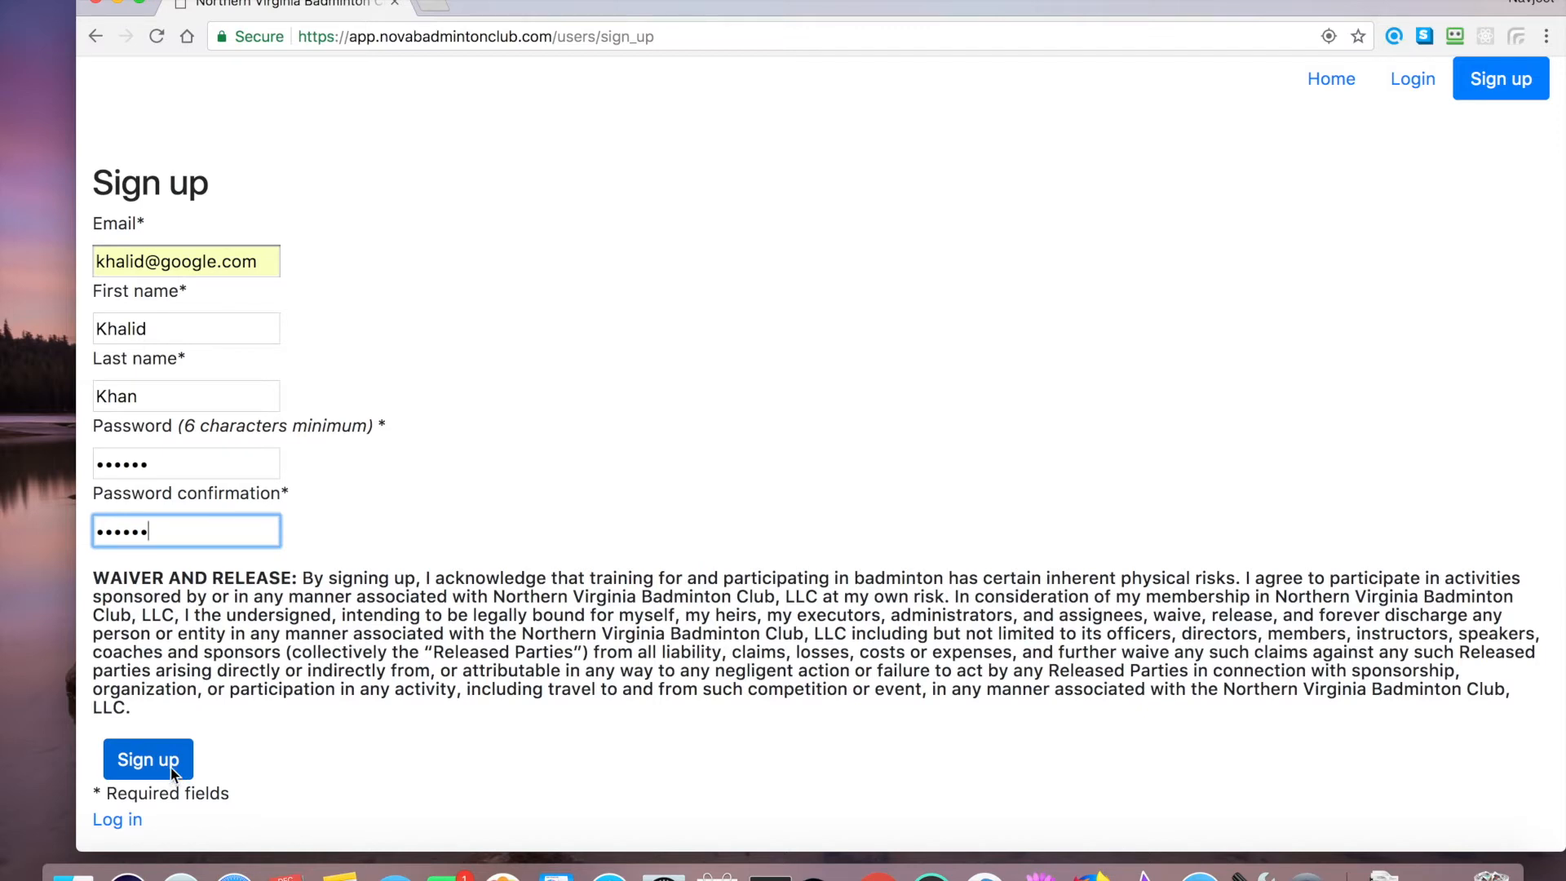
mouse_move(220, 764)
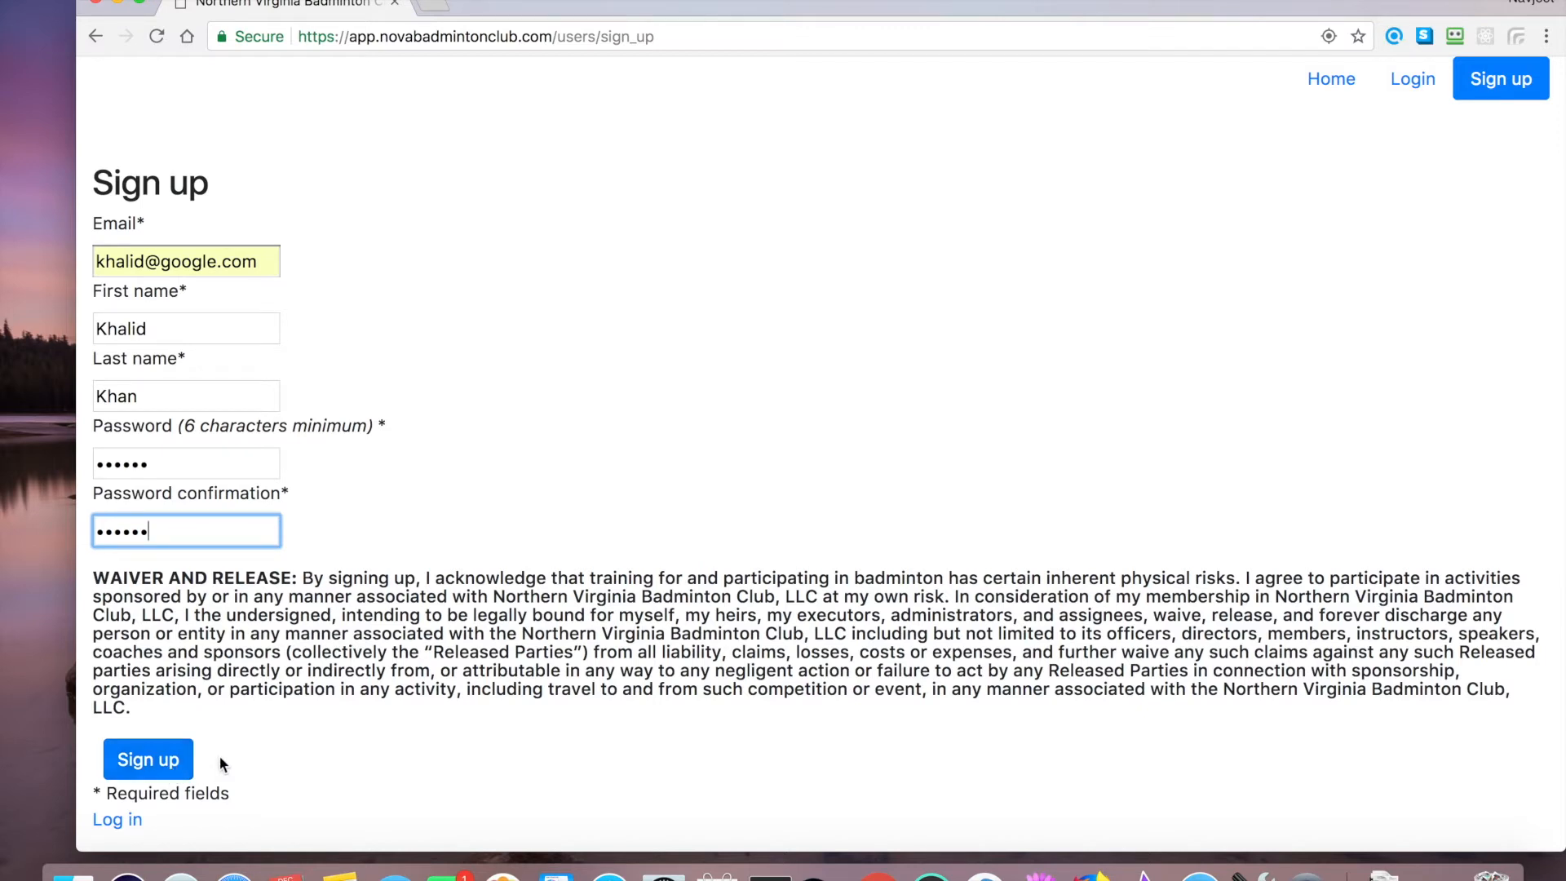
mouse_move(142, 756)
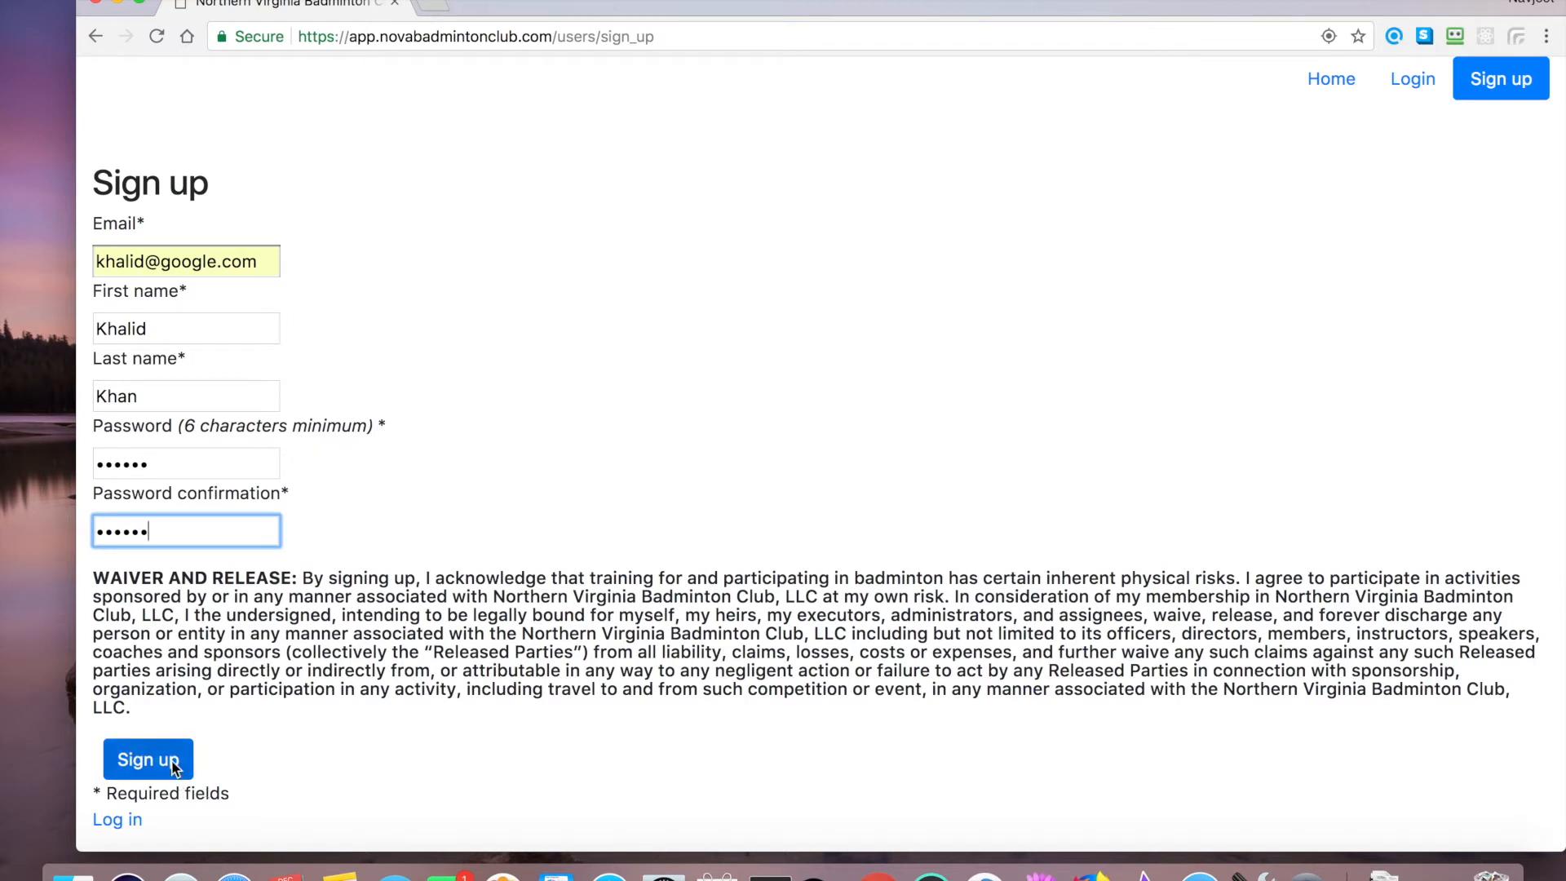
left_click(148, 759)
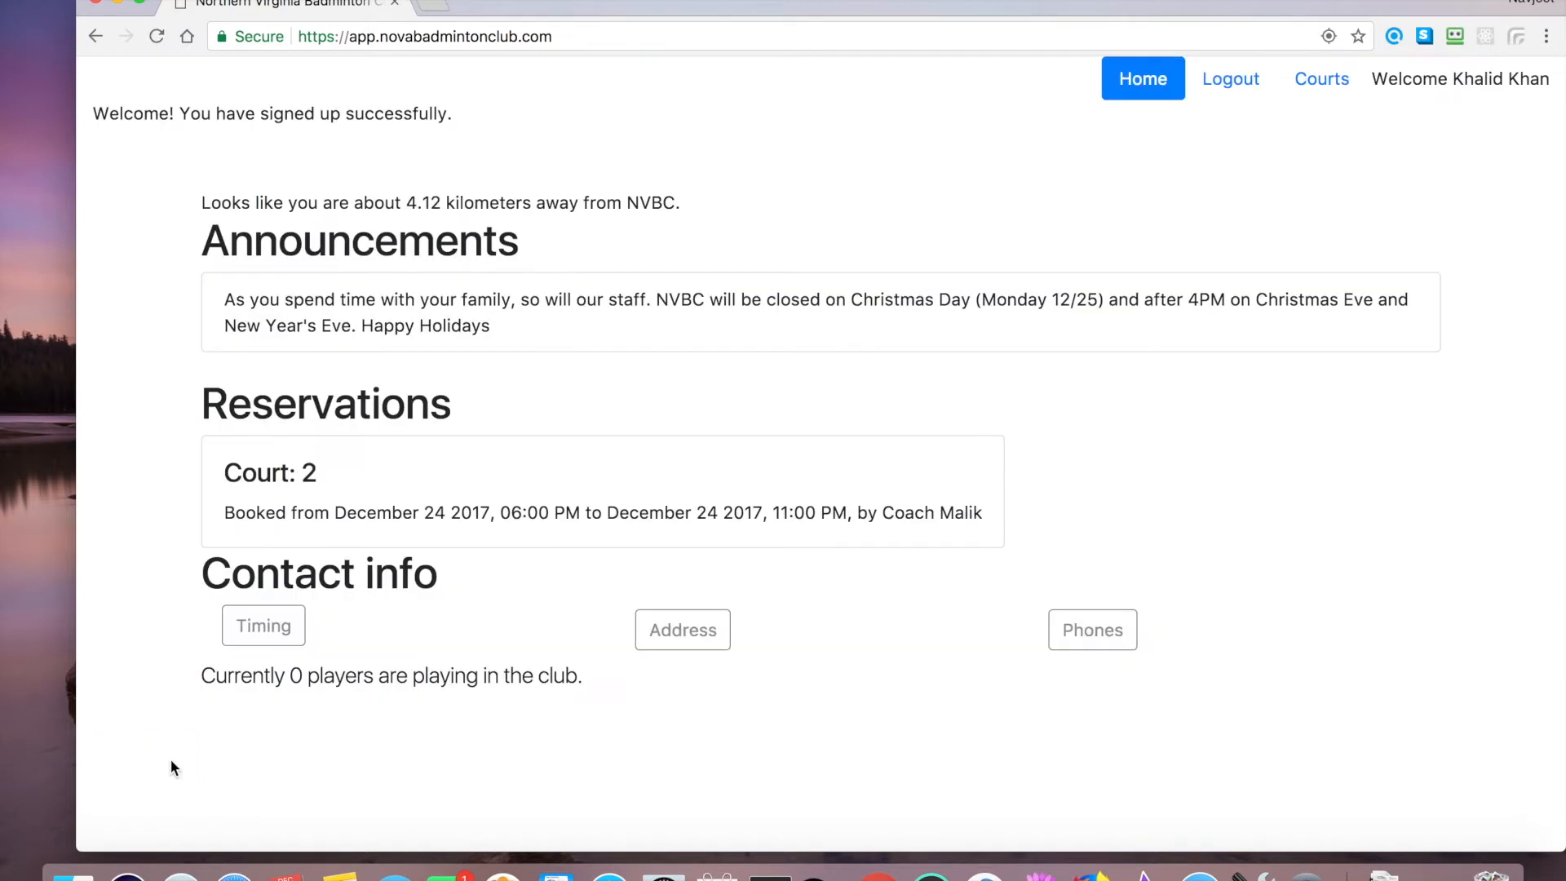
mouse_move(1059, 226)
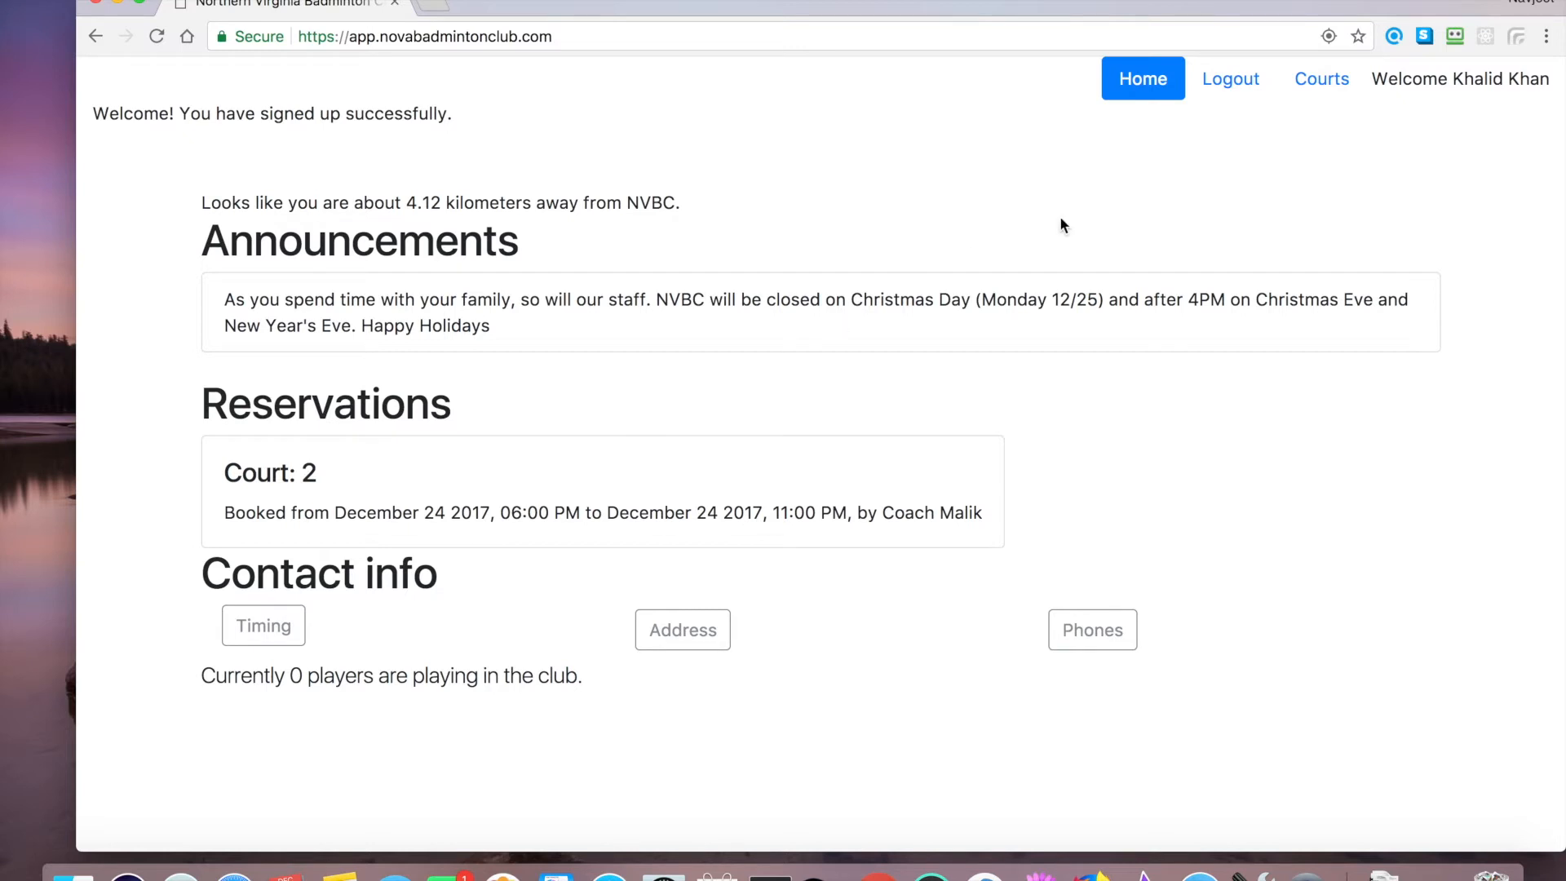
mouse_move(1377, 114)
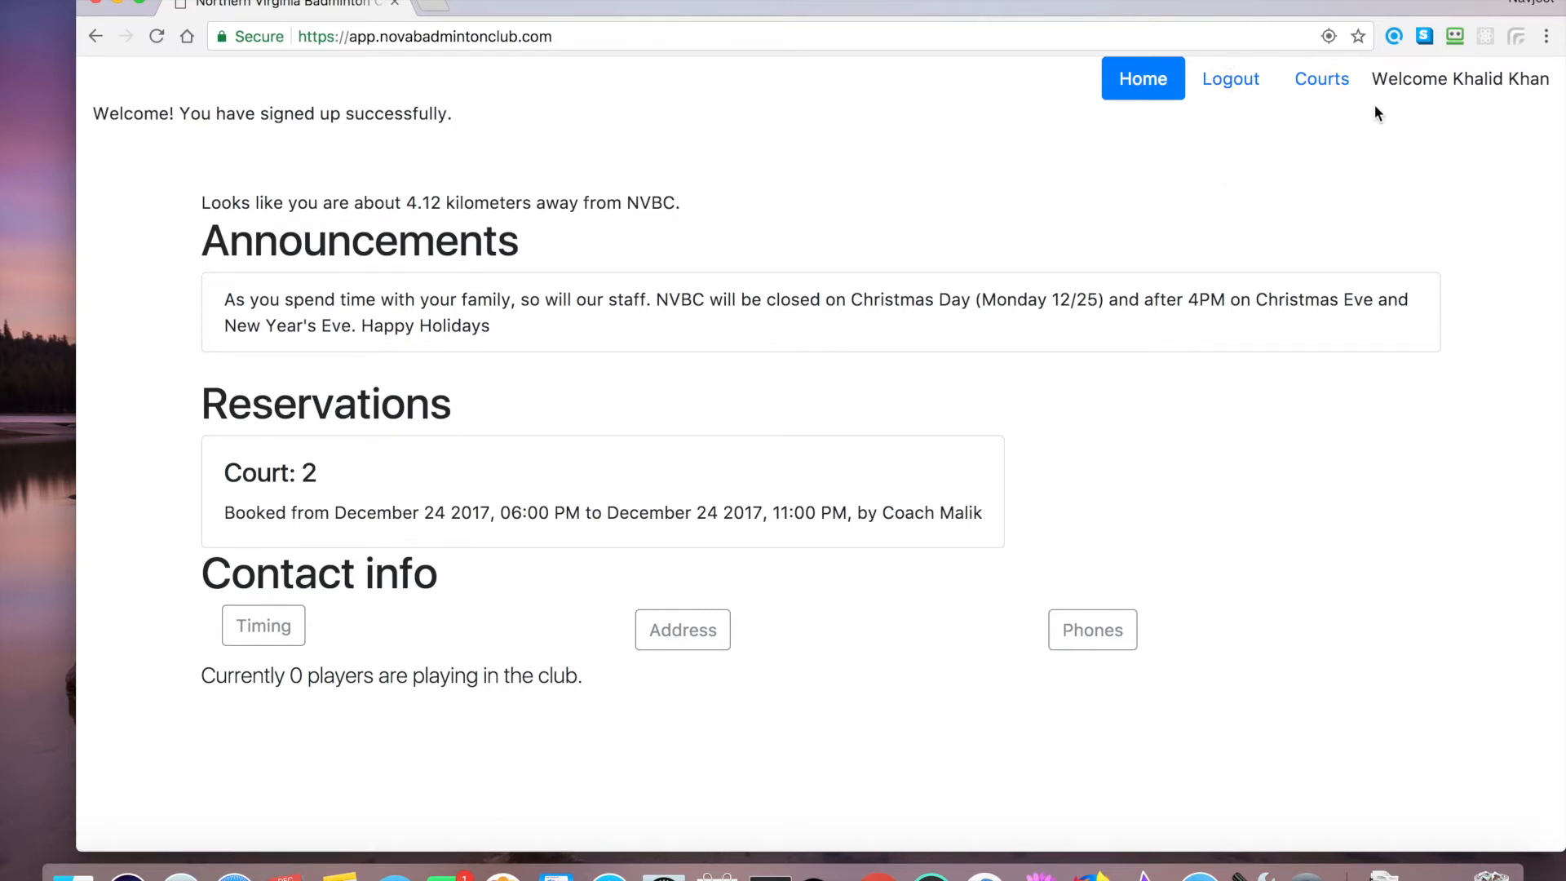
mouse_move(1346, 126)
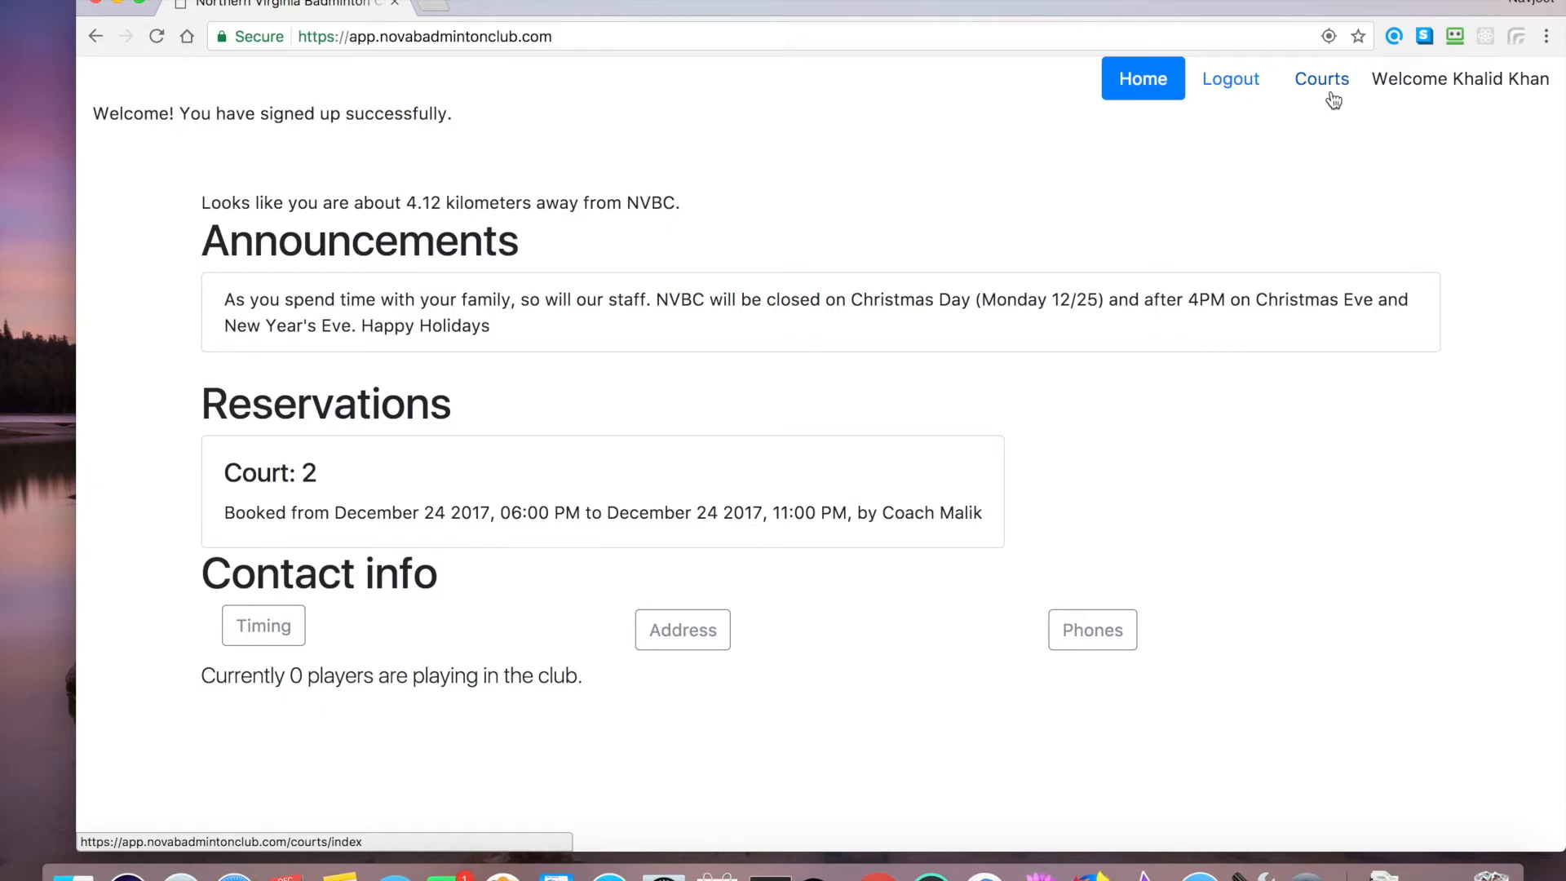
mouse_move(1335, 90)
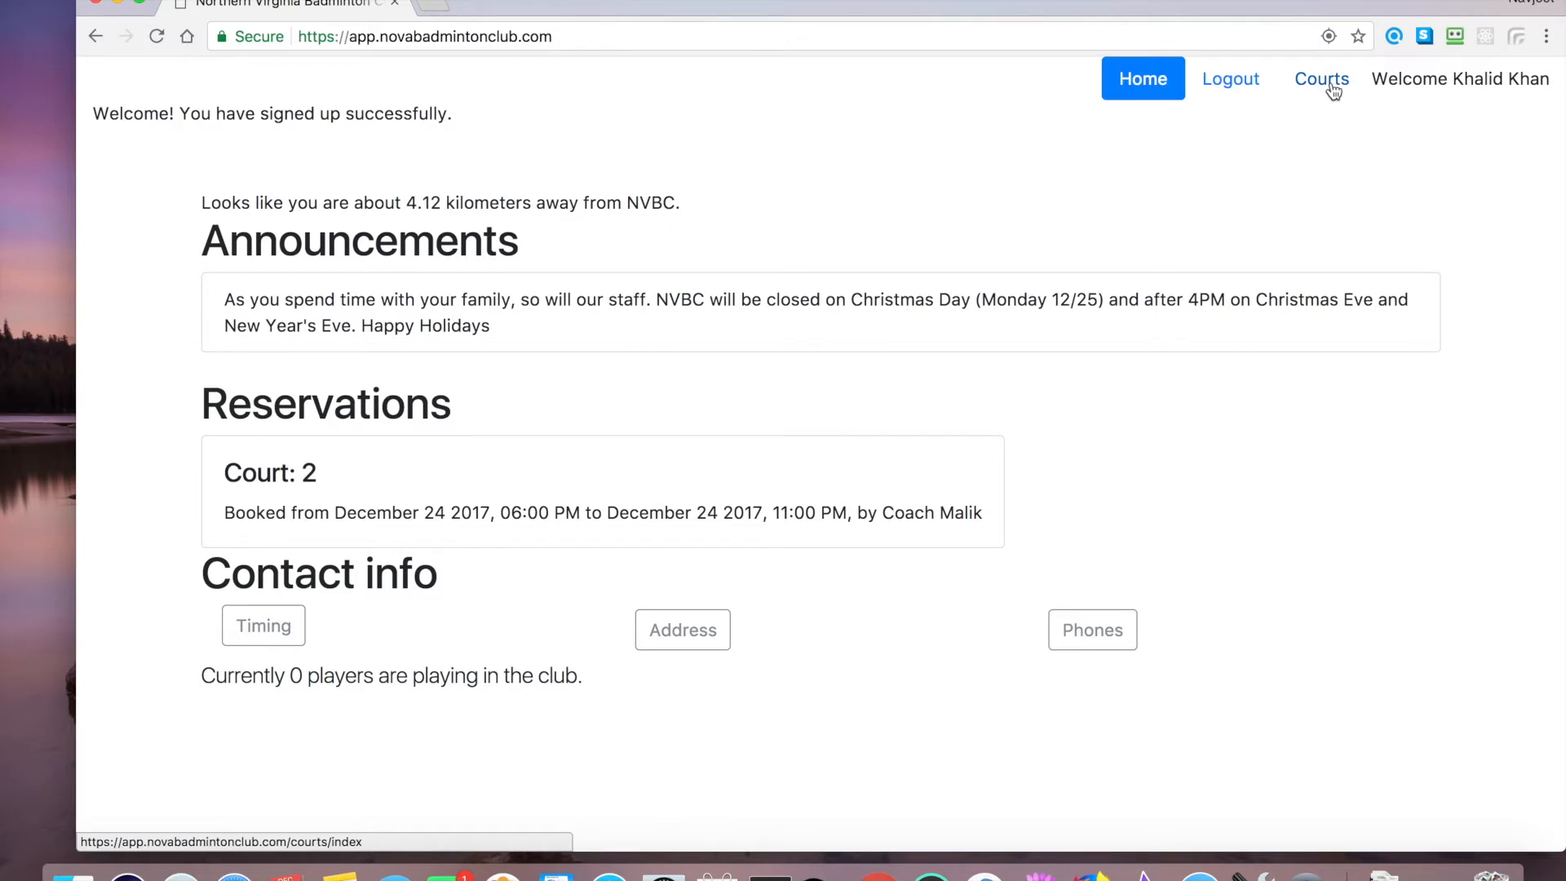
- Go to the Courts page to view Court 2 playing and its reservation times
left_click(1321, 79)
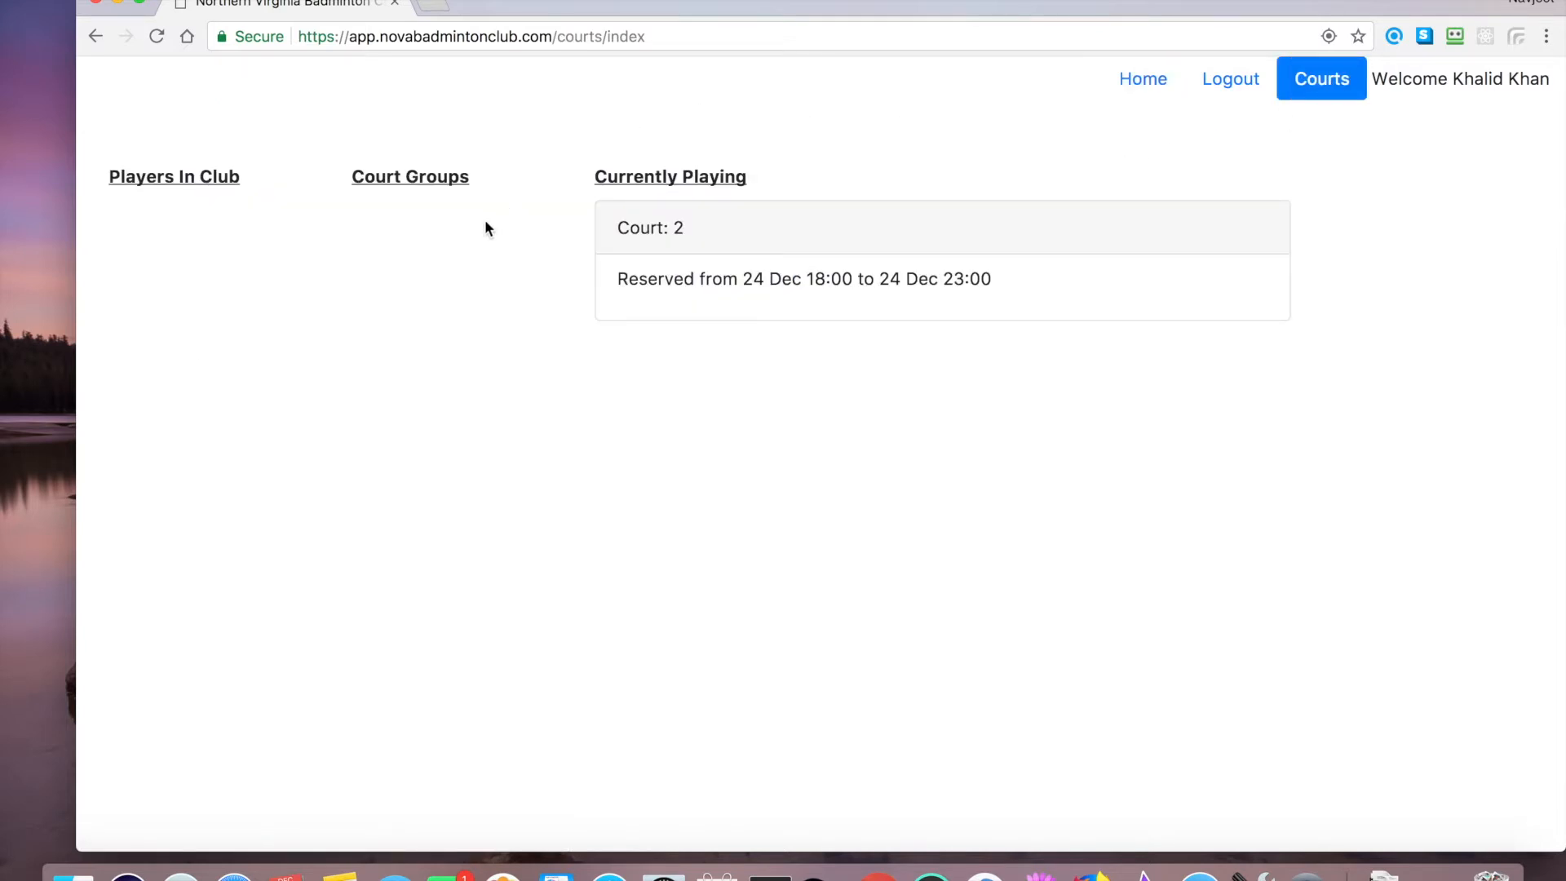
mouse_move(114, 220)
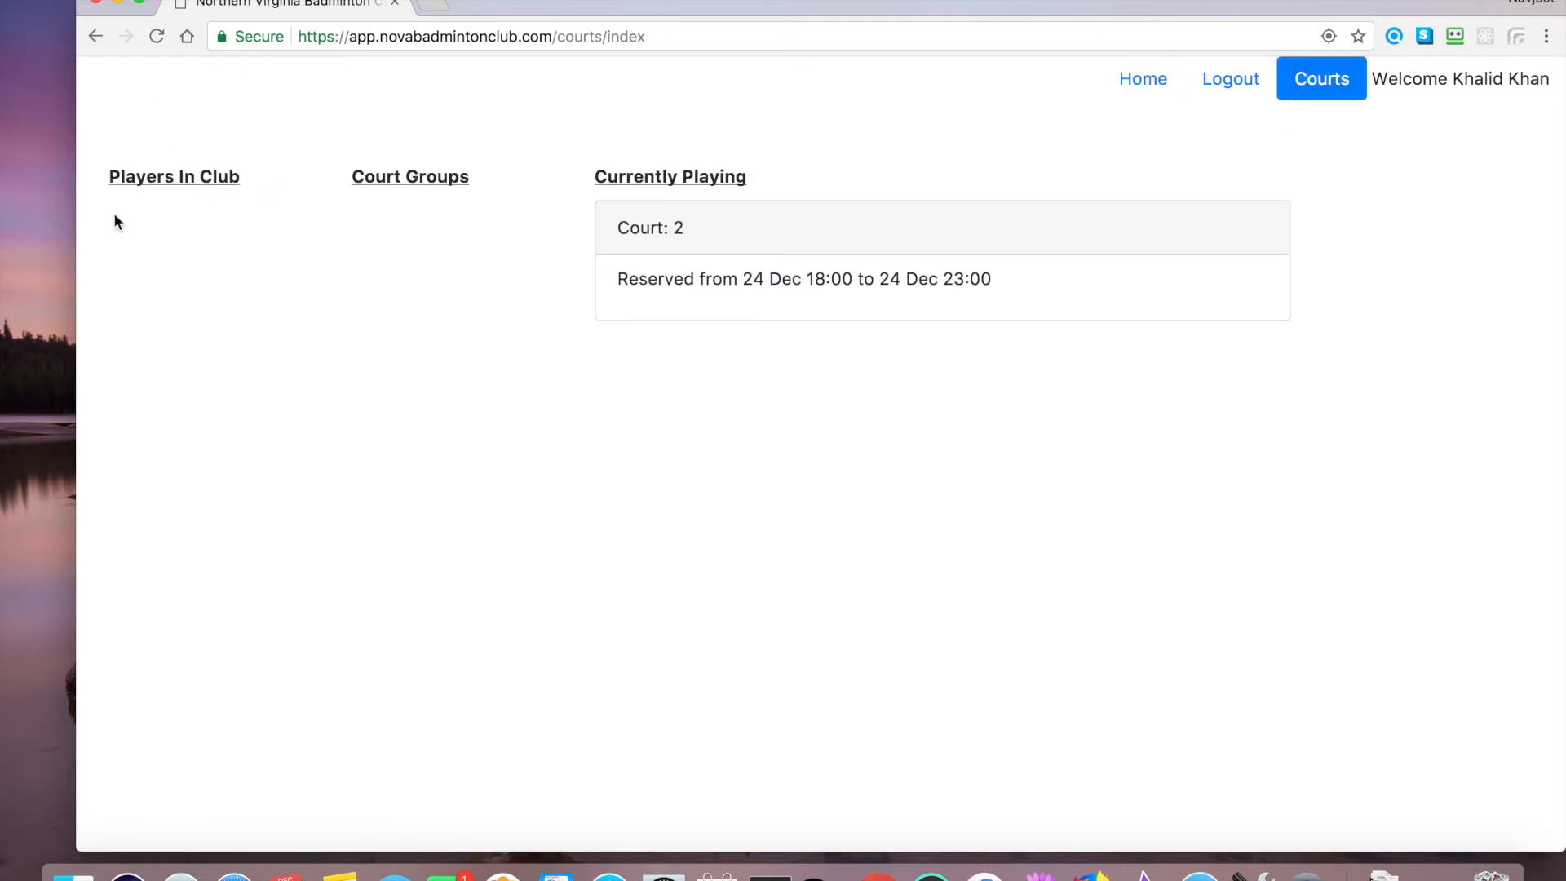
mouse_move(181, 264)
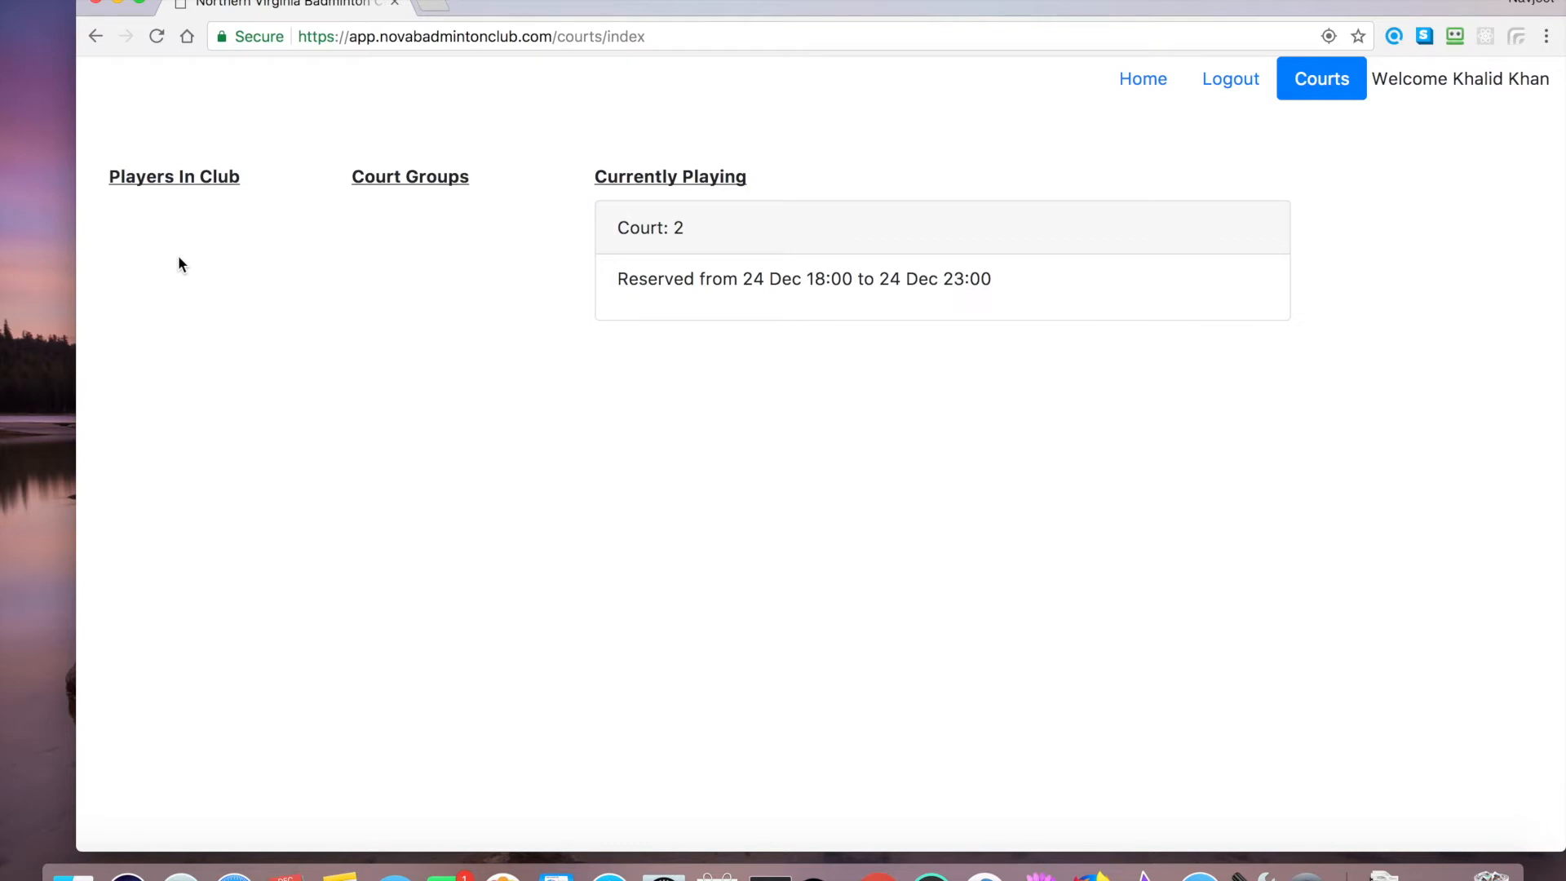
mouse_move(485, 105)
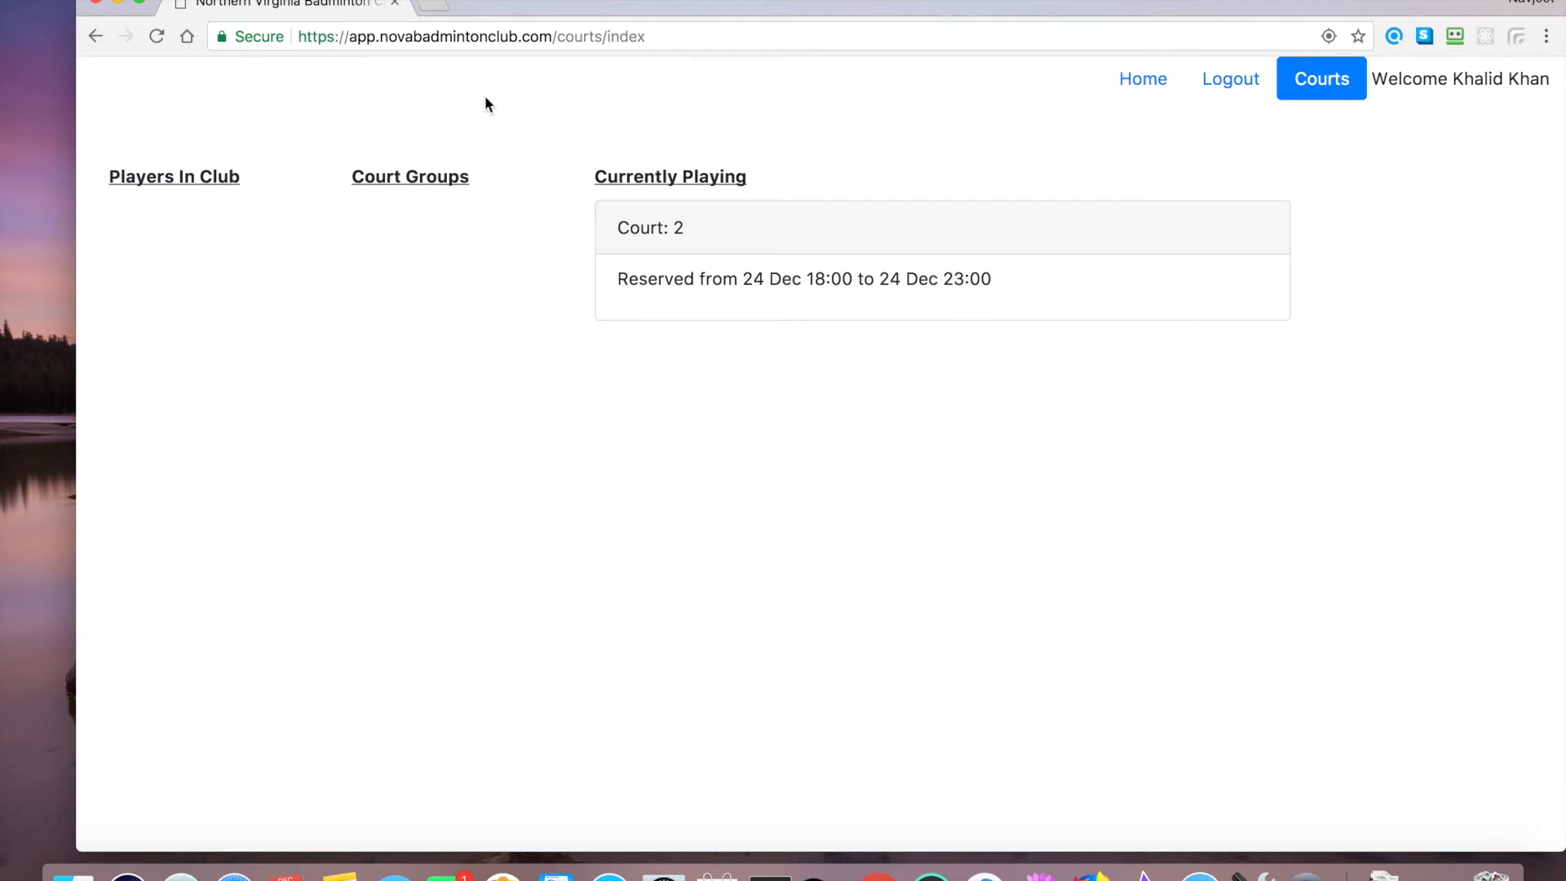
mouse_move(813, 140)
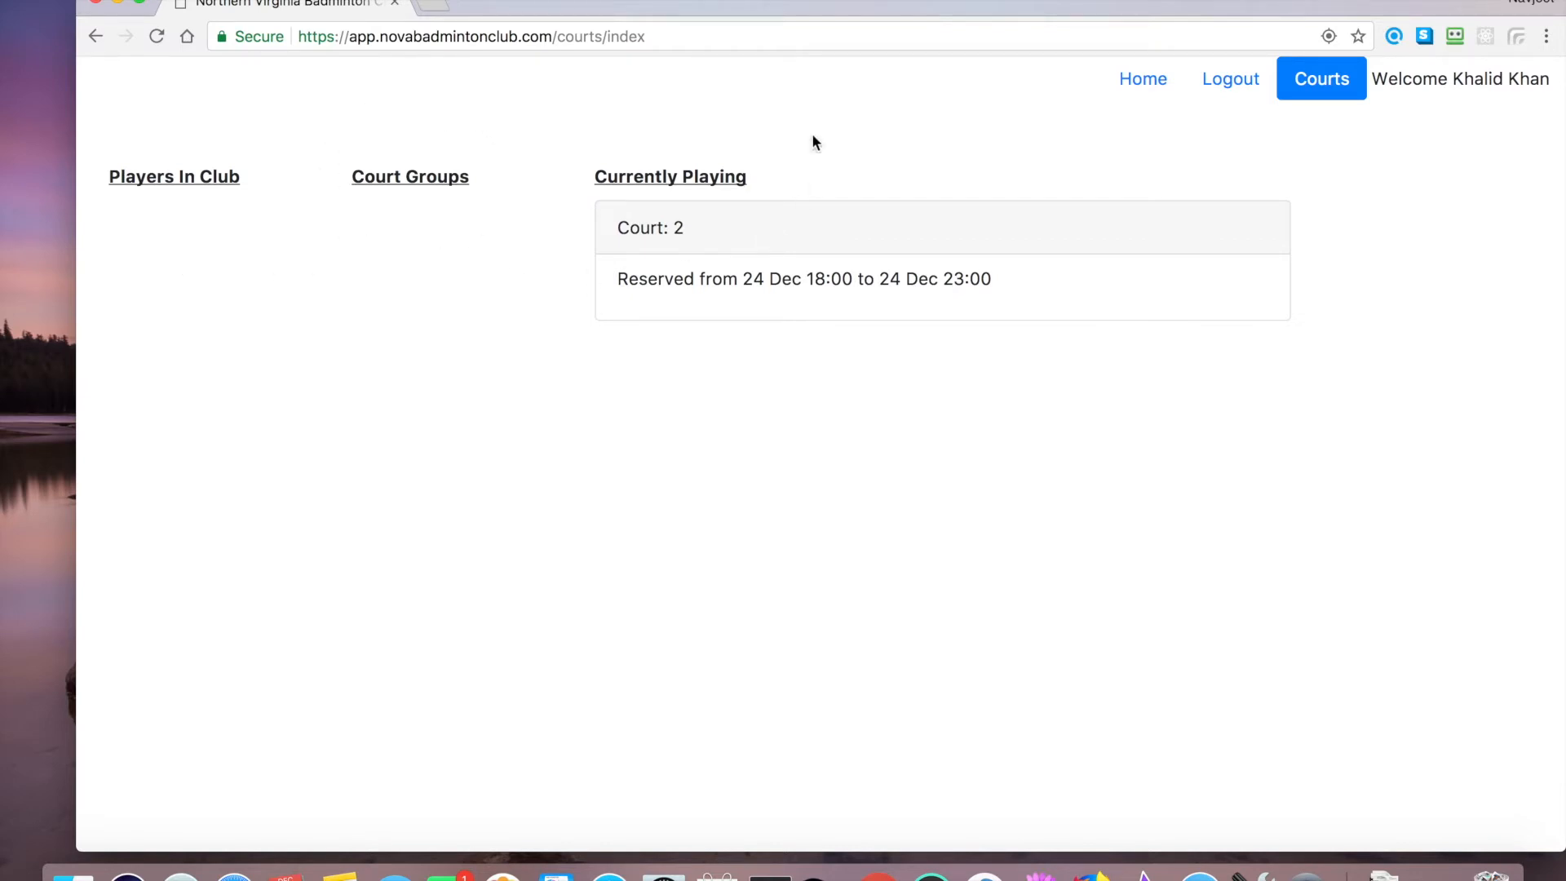
mouse_move(661, 153)
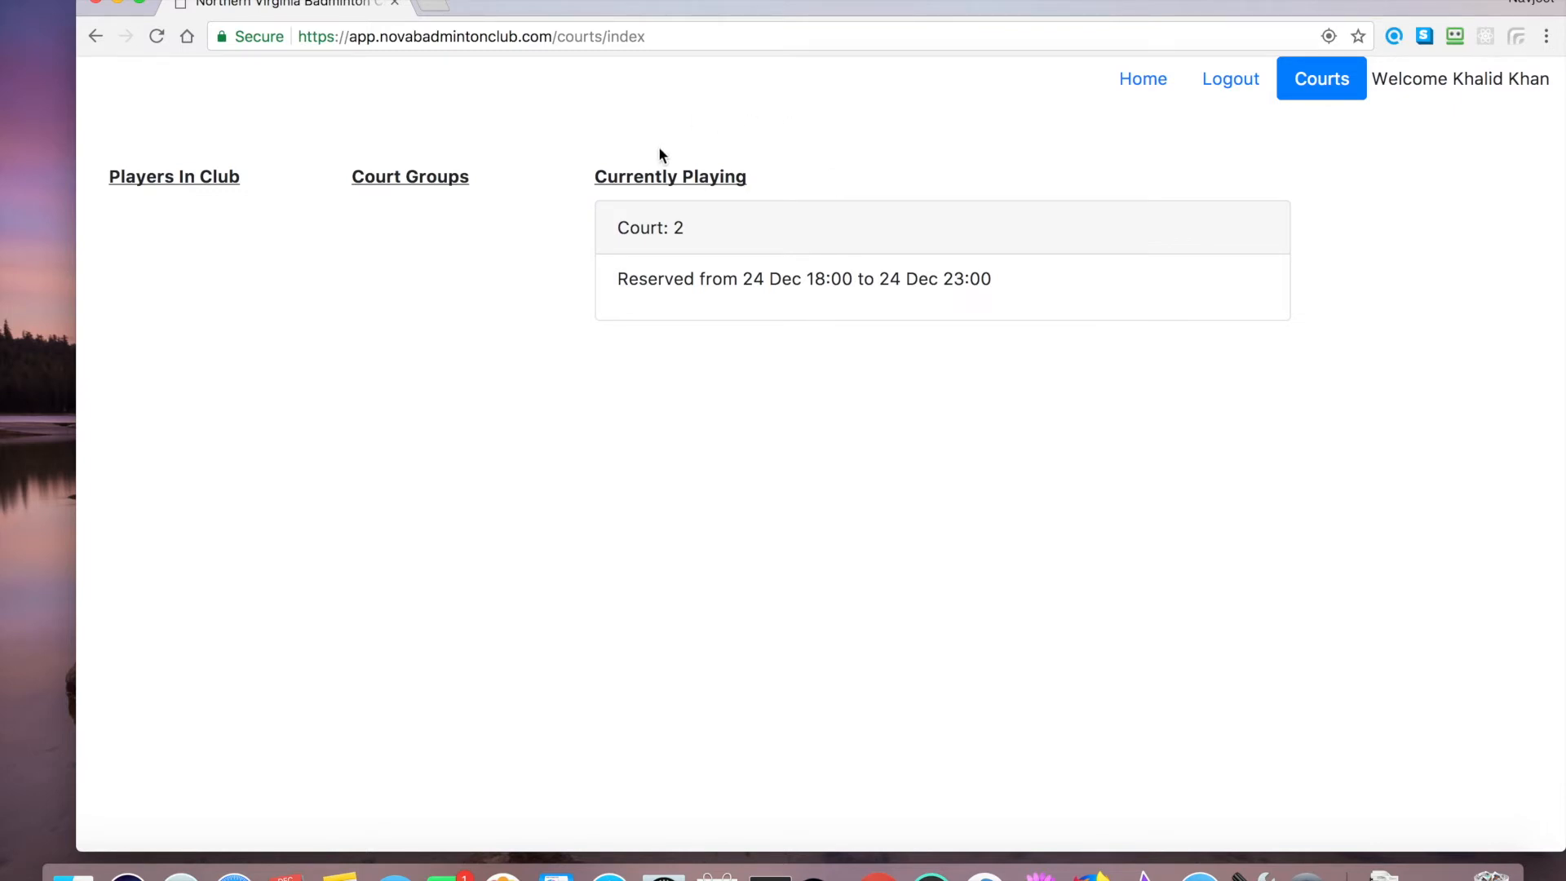
mouse_move(1222, 121)
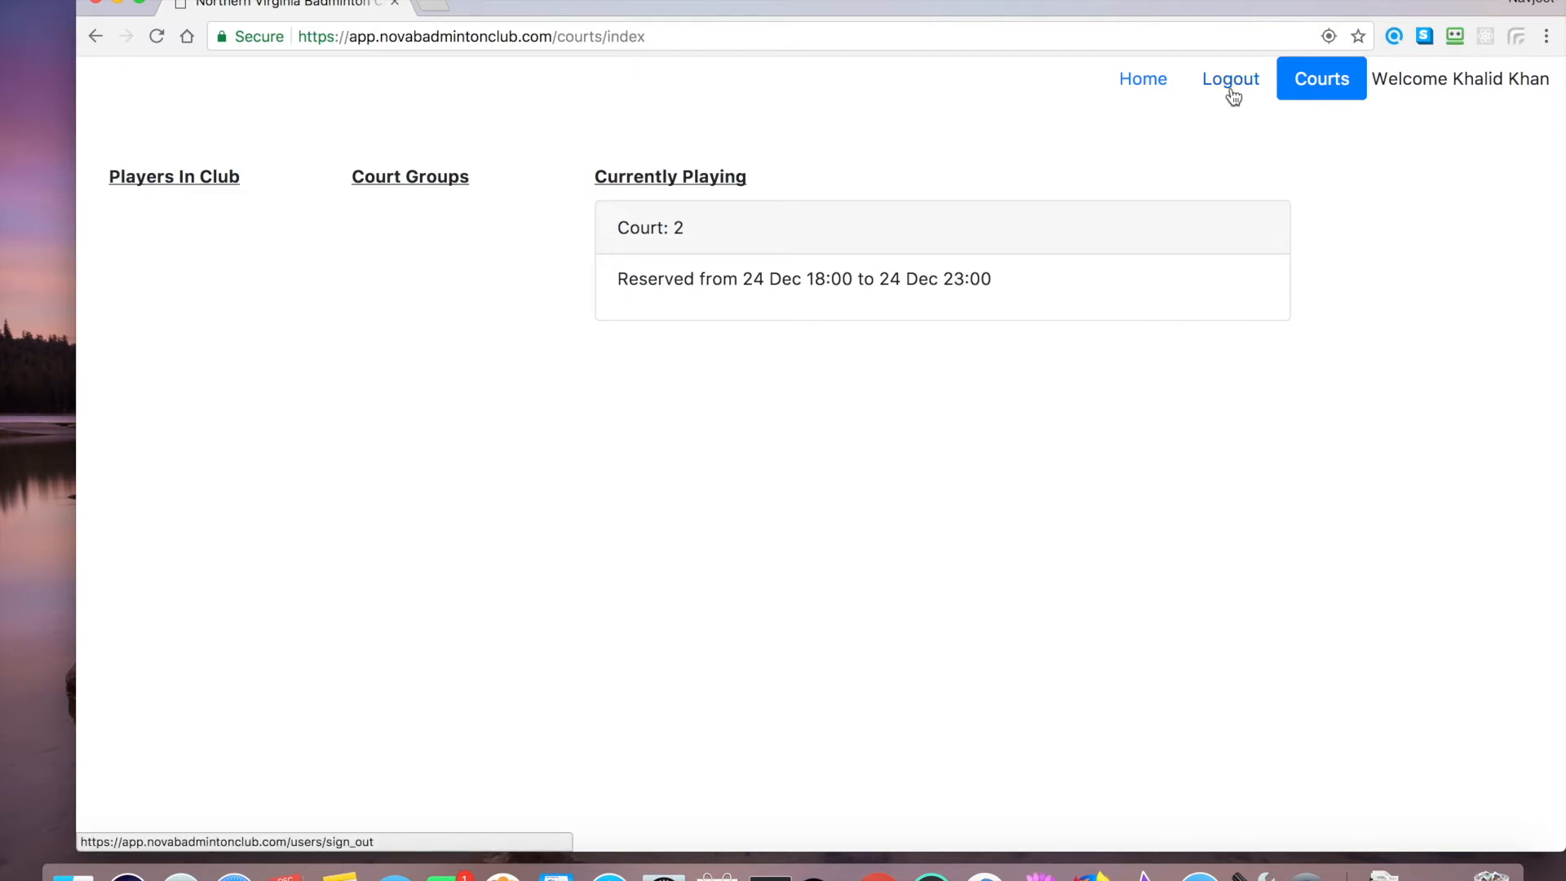
left_click(1230, 78)
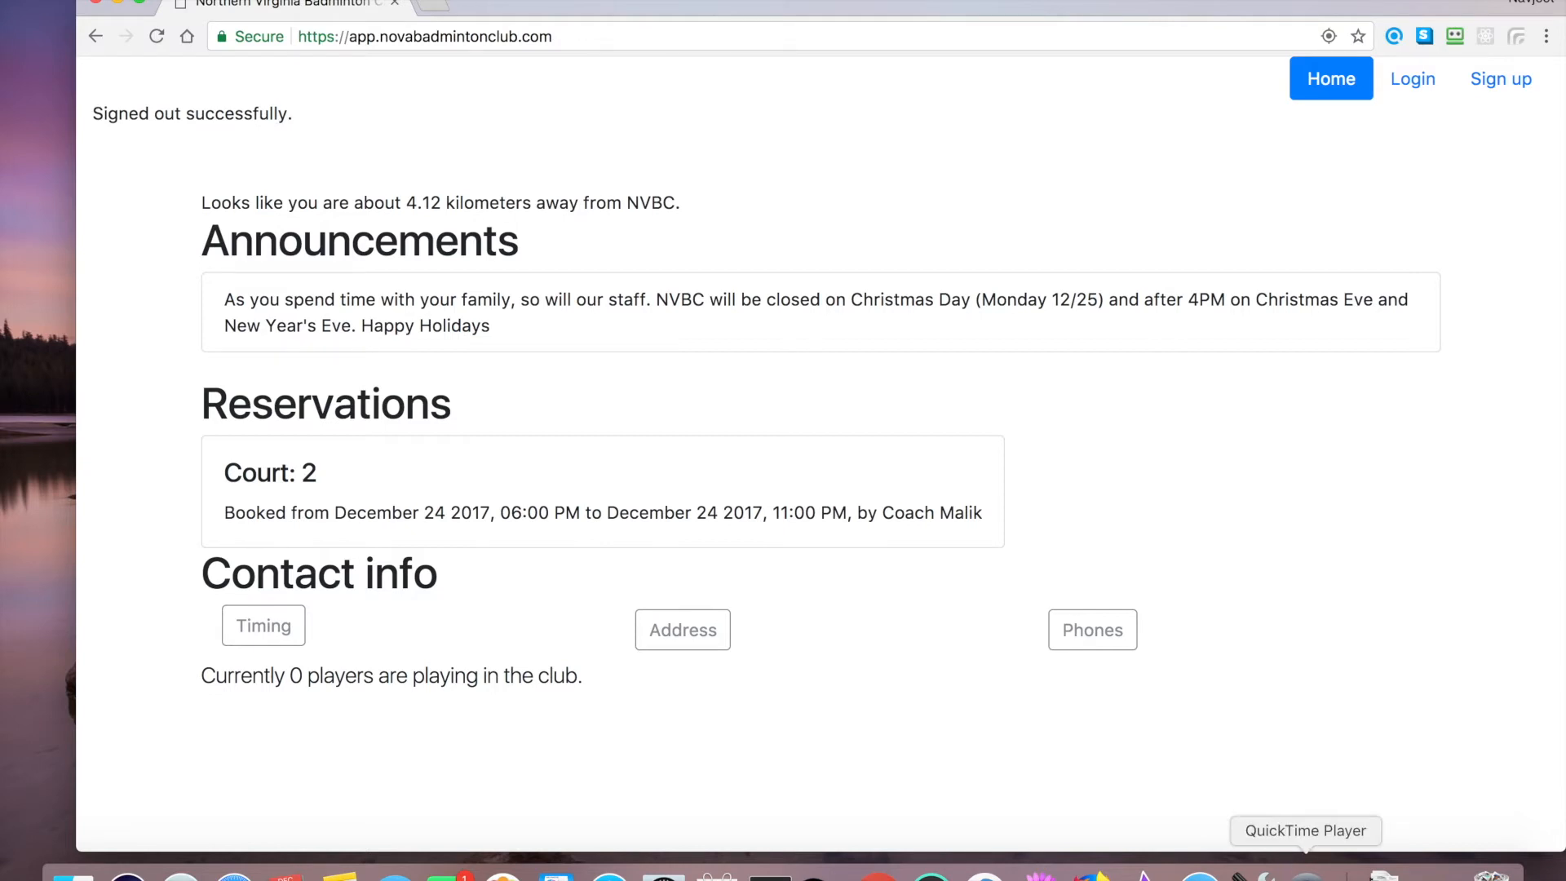
left_click(1412, 79)
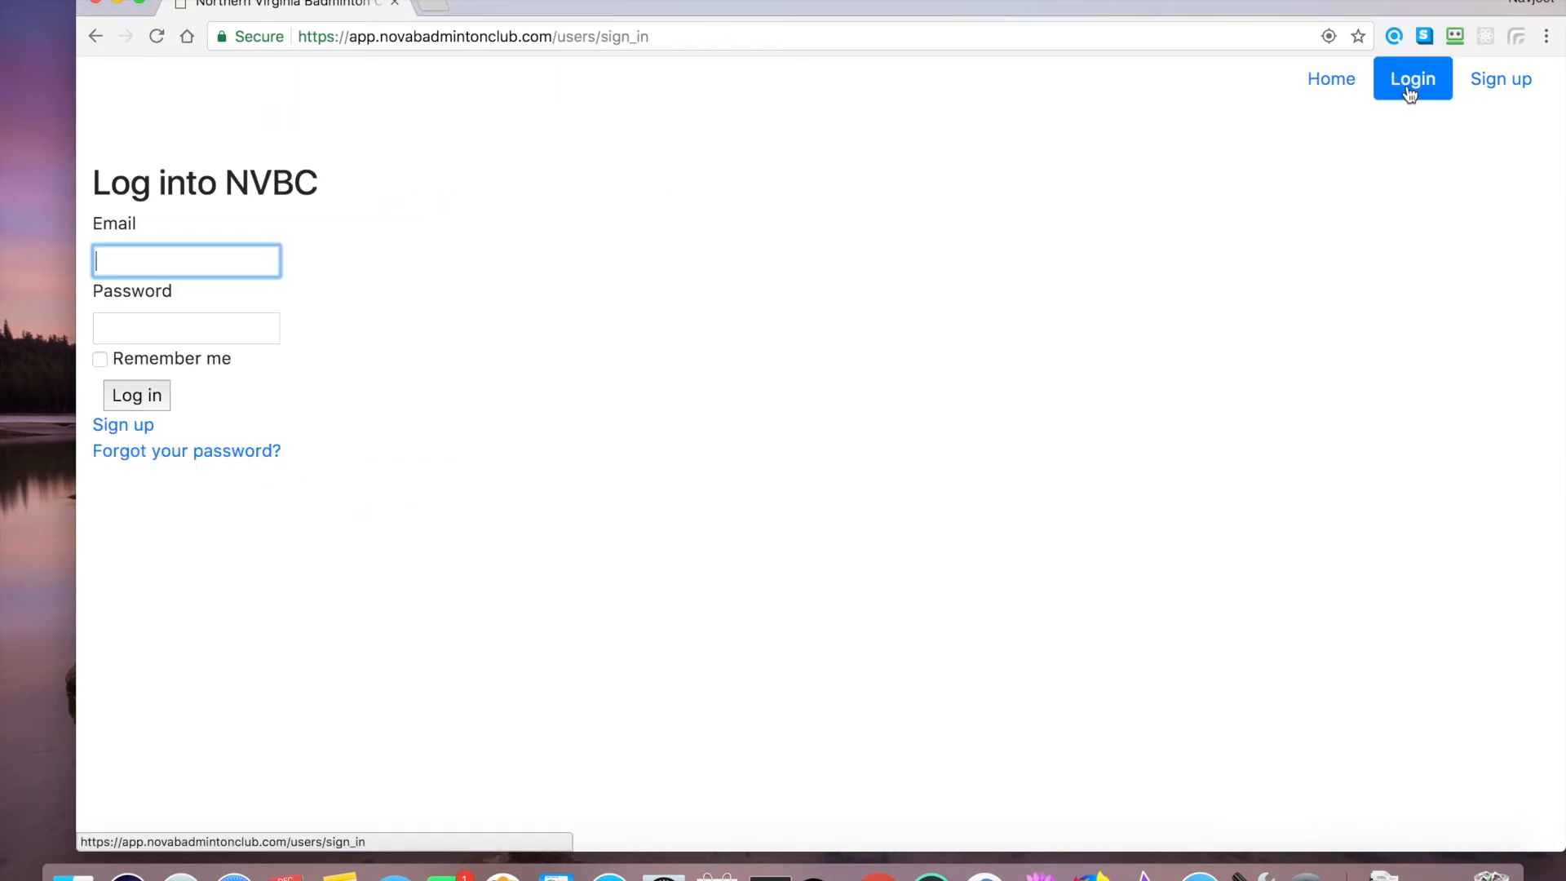
type("m")
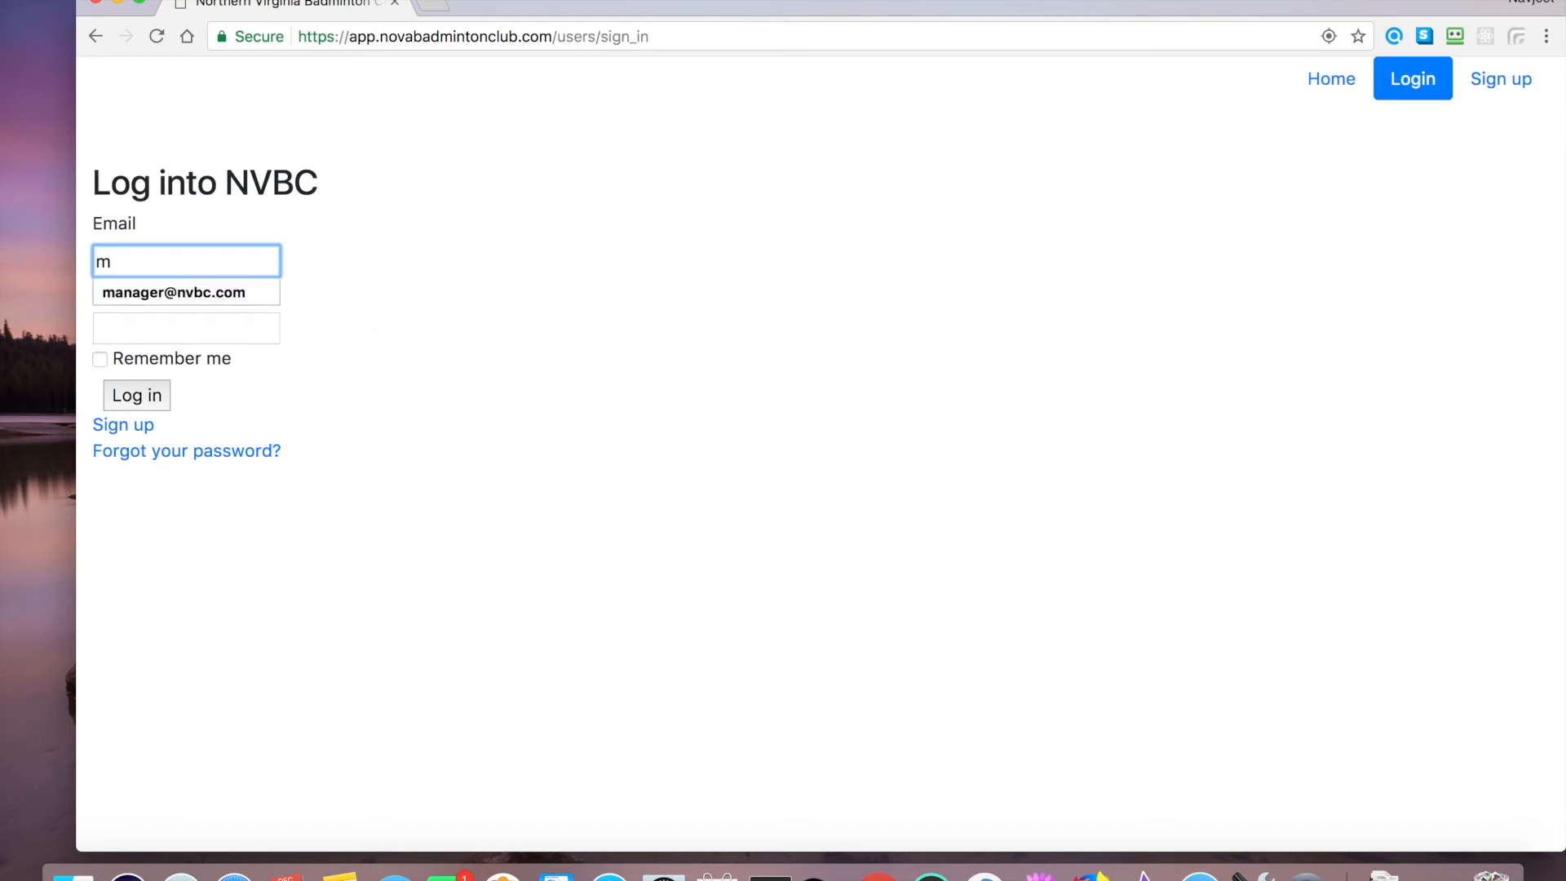
type("•••")
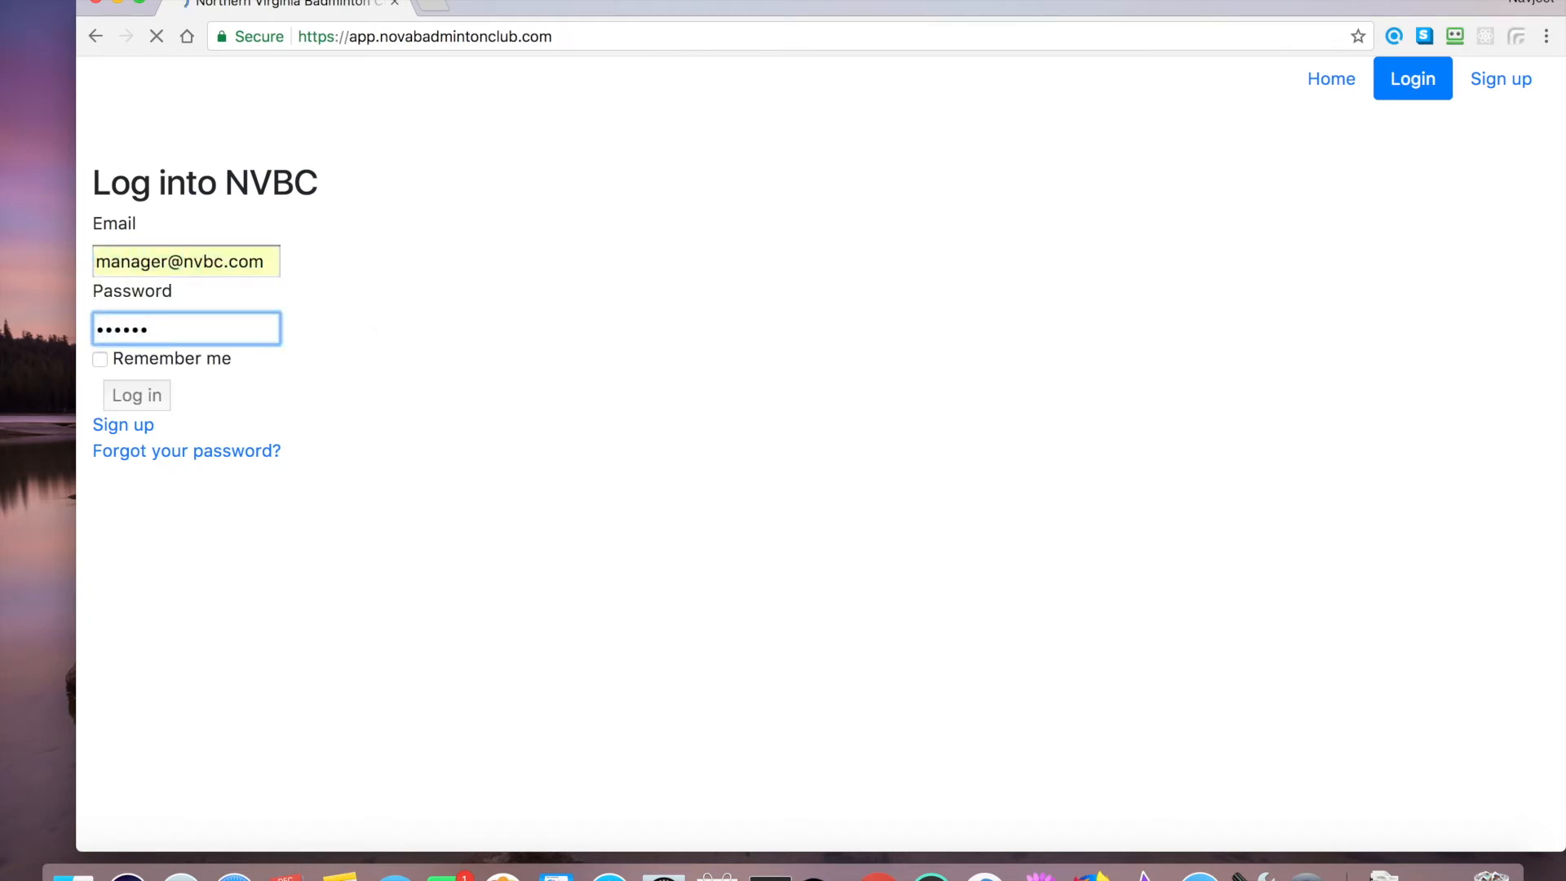
left_click(137, 396)
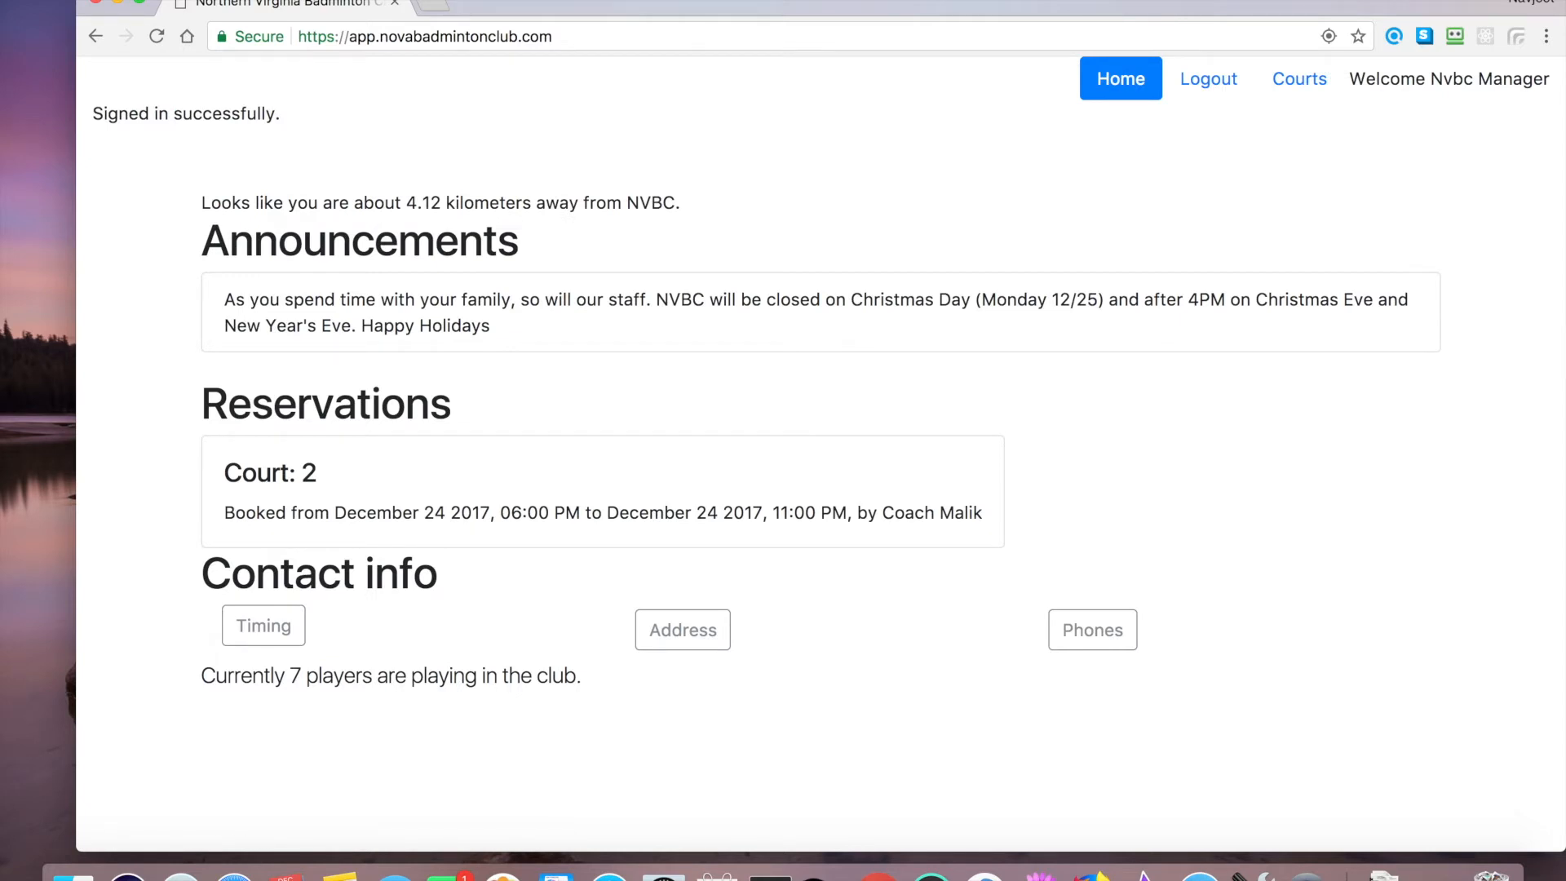
mouse_move(1311, 78)
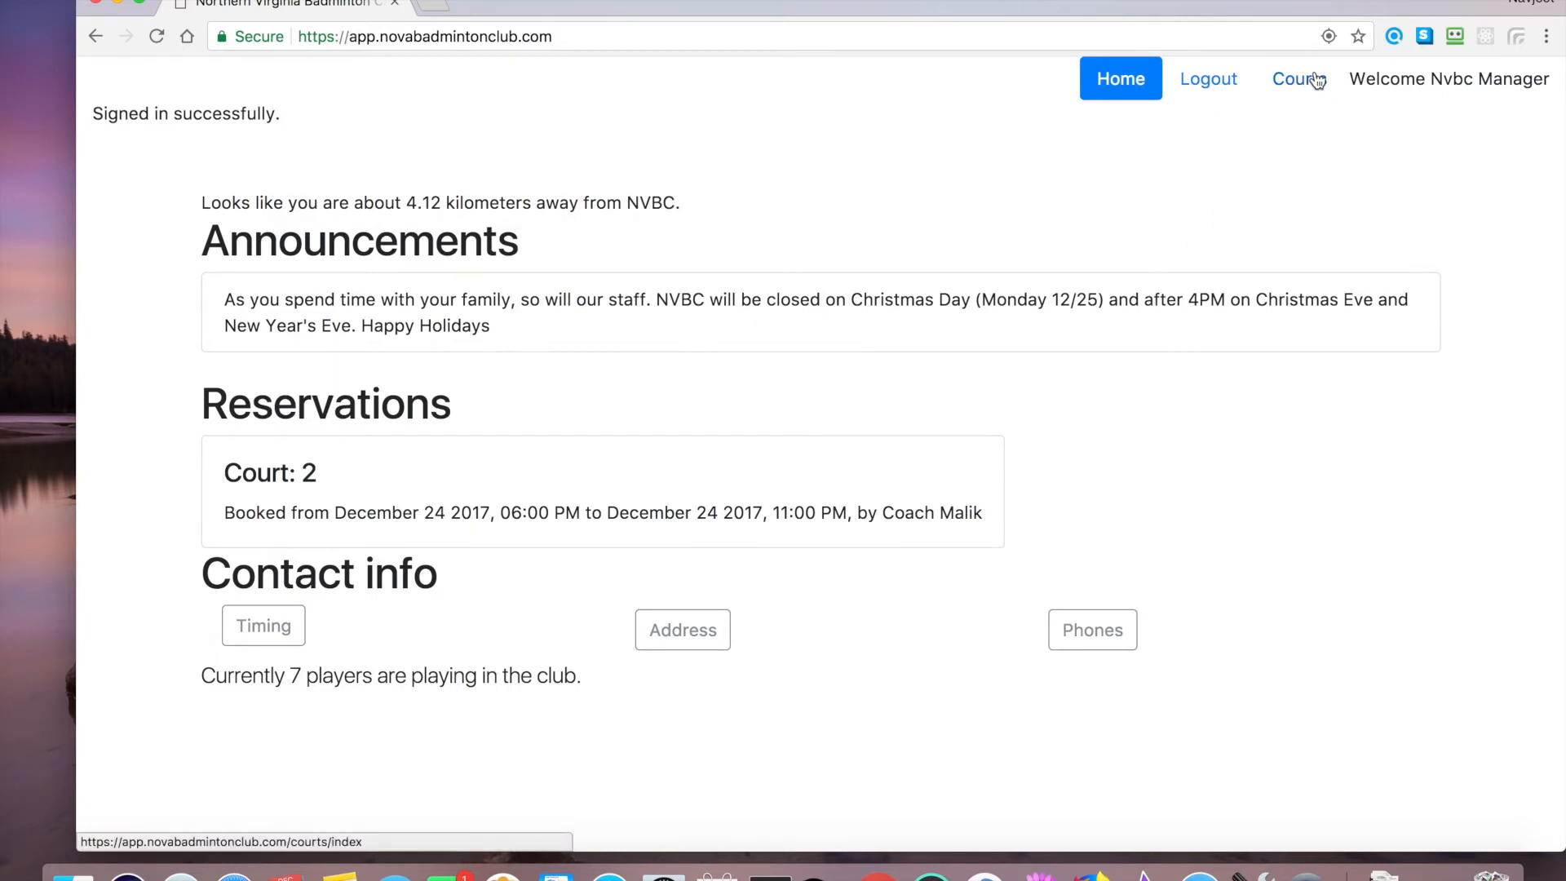
mouse_move(1305, 93)
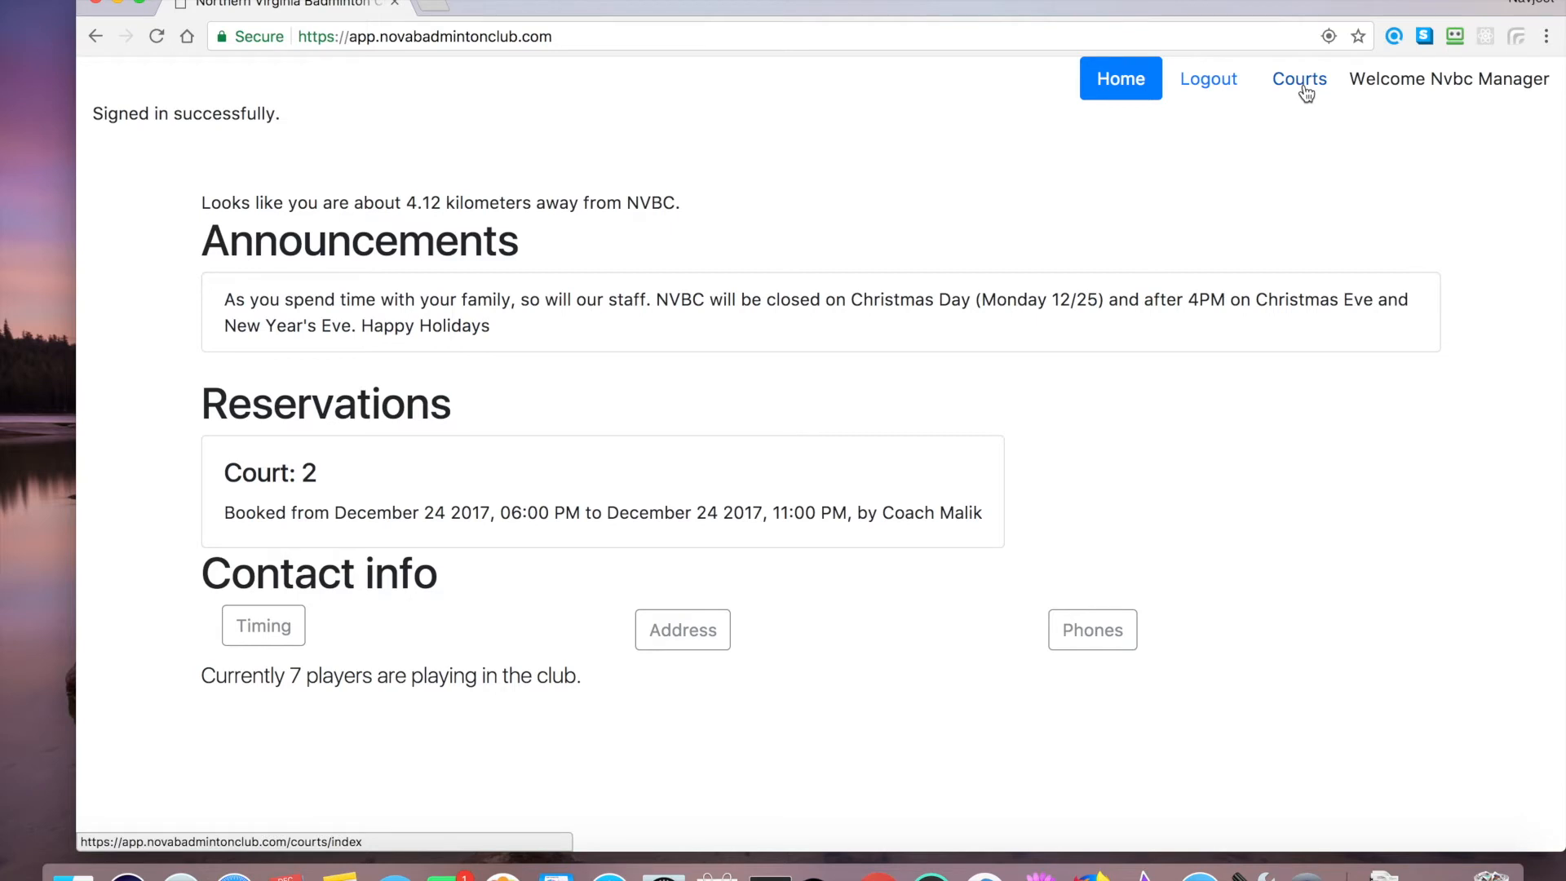
- Go to the Courts page as the manager to see the seven players in the club
left_click(1299, 78)
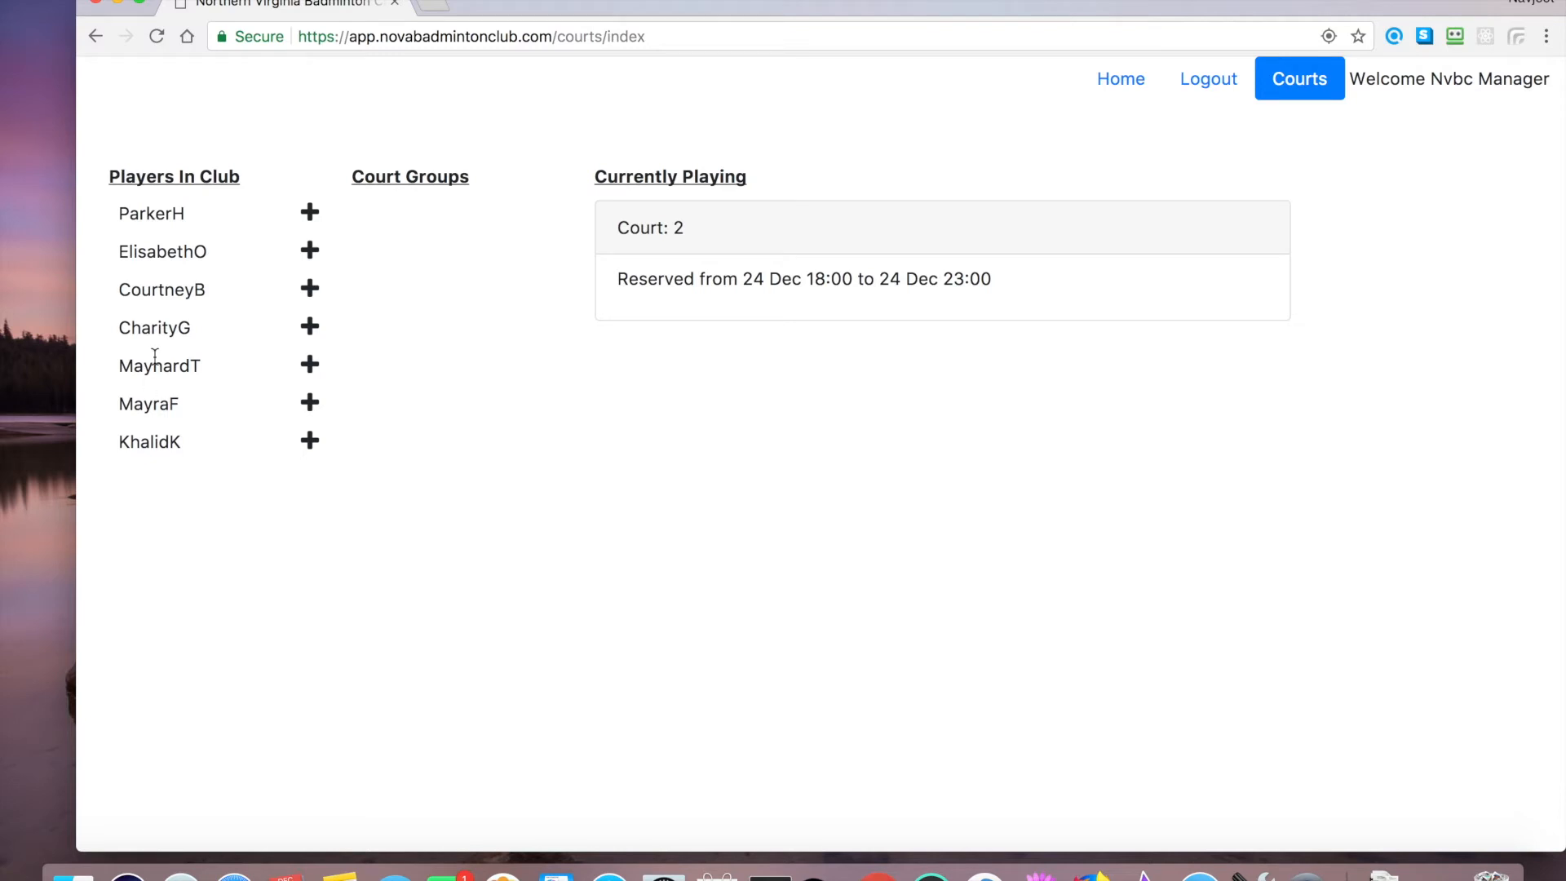
mouse_move(172, 466)
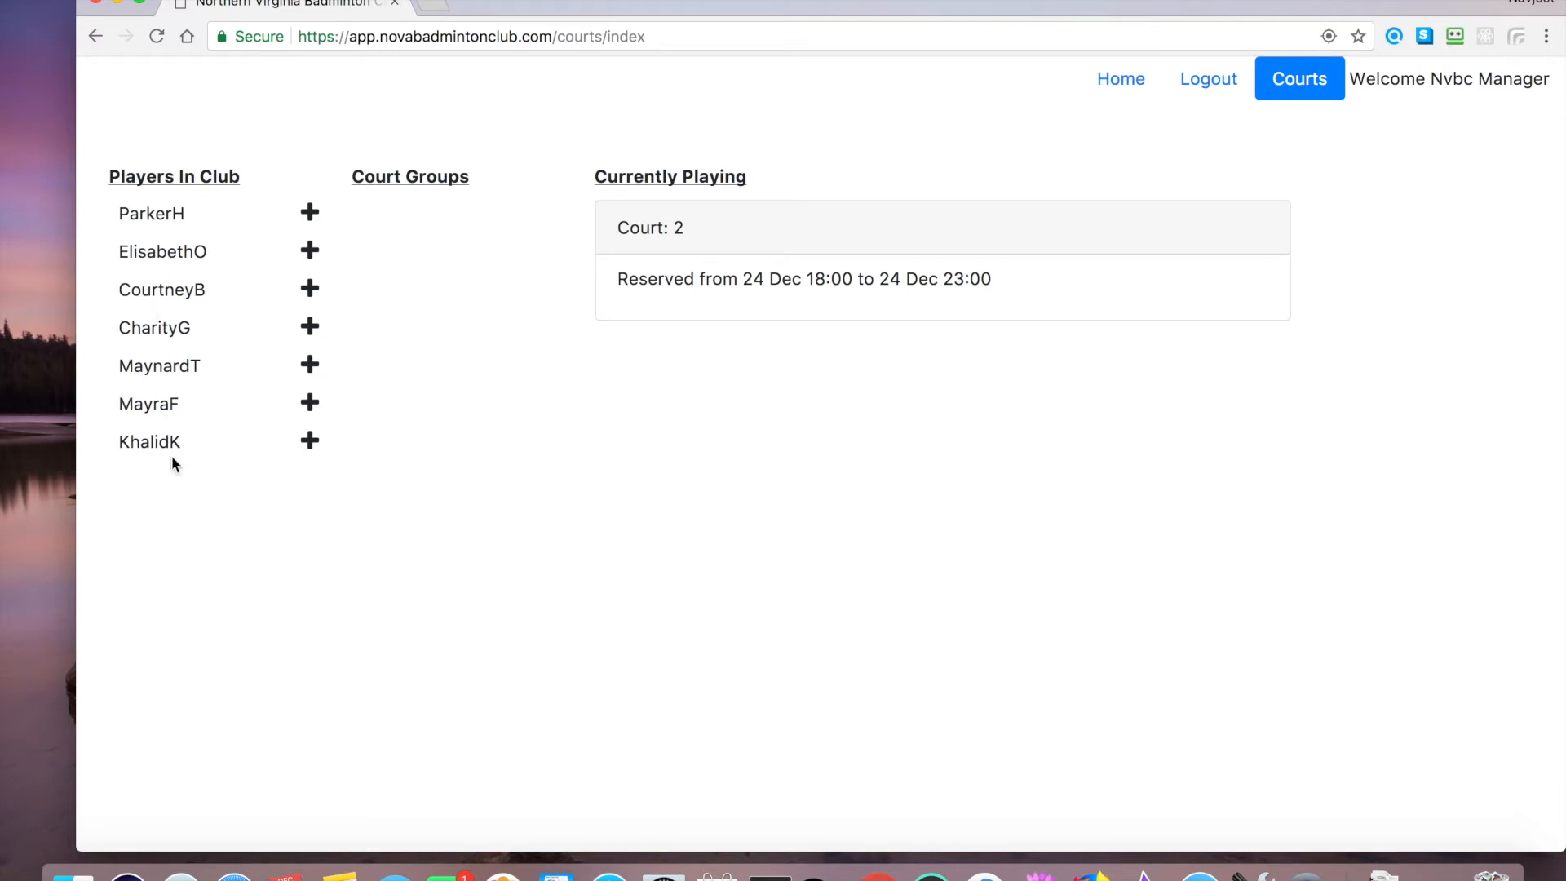
mouse_move(230, 285)
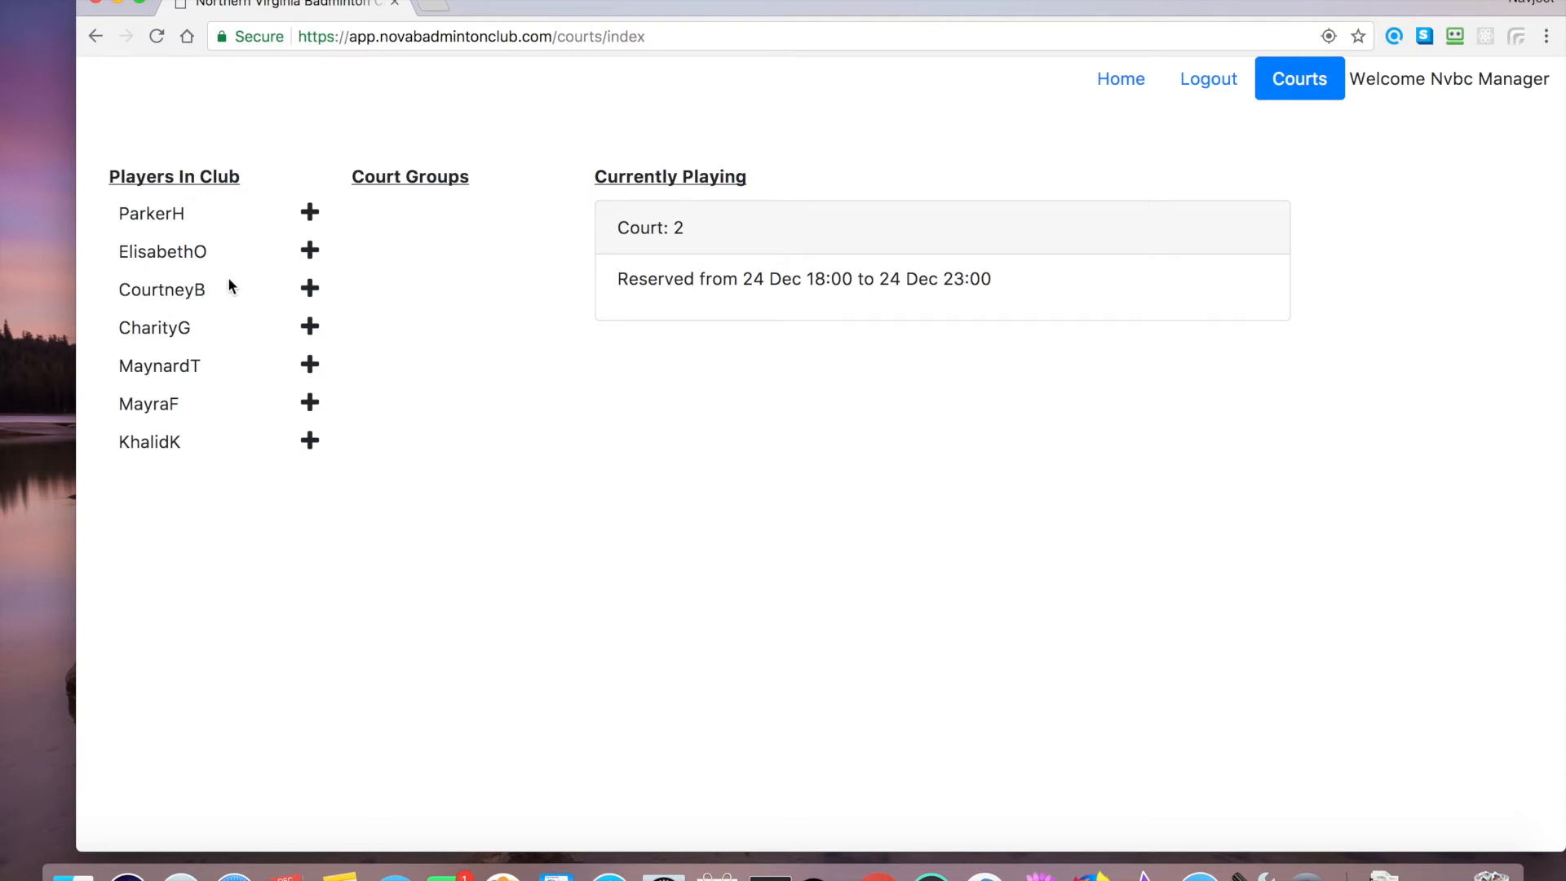
mouse_move(181, 239)
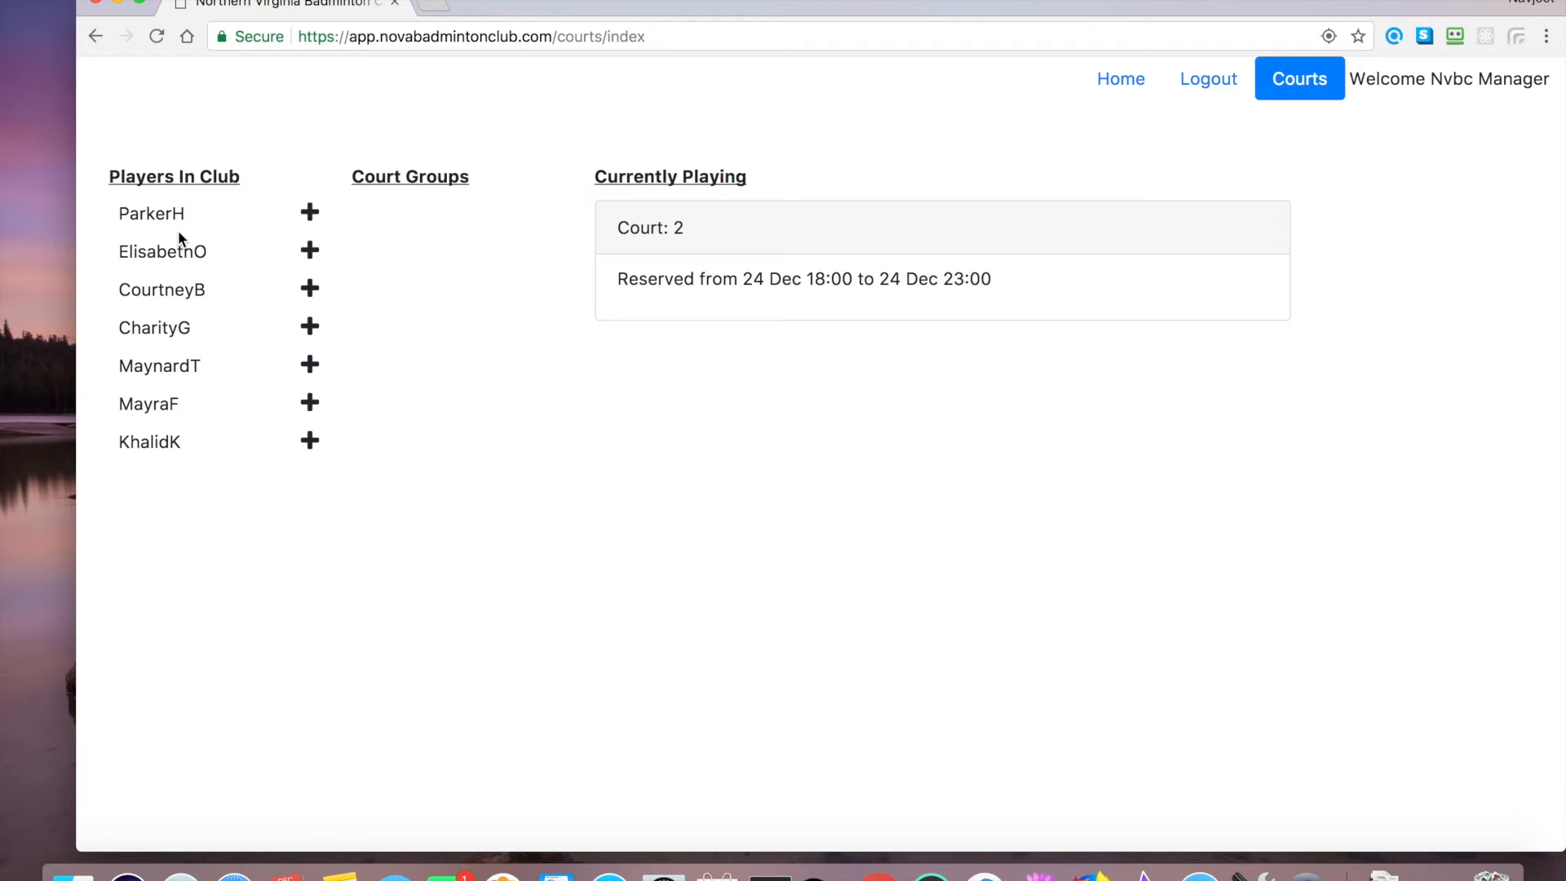
mouse_move(183, 283)
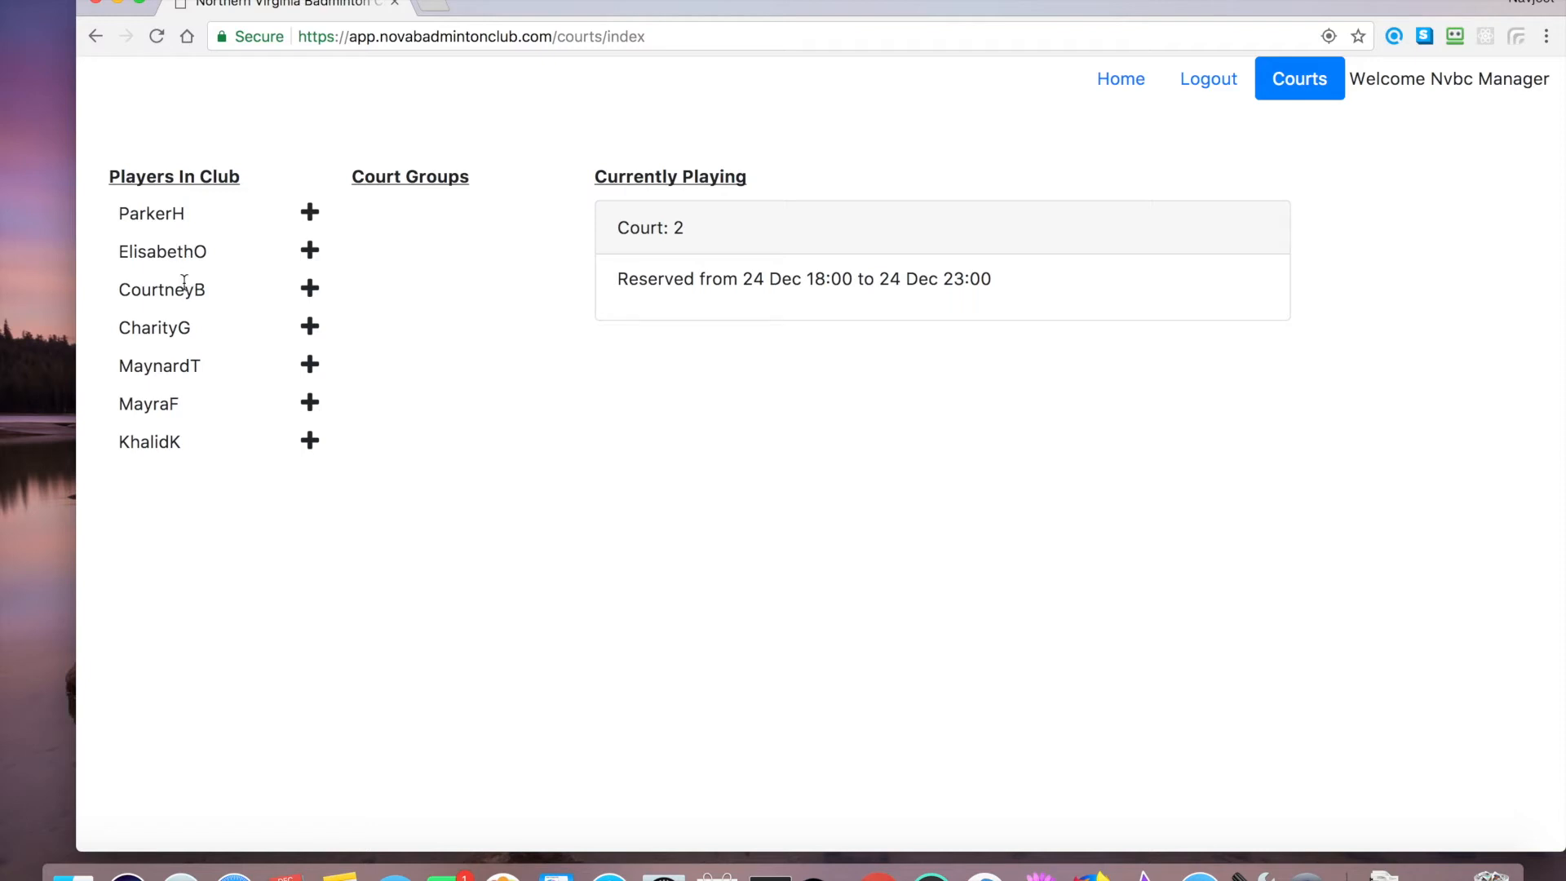
mouse_move(228, 246)
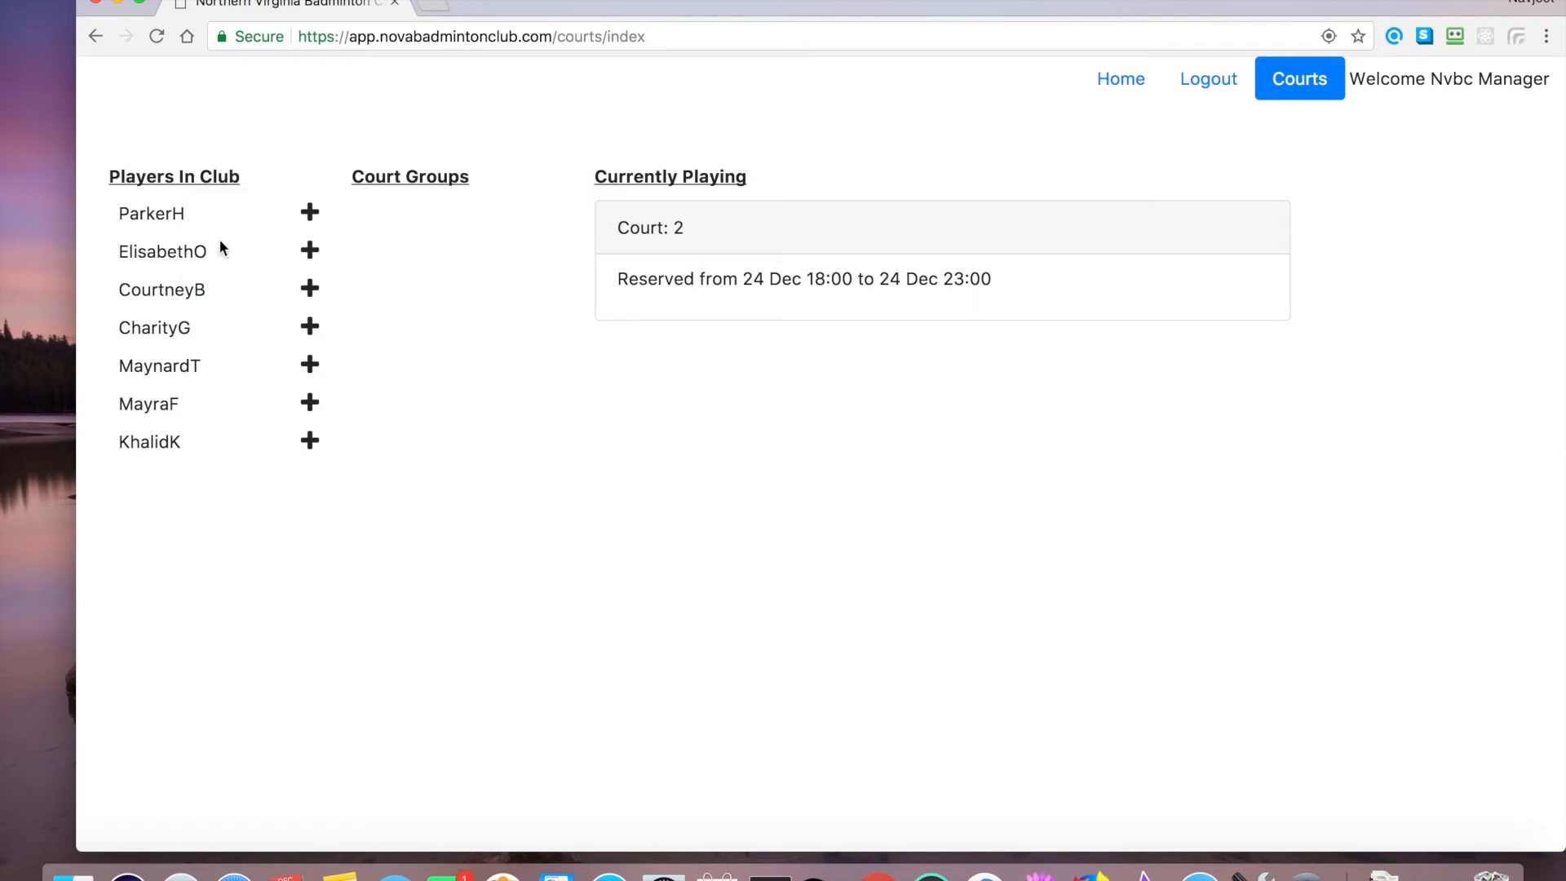
mouse_move(233, 247)
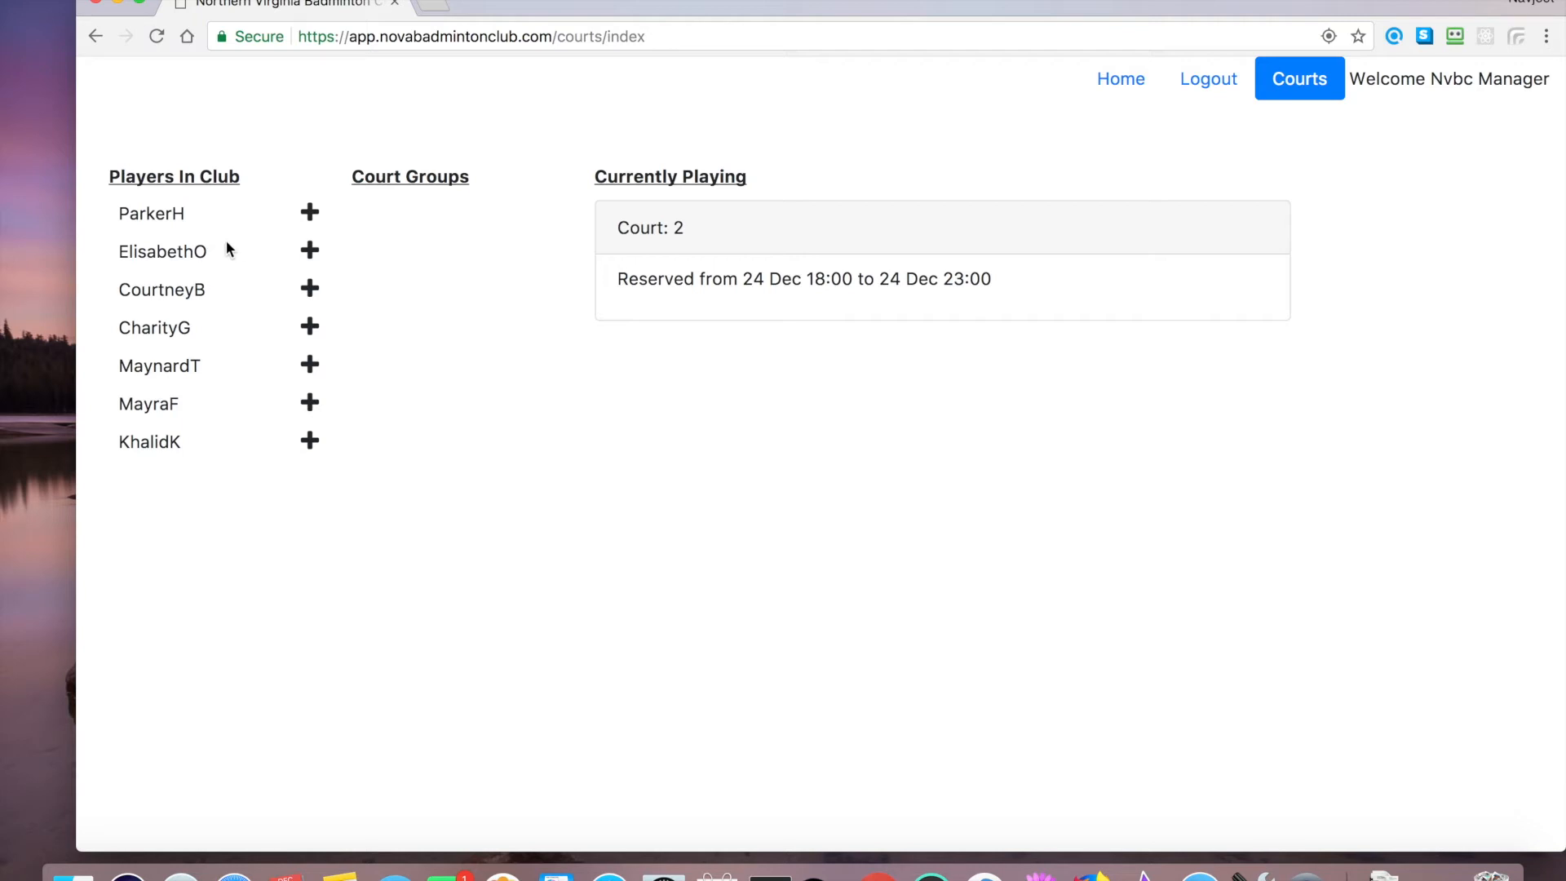
mouse_move(290, 225)
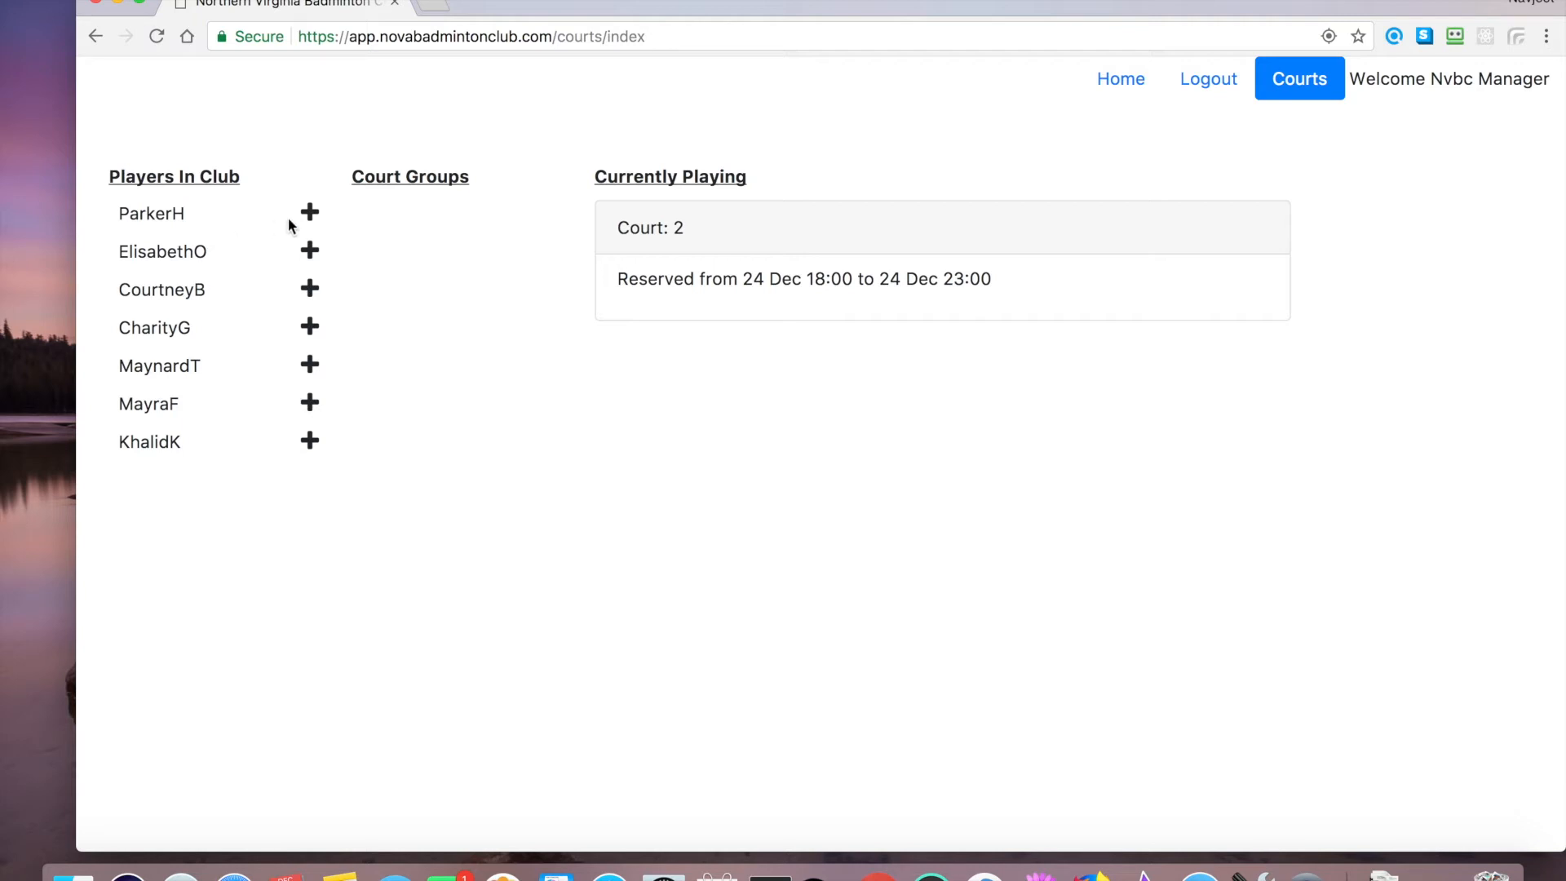
mouse_move(309, 219)
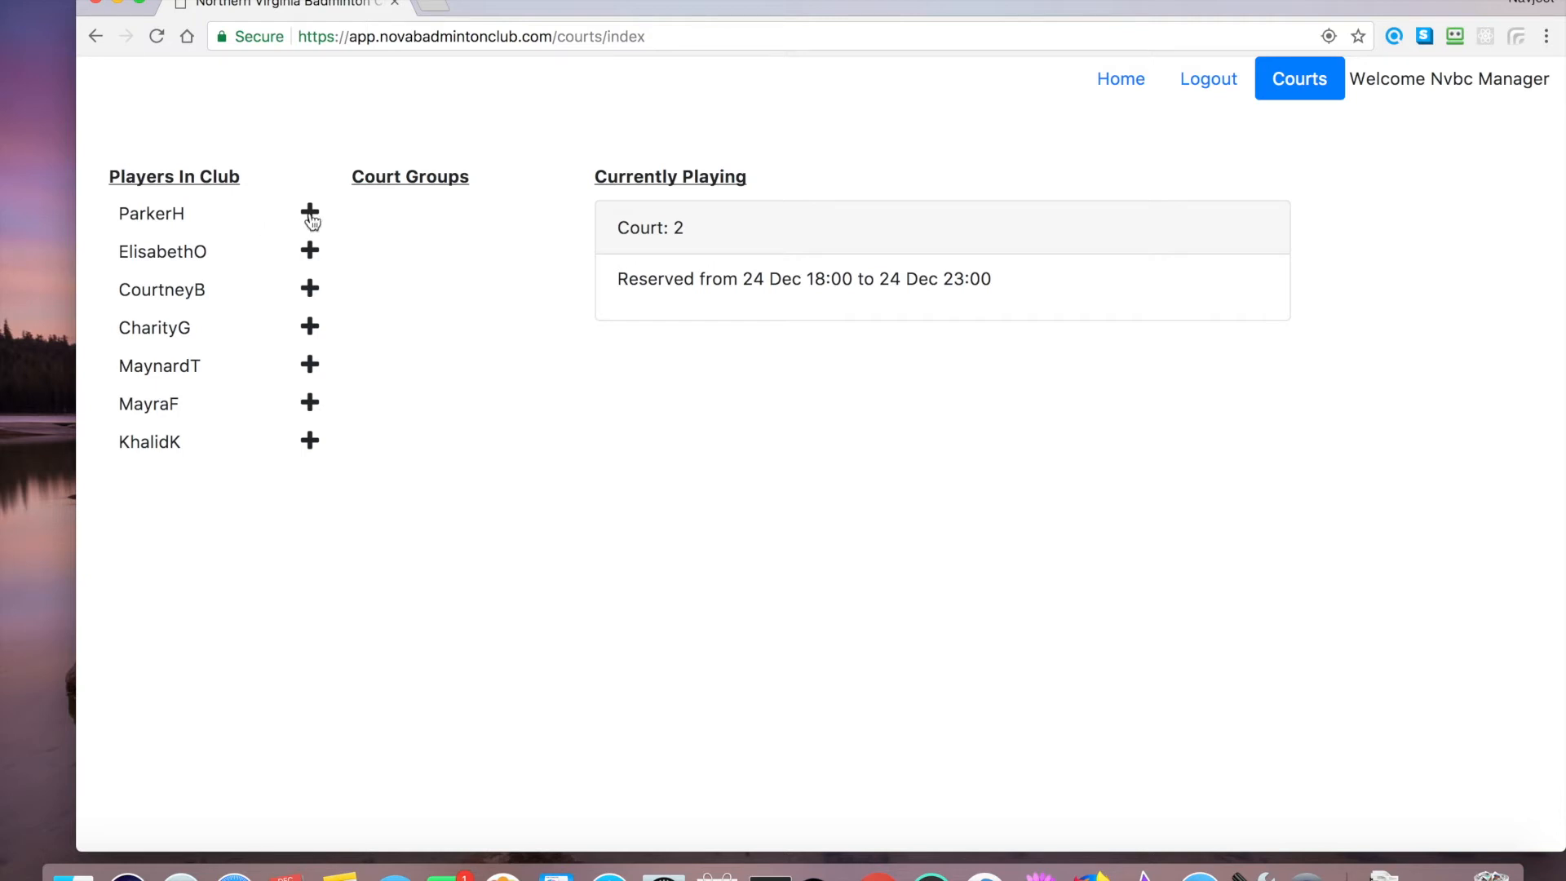
left_click(310, 213)
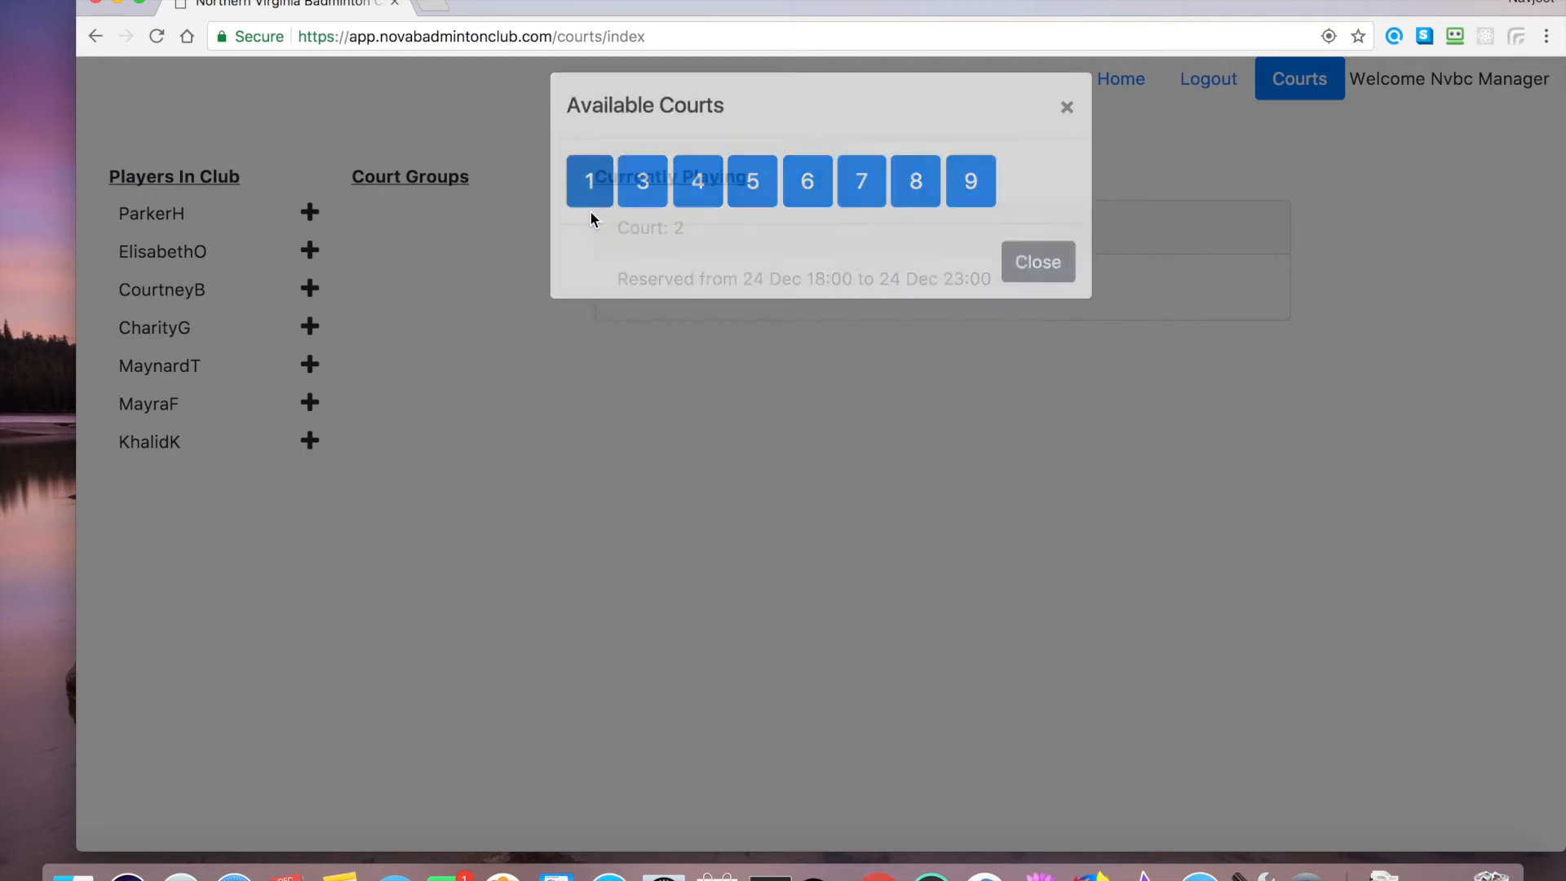
left_click(588, 180)
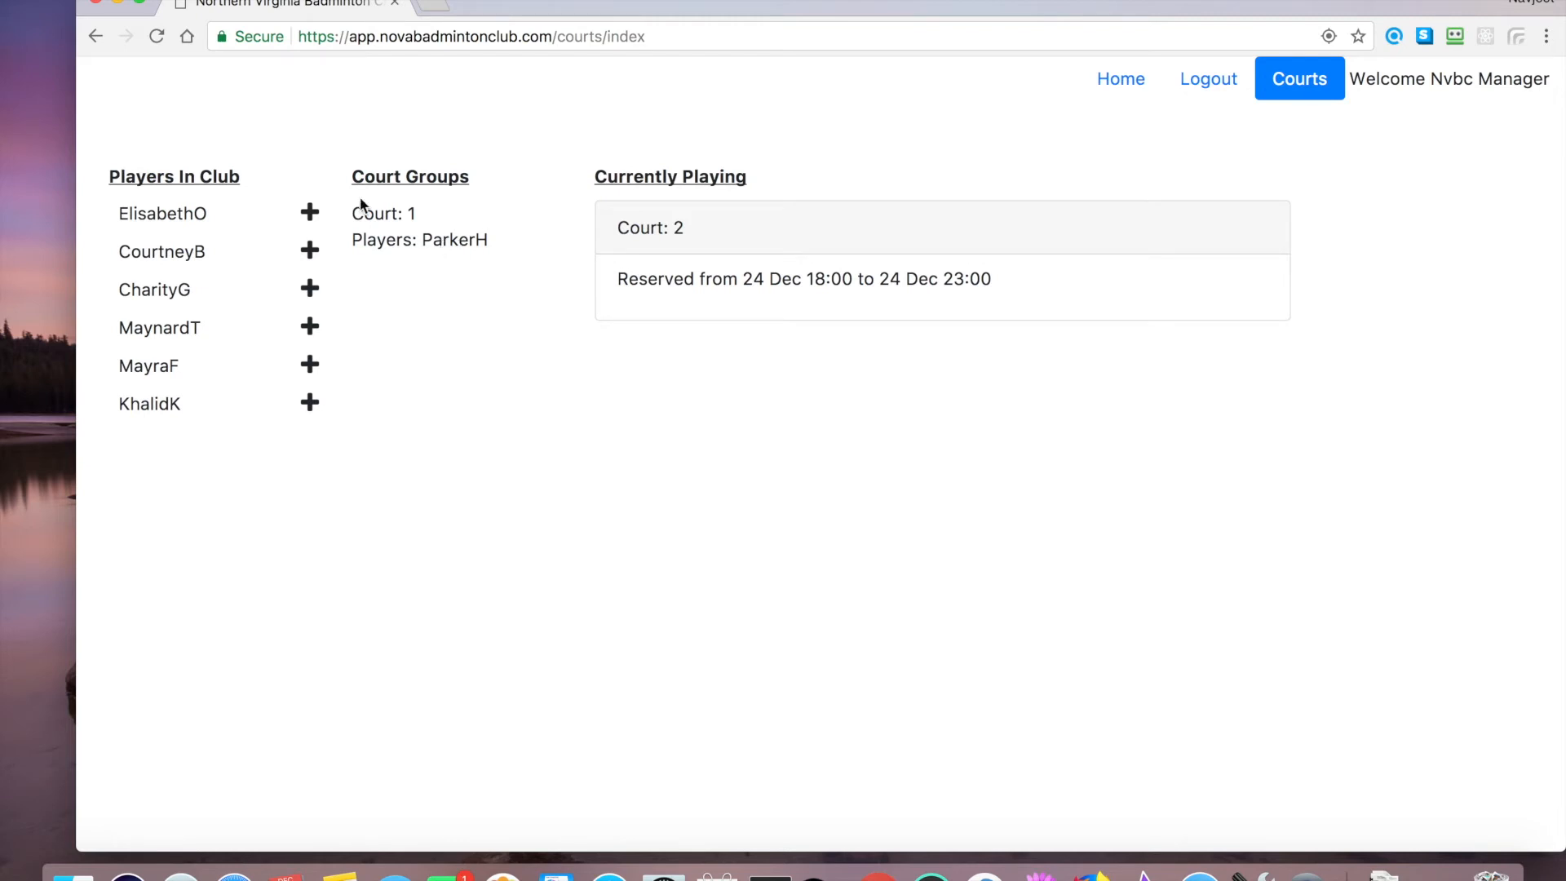
left_click(309, 212)
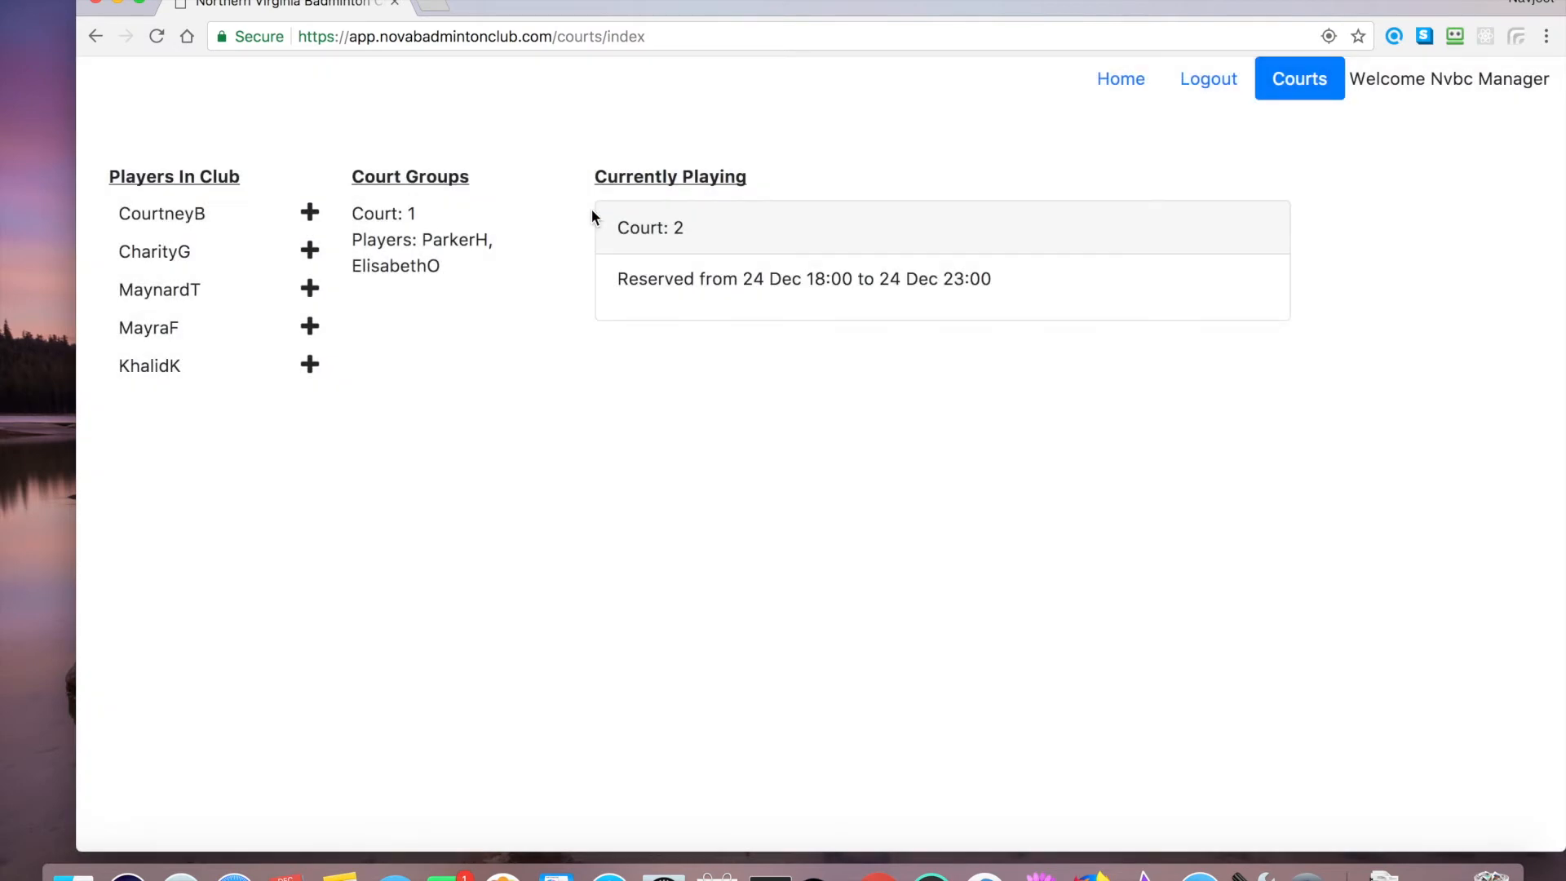
mouse_move(371, 234)
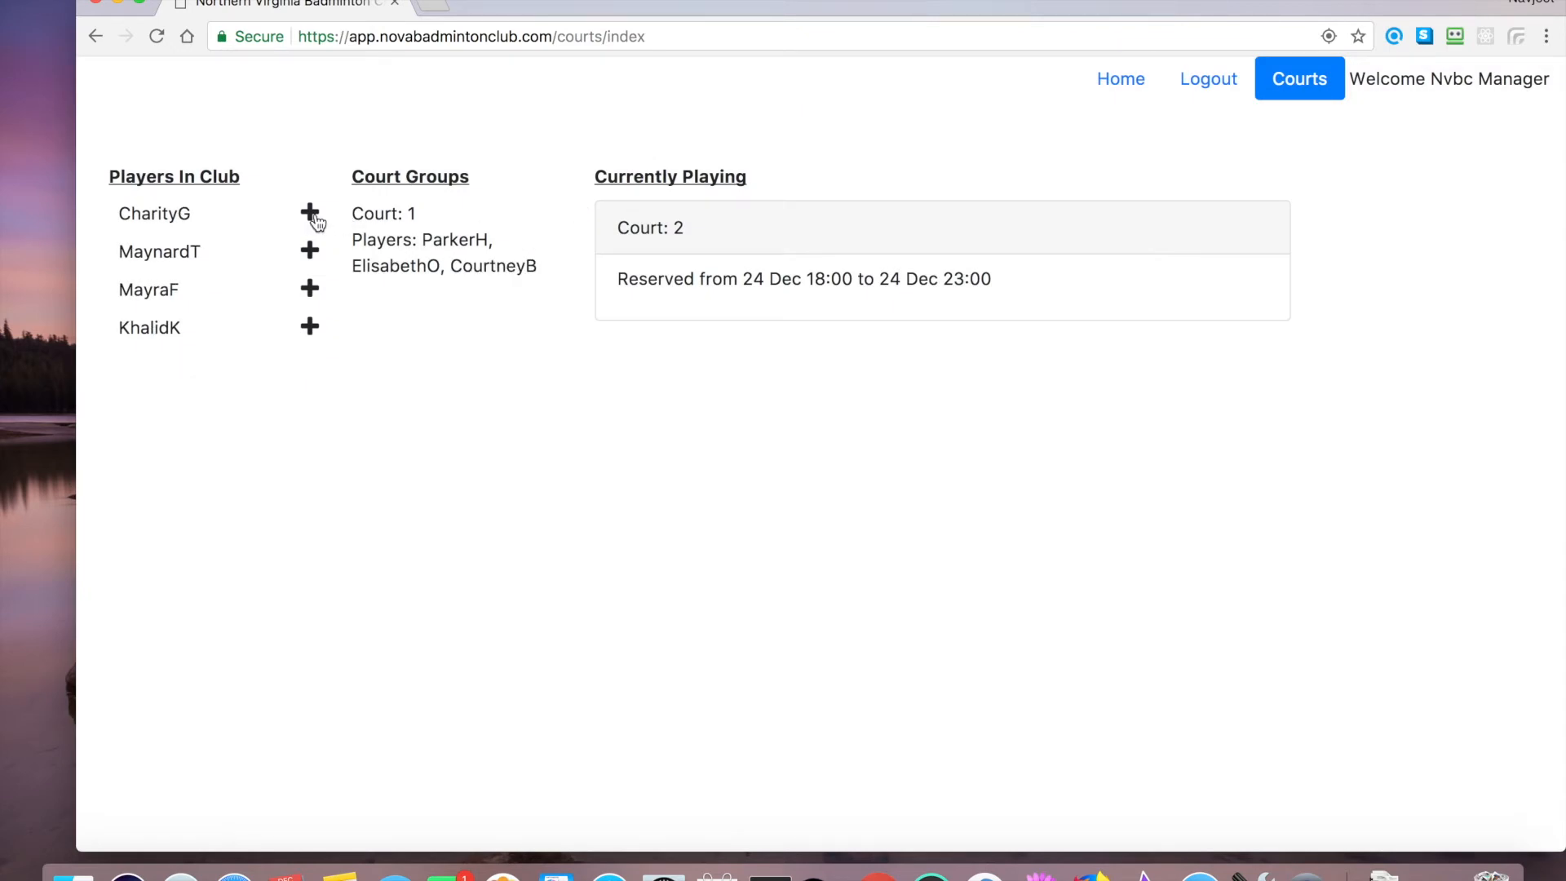
left_click(309, 213)
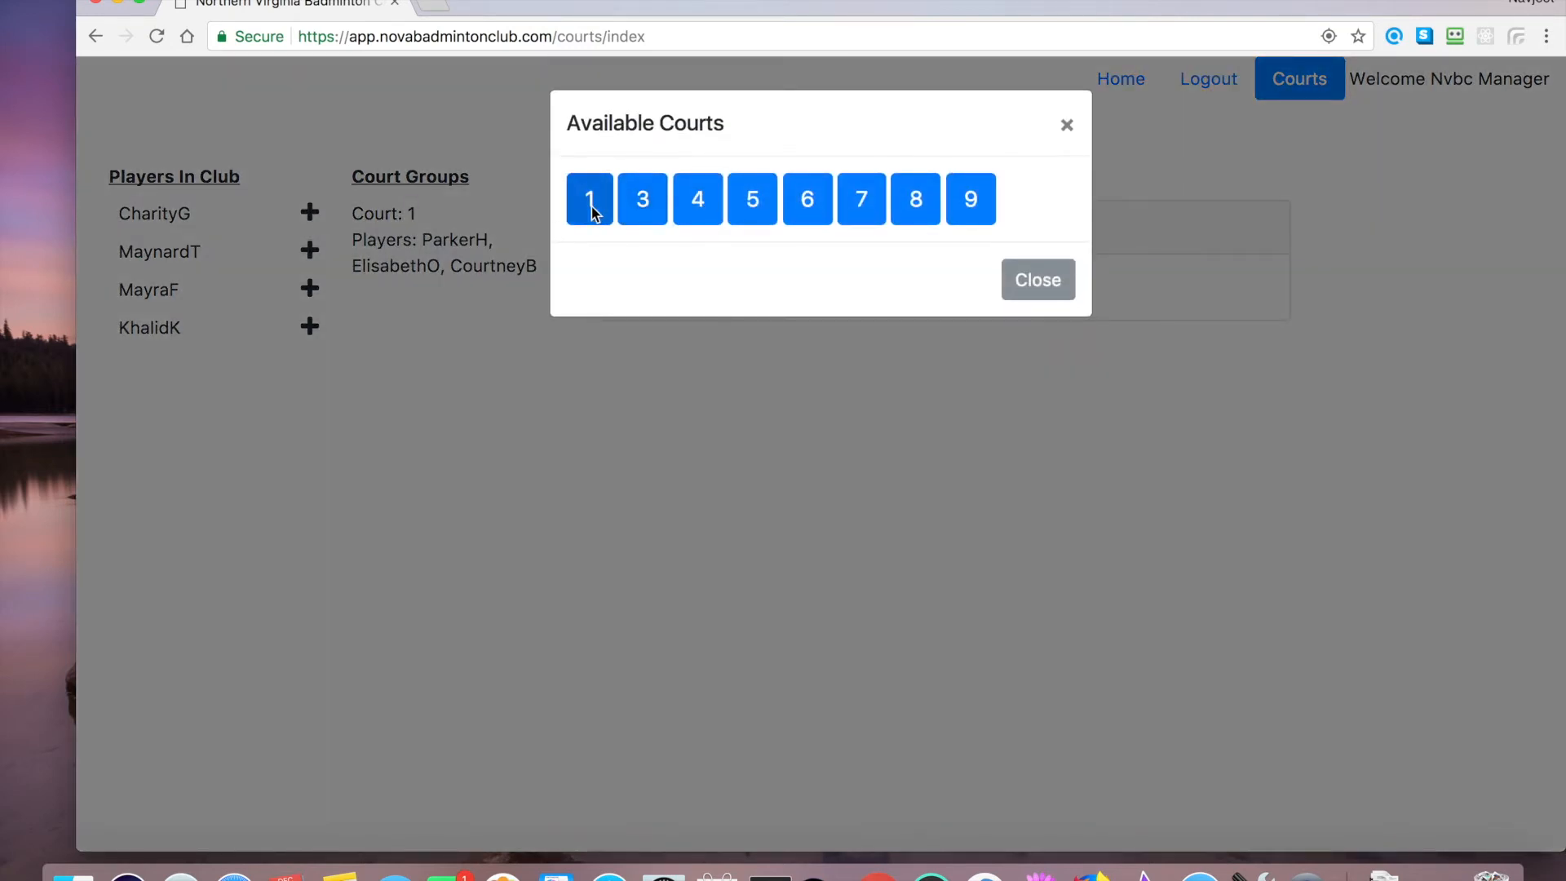
- Assign CharityG to Court 1 so the four-player group starts playing with a countdown
left_click(588, 199)
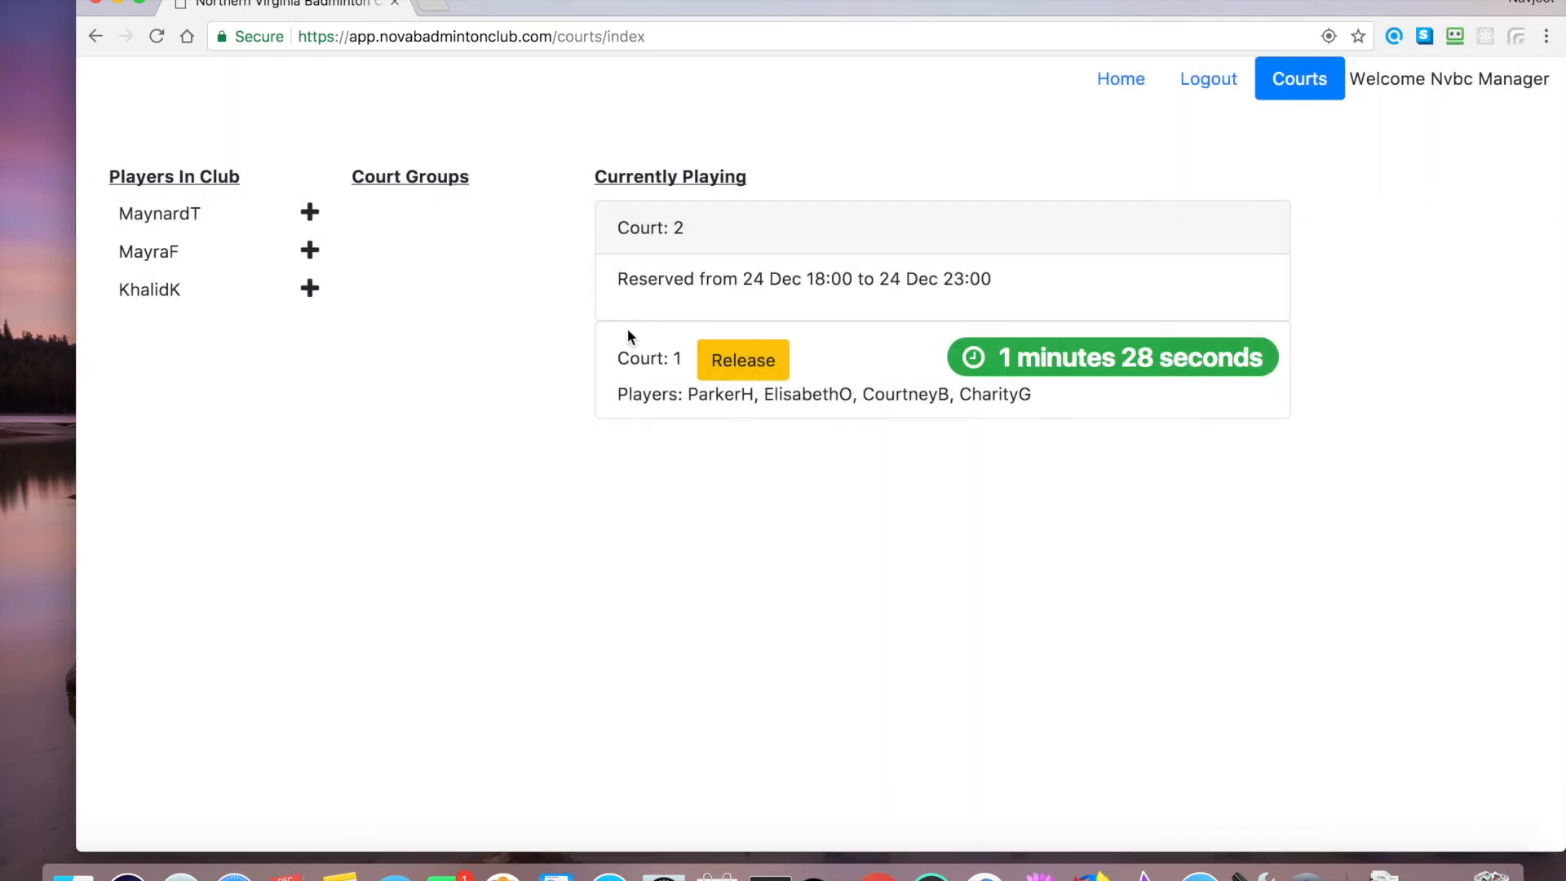
mouse_move(454, 290)
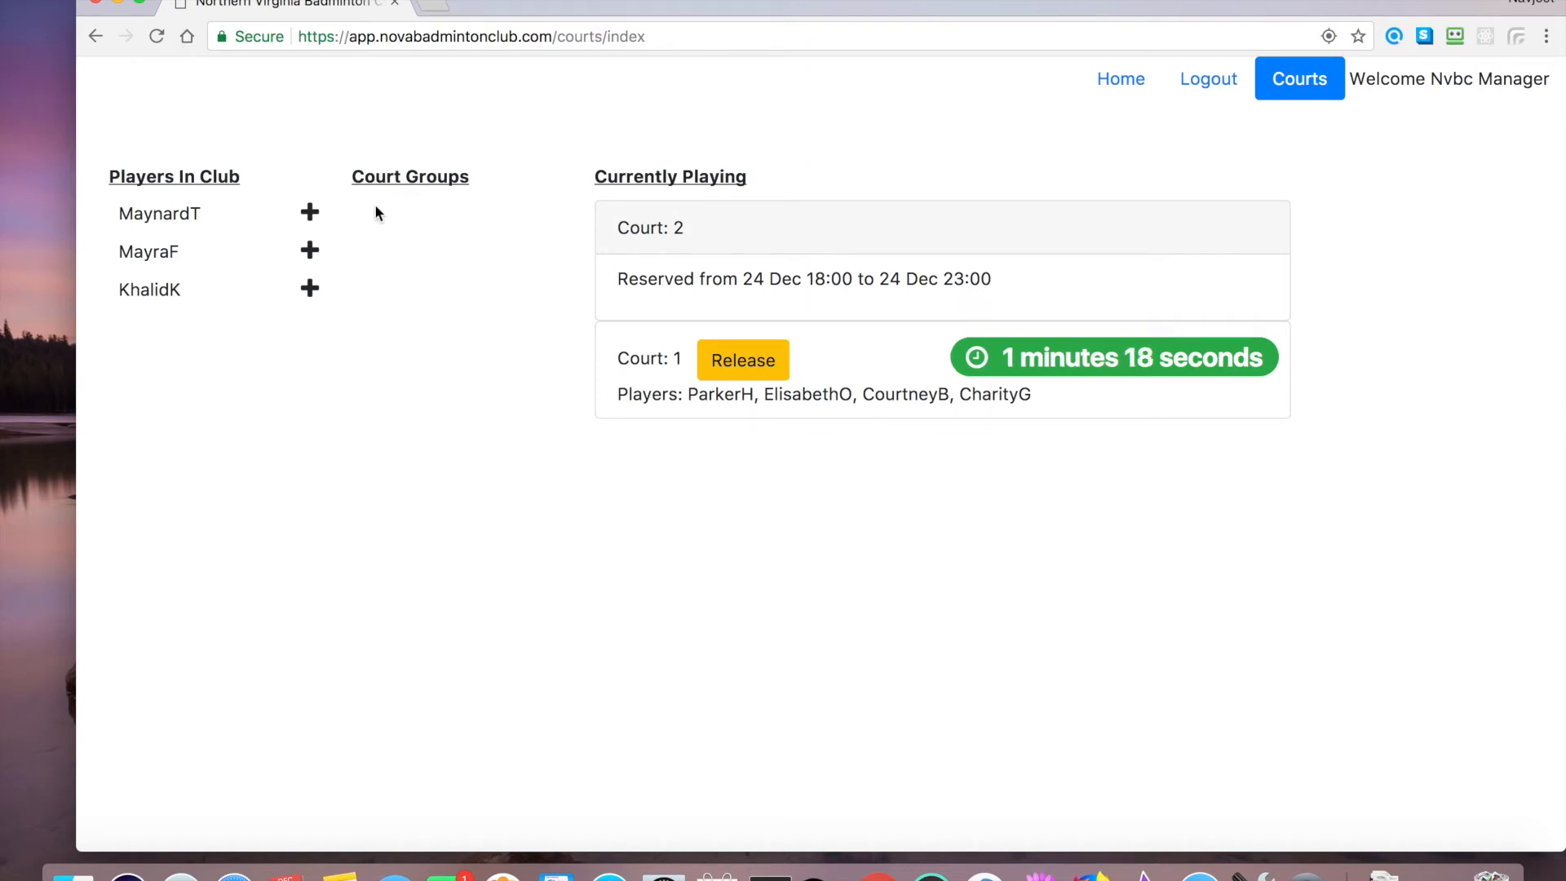
mouse_move(1173, 546)
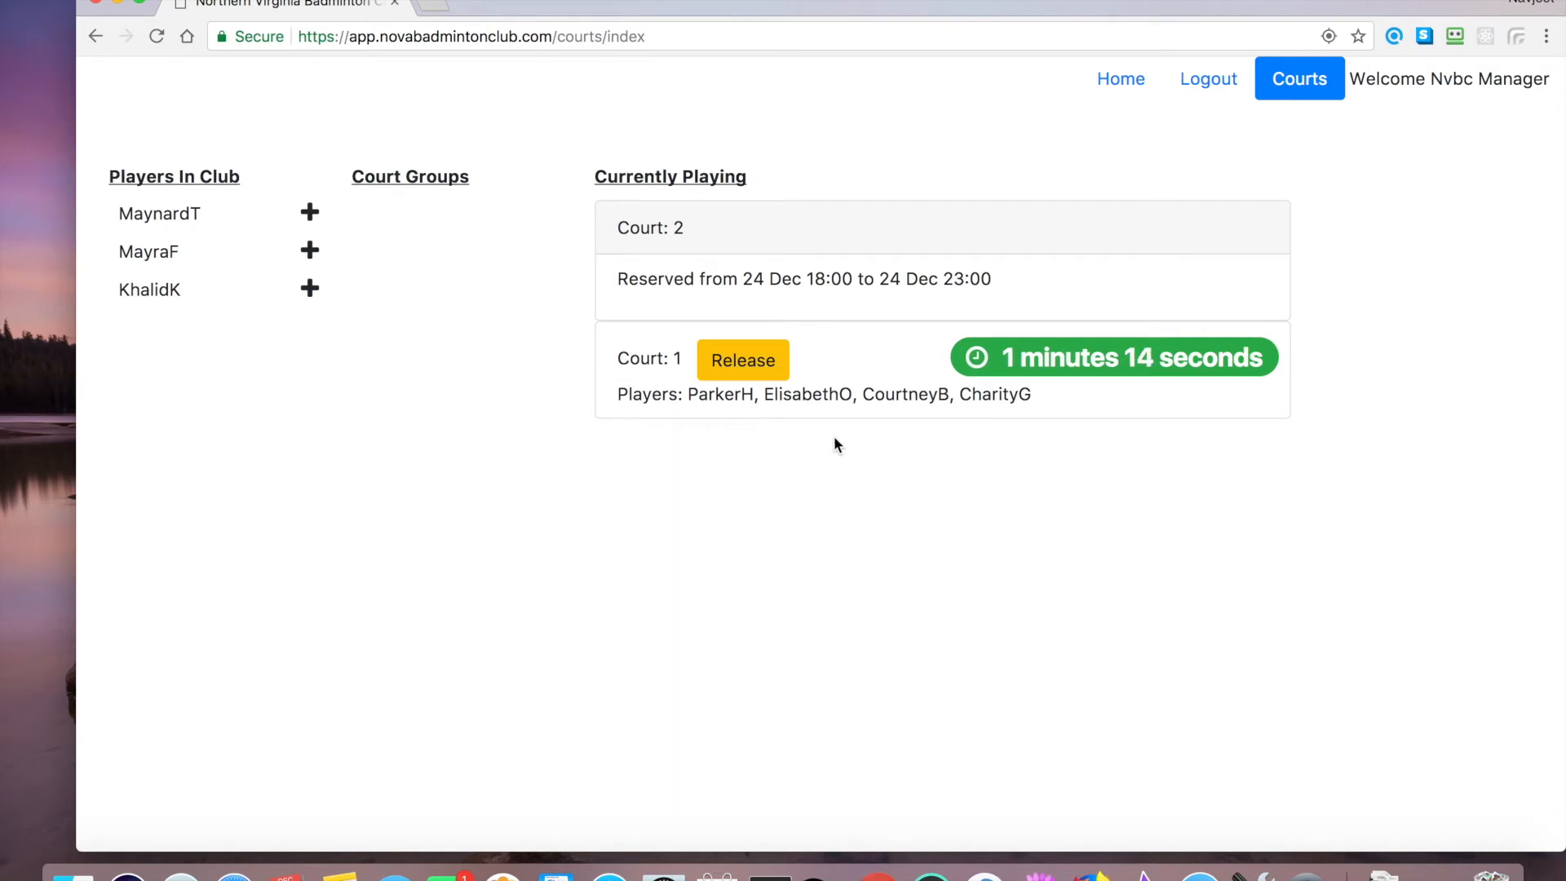
mouse_move(1091, 408)
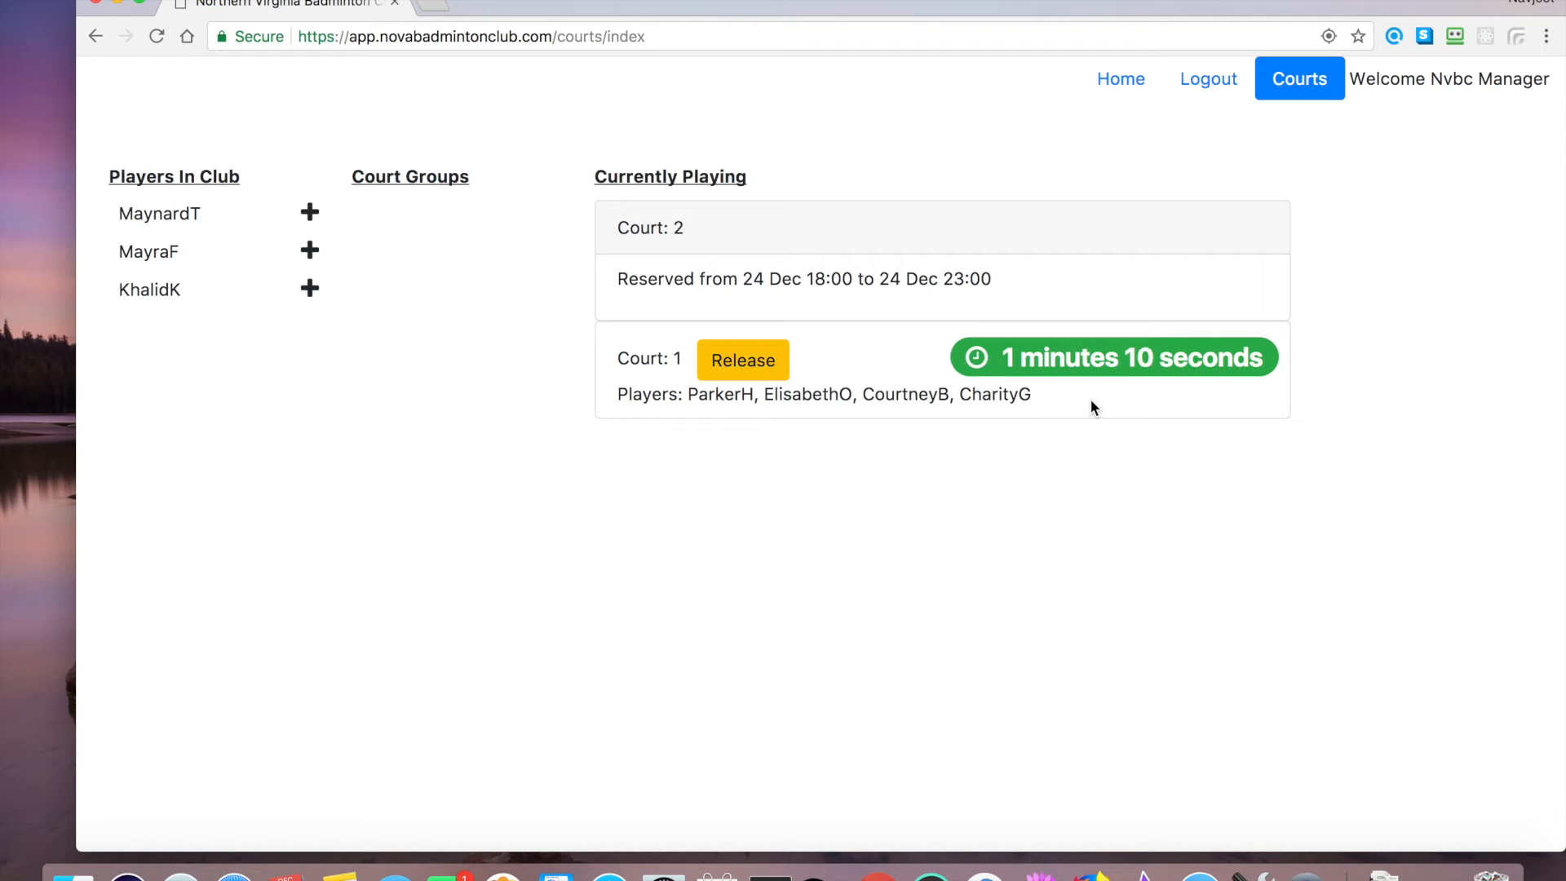
mouse_move(1181, 478)
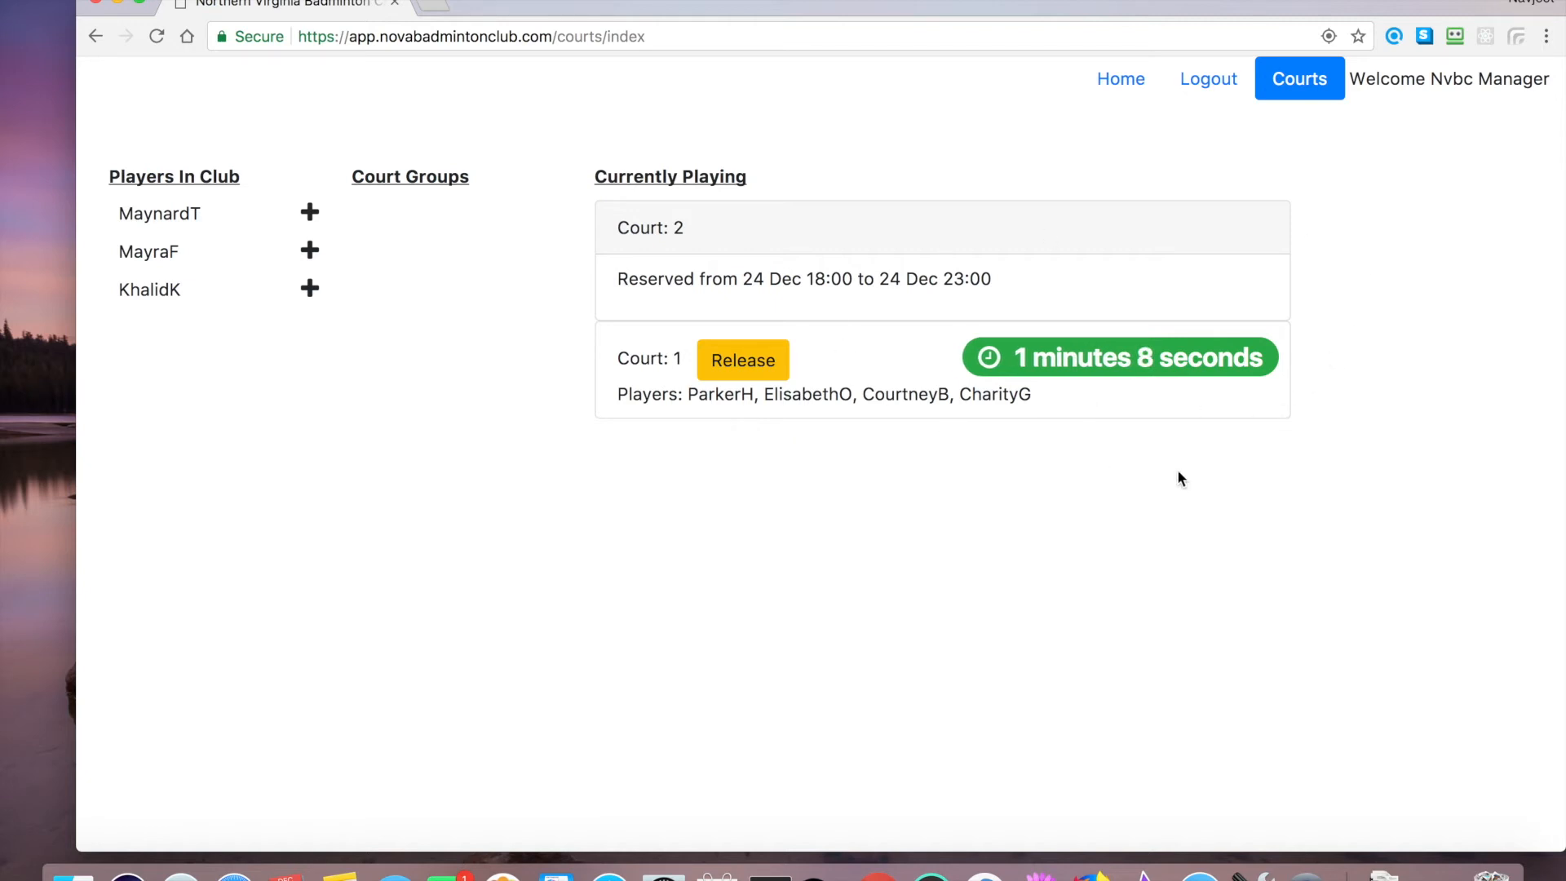
mouse_move(1223, 463)
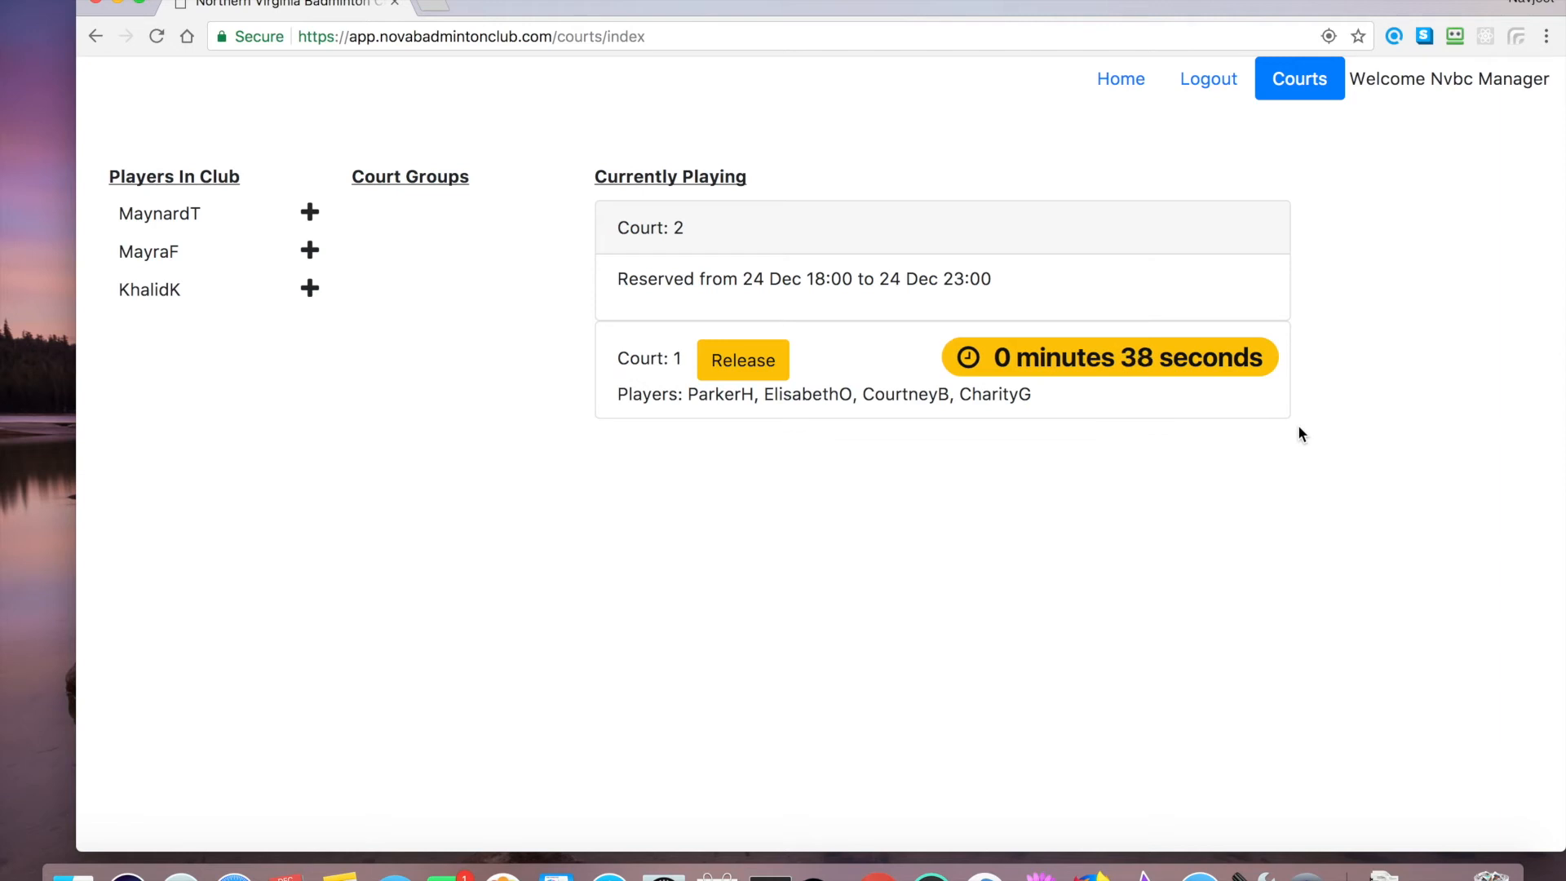
mouse_move(1519, 397)
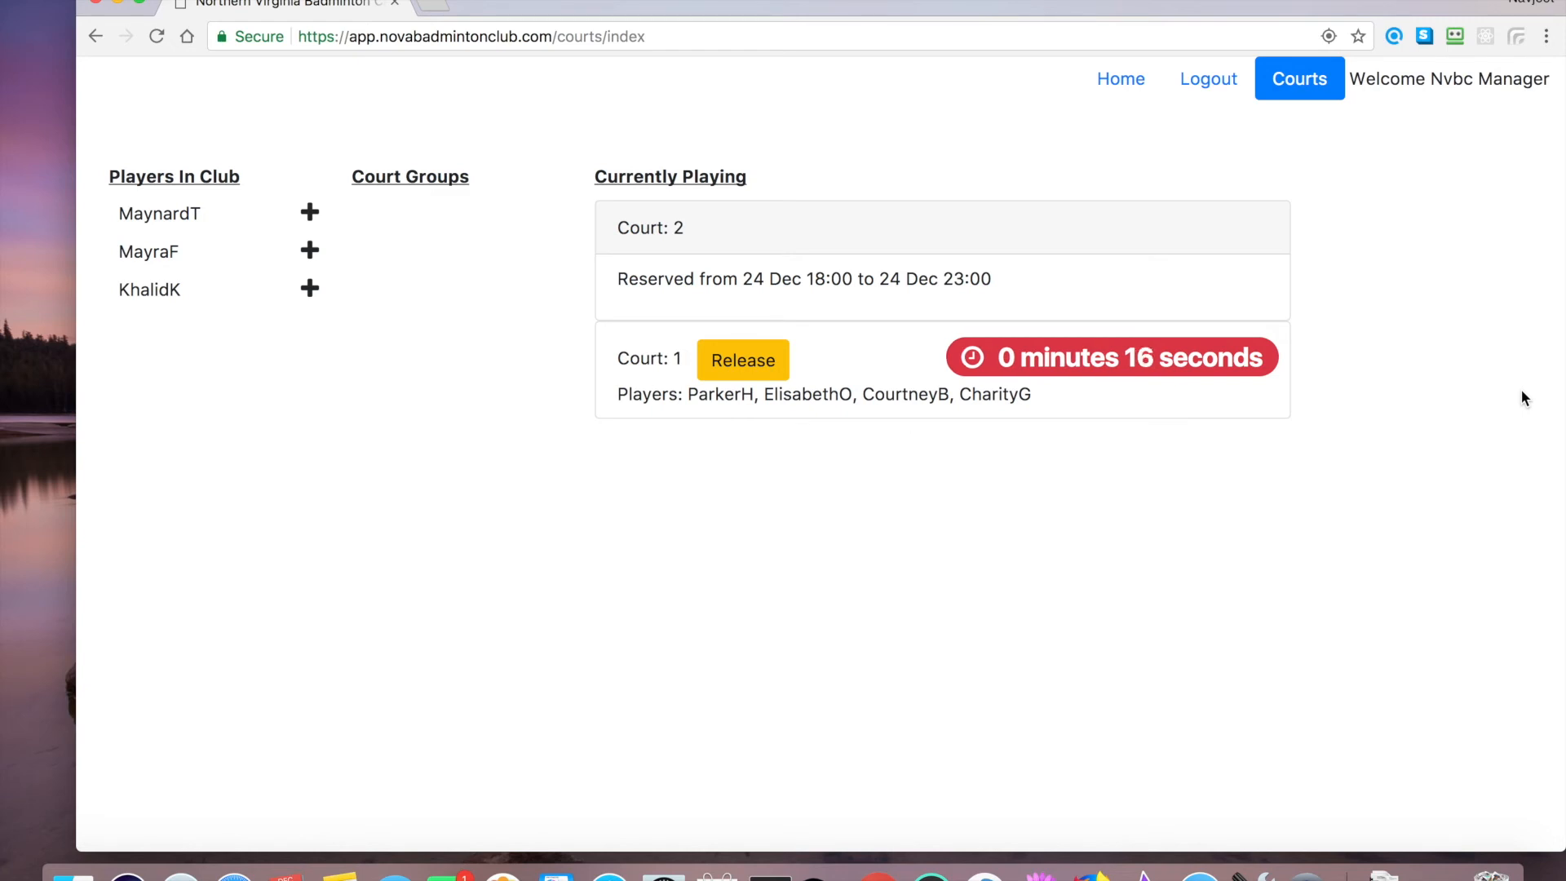
mouse_move(928, 262)
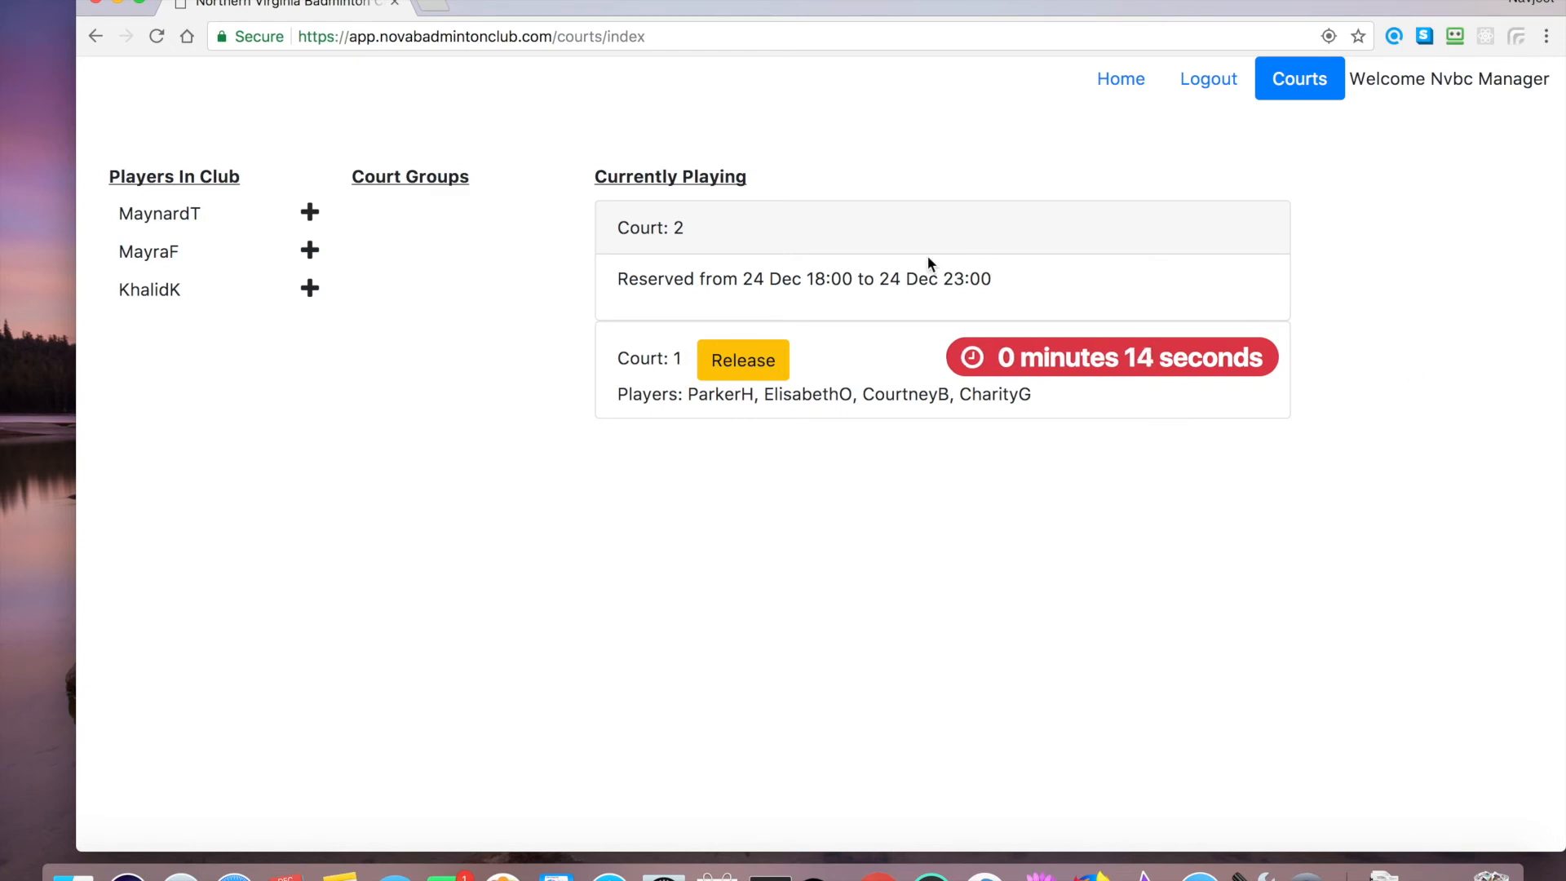
mouse_move(355, 222)
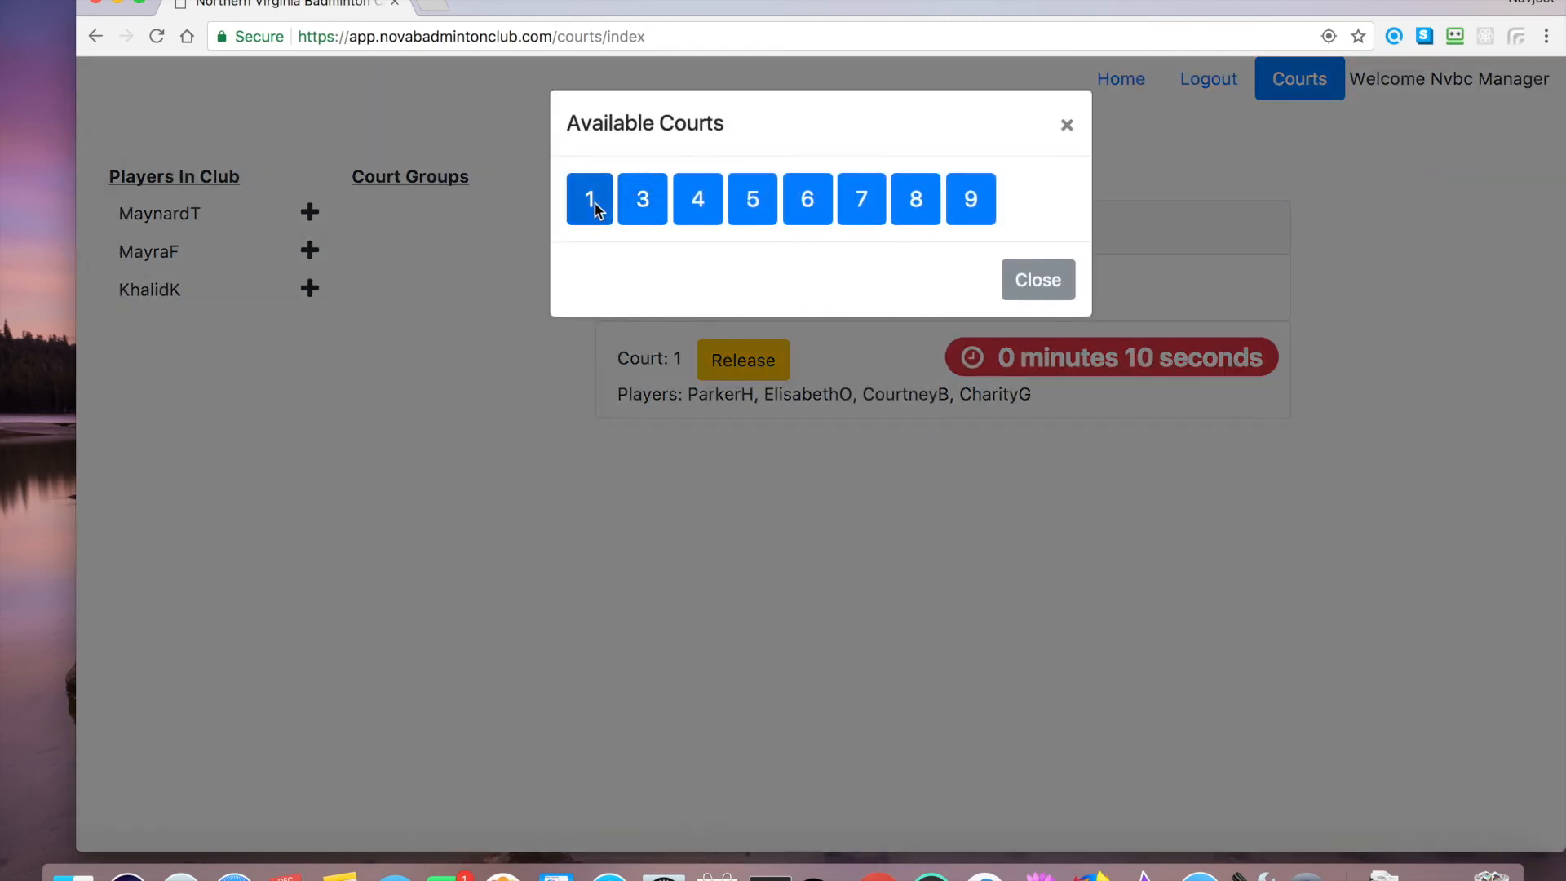
left_click(589, 199)
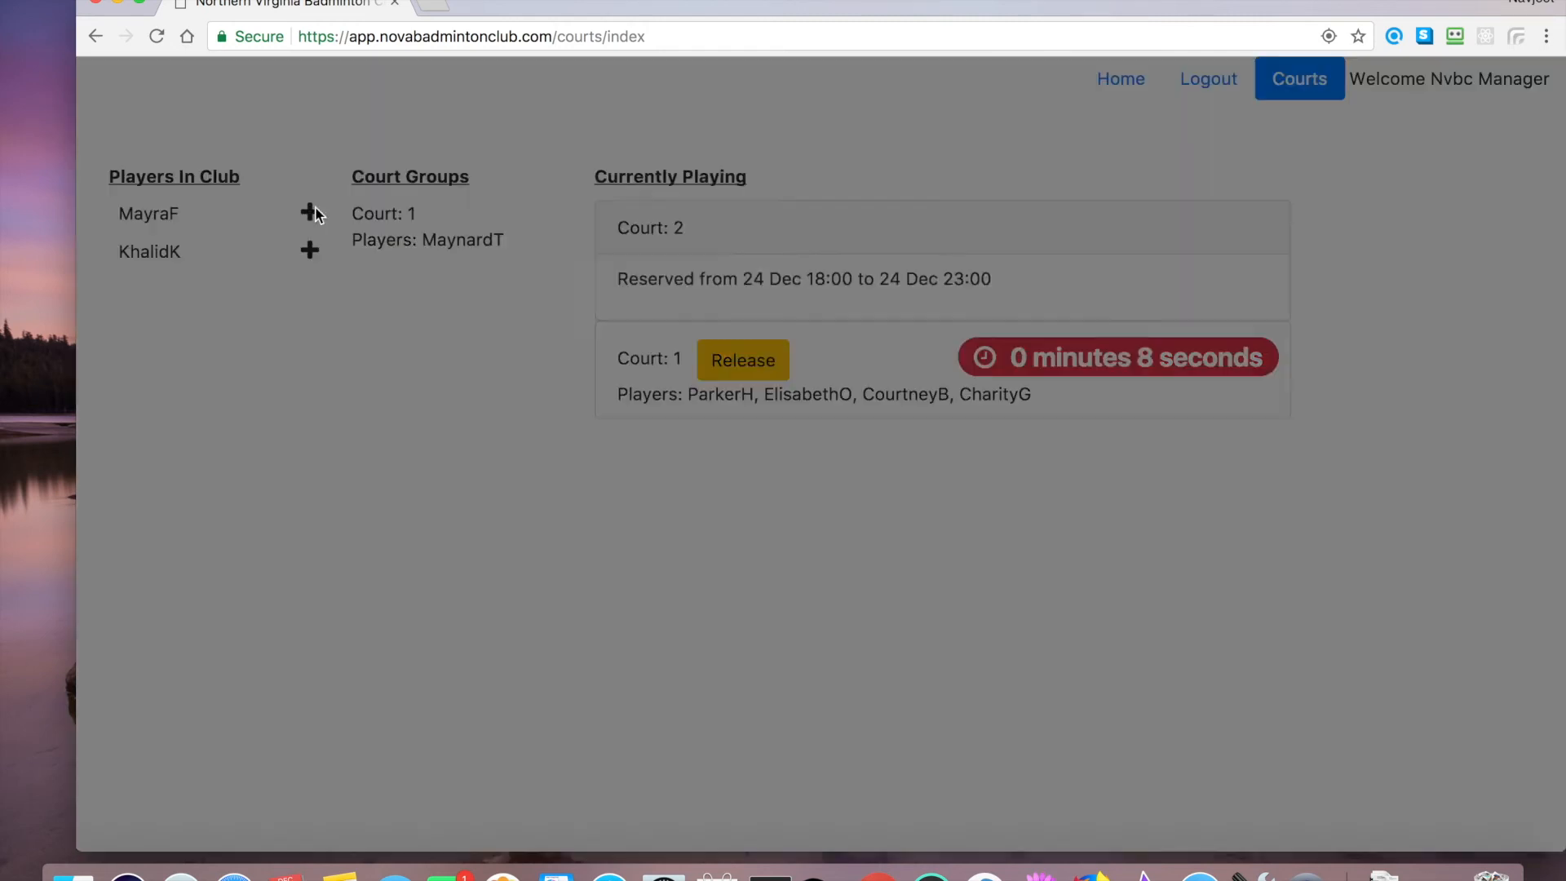
left_click(309, 212)
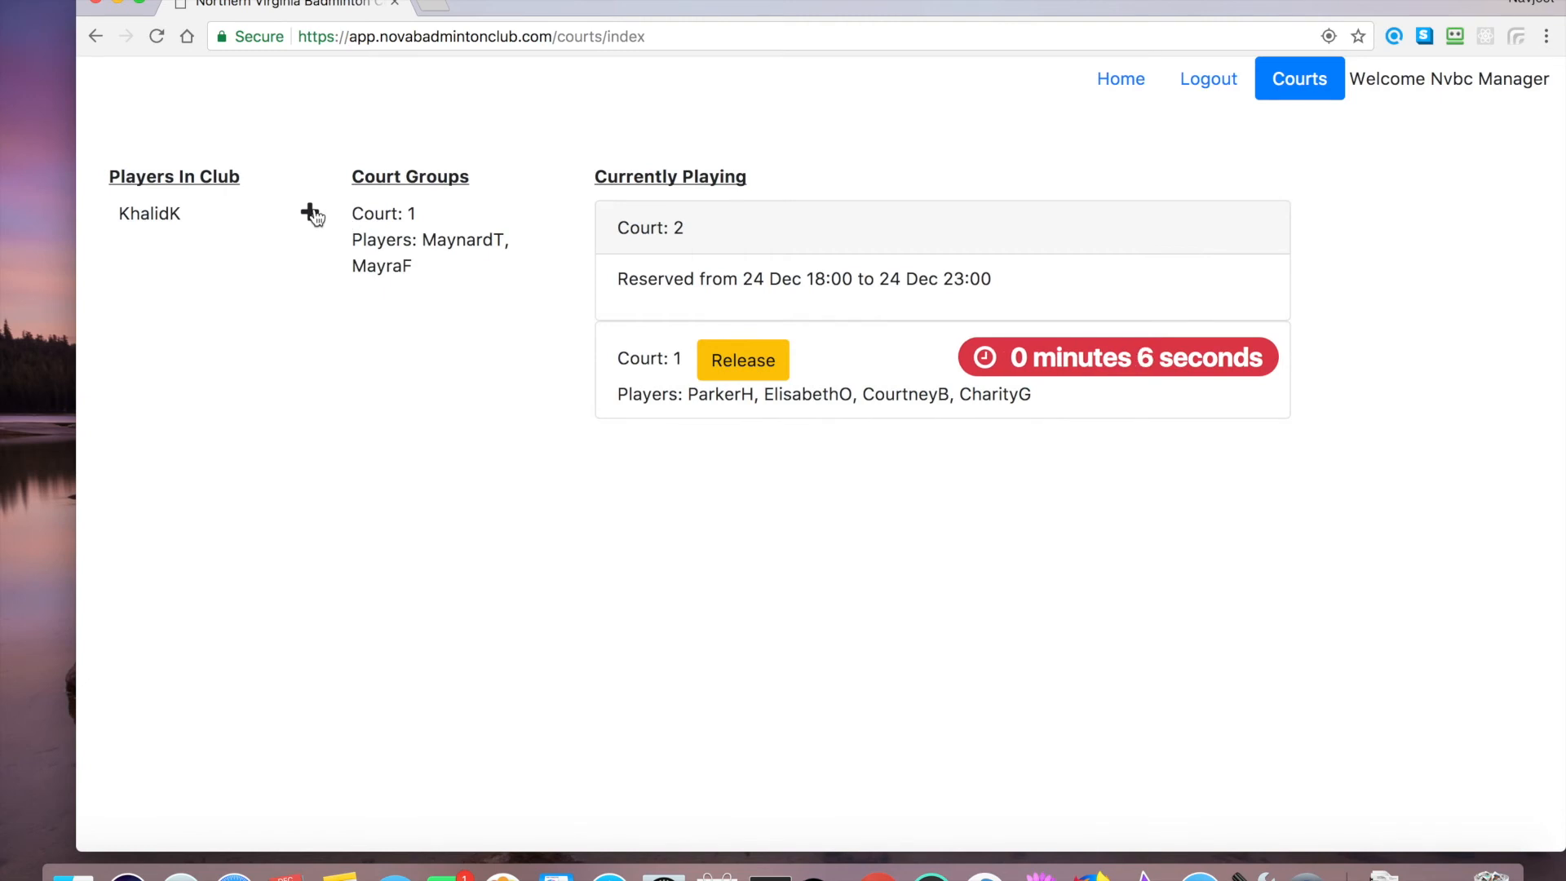
left_click(305, 214)
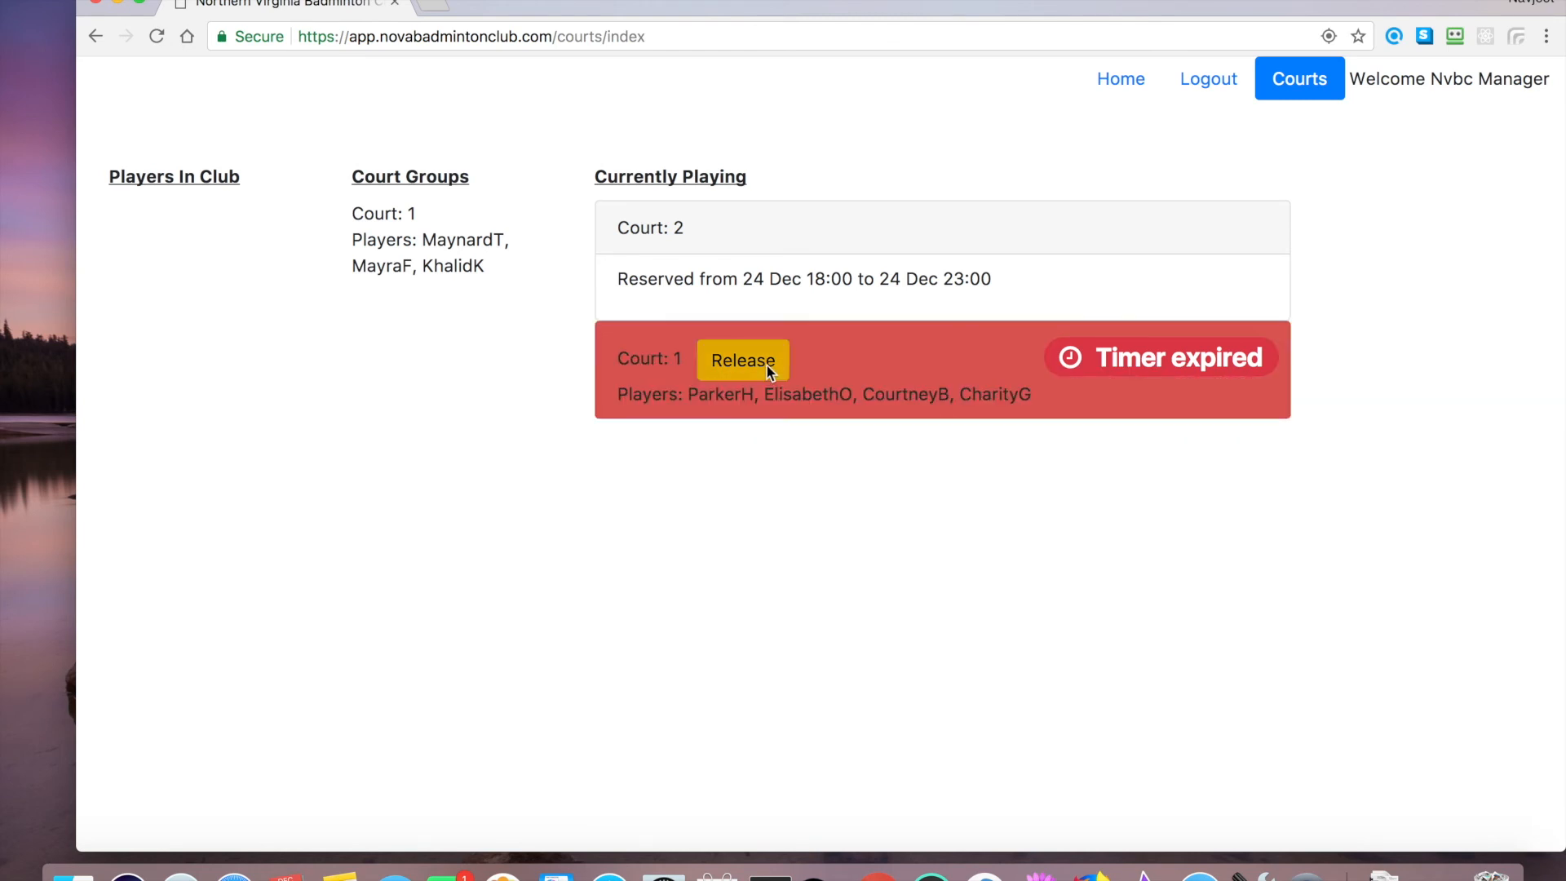
left_click(742, 359)
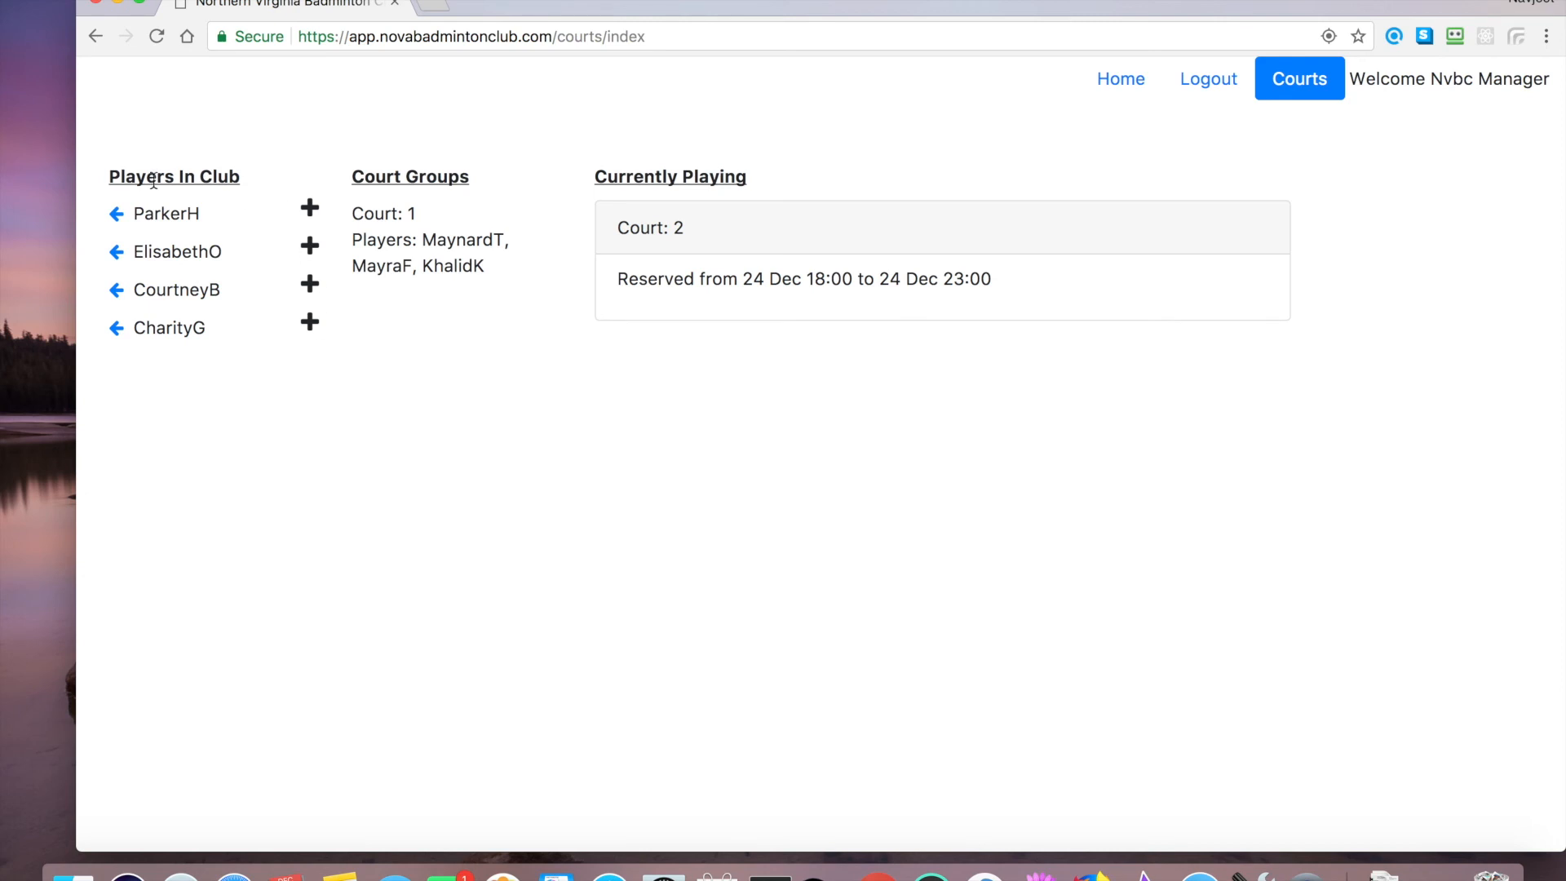
mouse_move(174, 385)
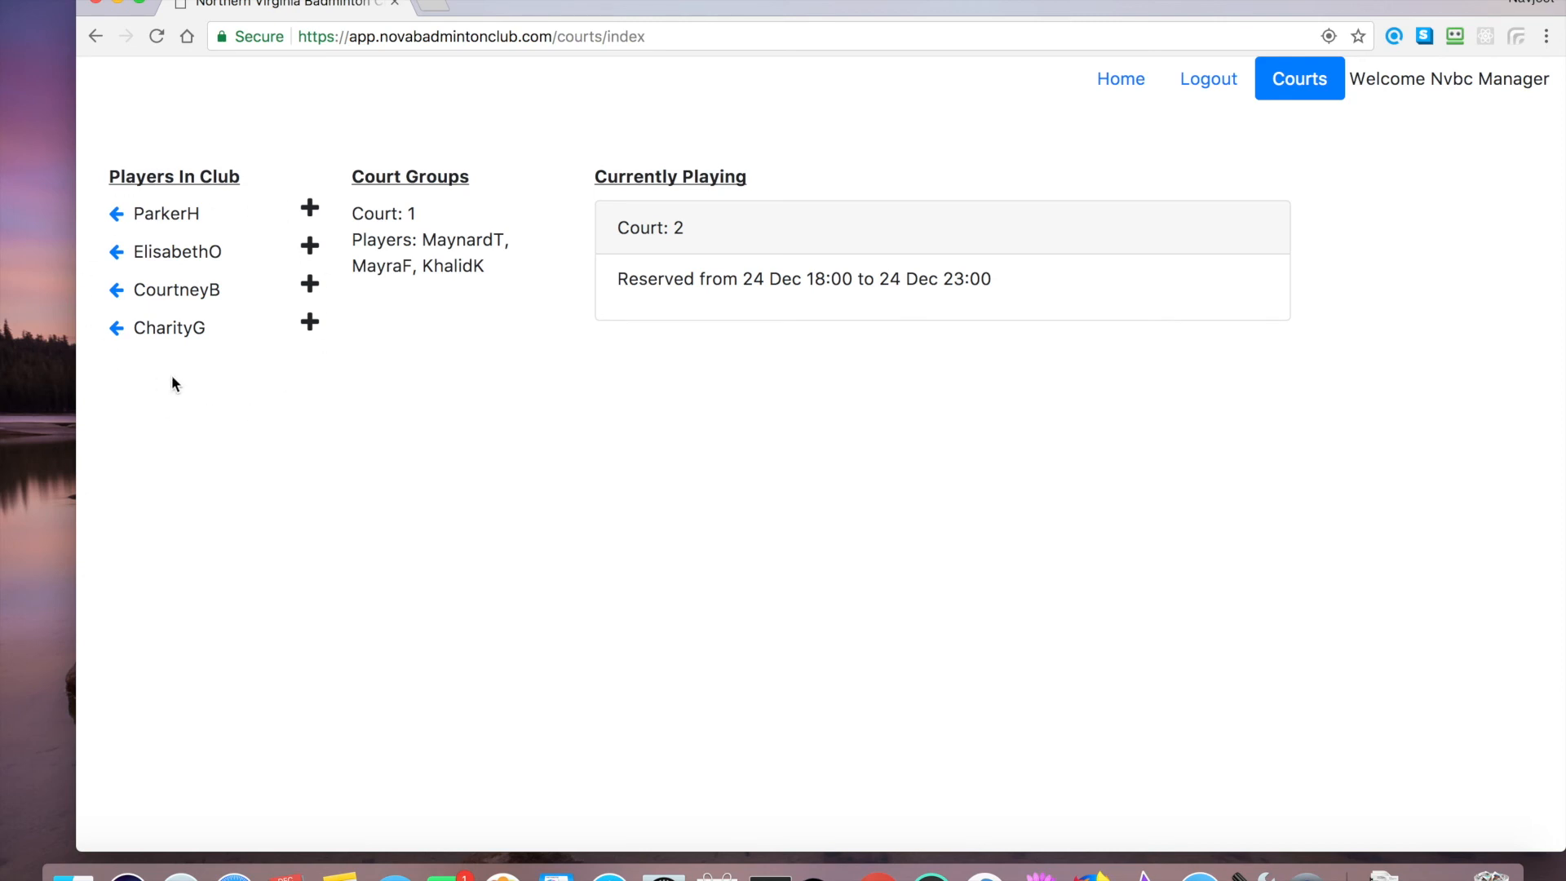
mouse_move(180, 380)
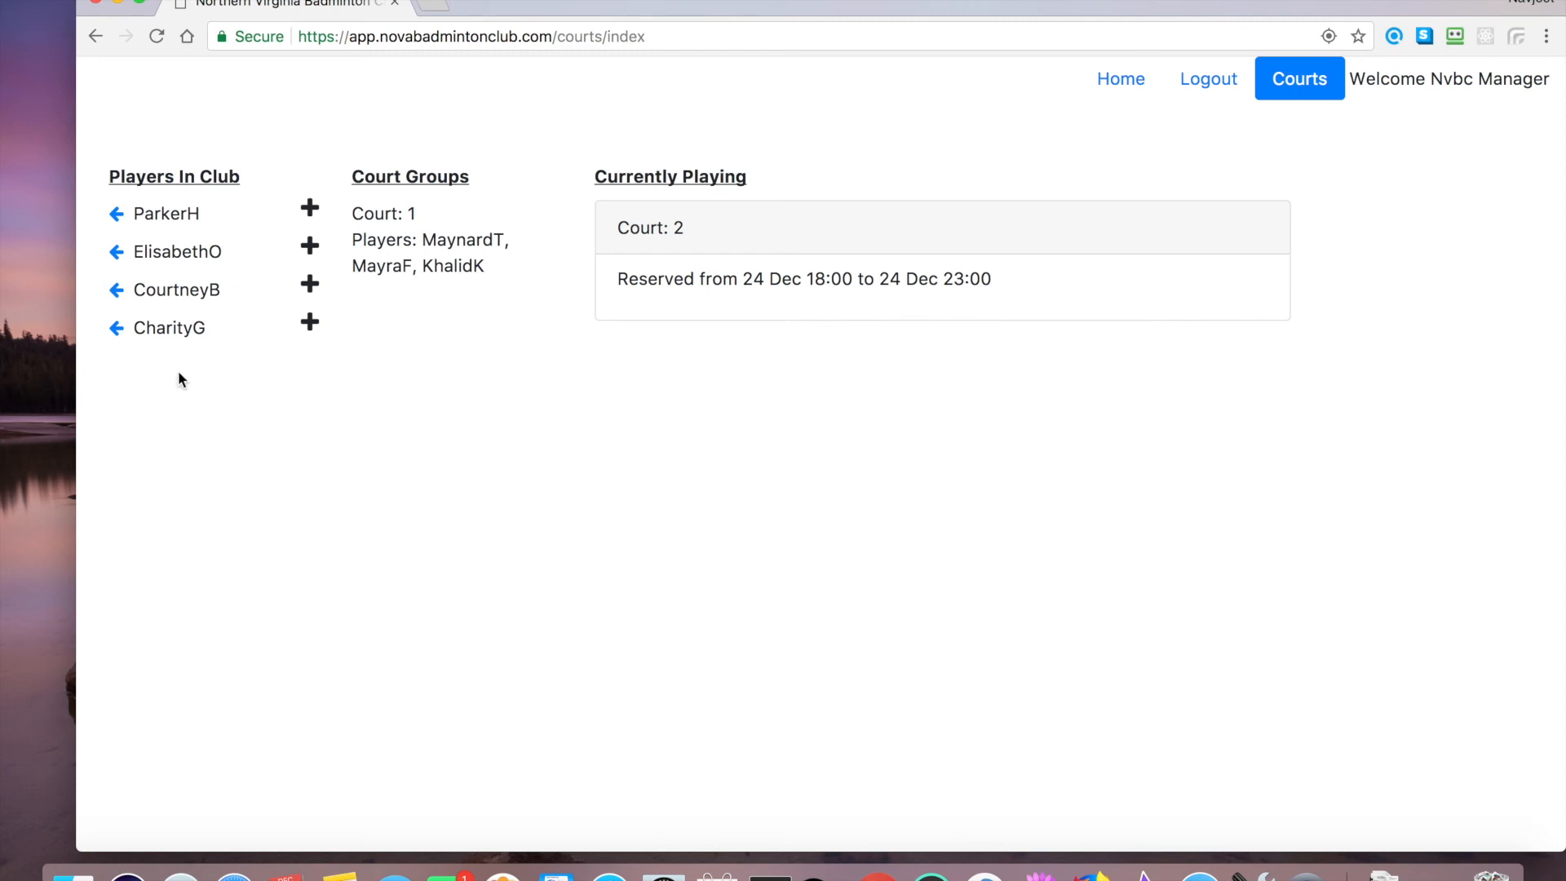
mouse_move(252, 360)
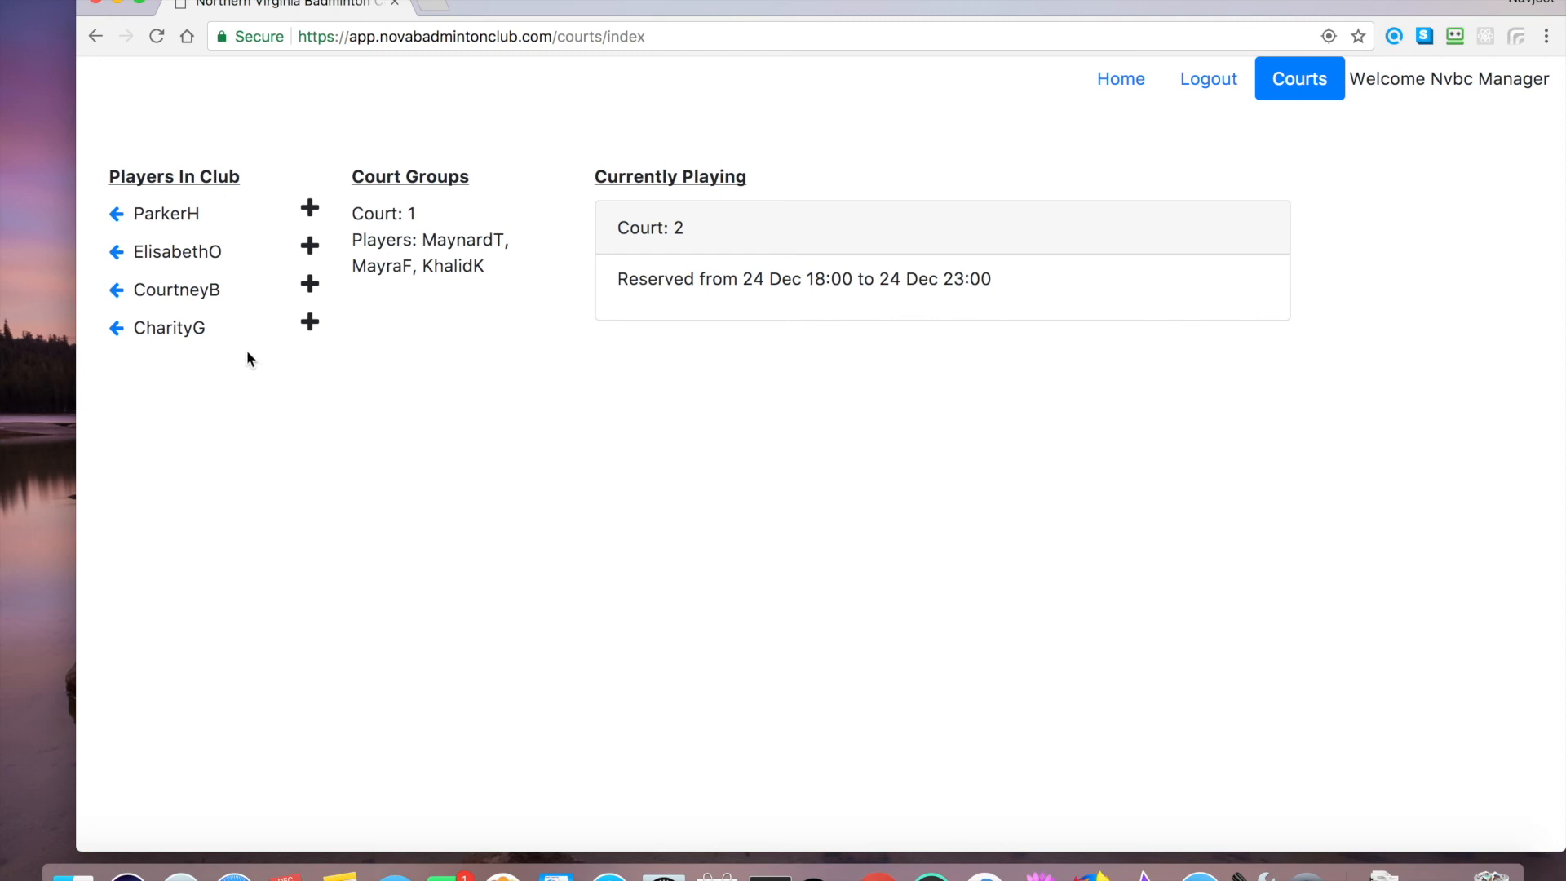
mouse_move(251, 256)
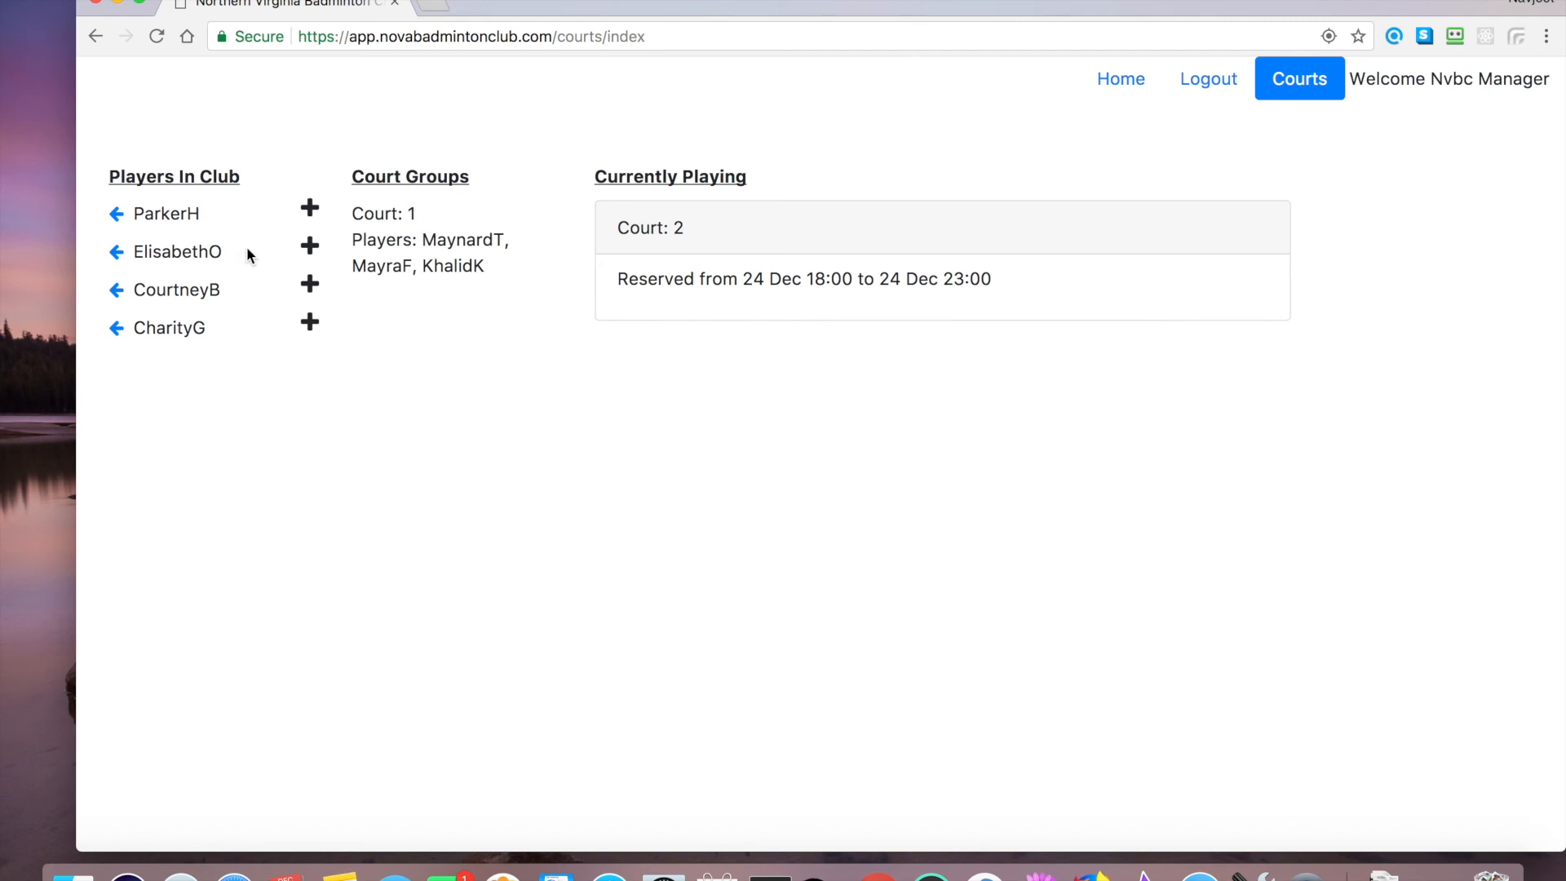
mouse_move(285, 330)
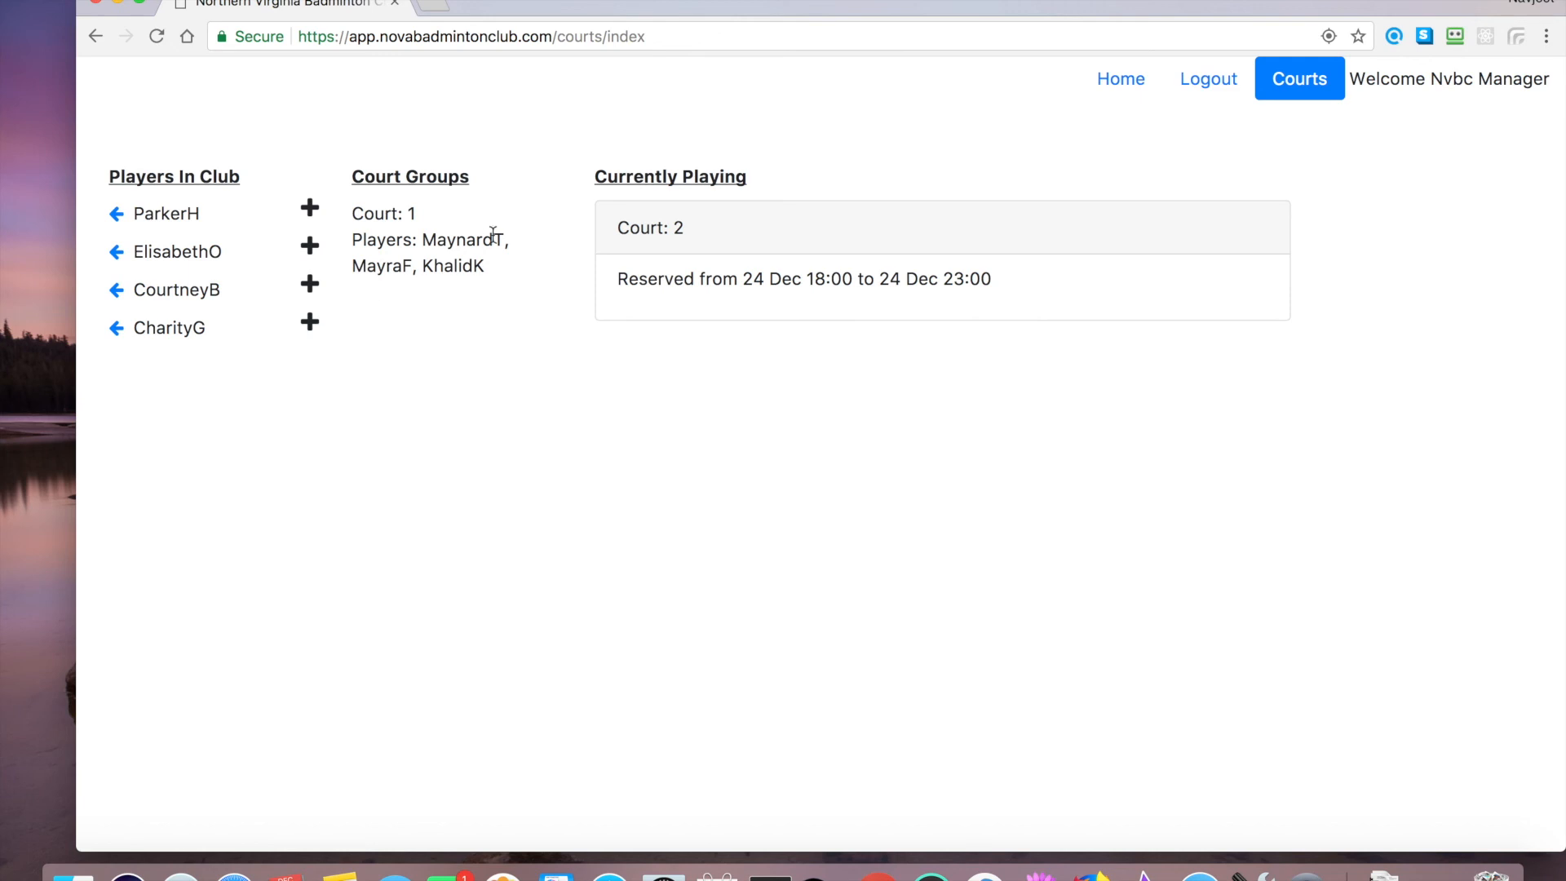
mouse_move(342, 336)
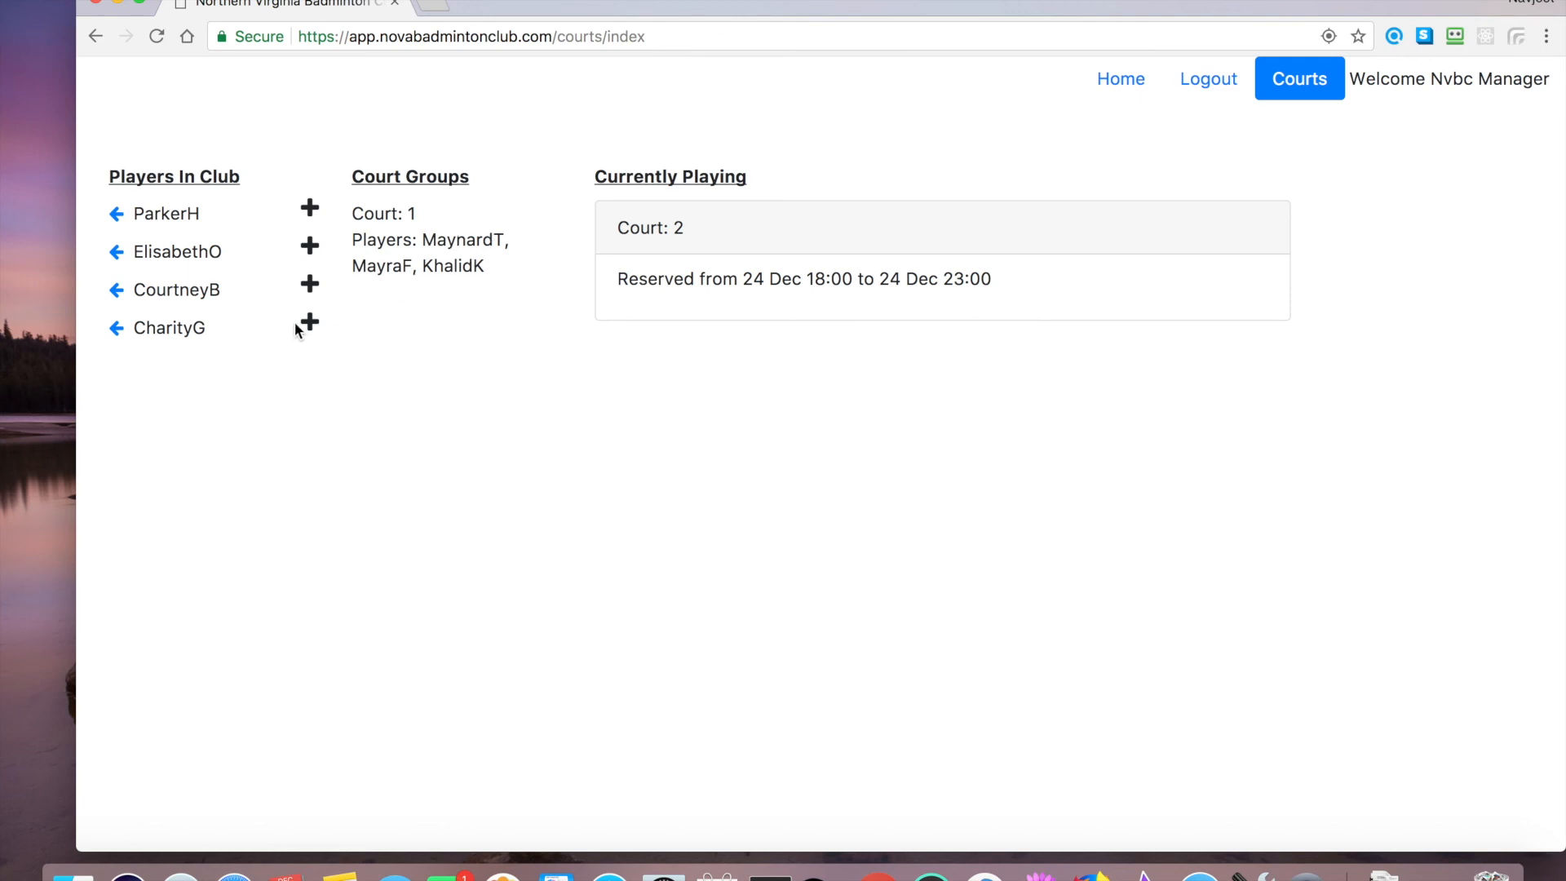
left_click(308, 323)
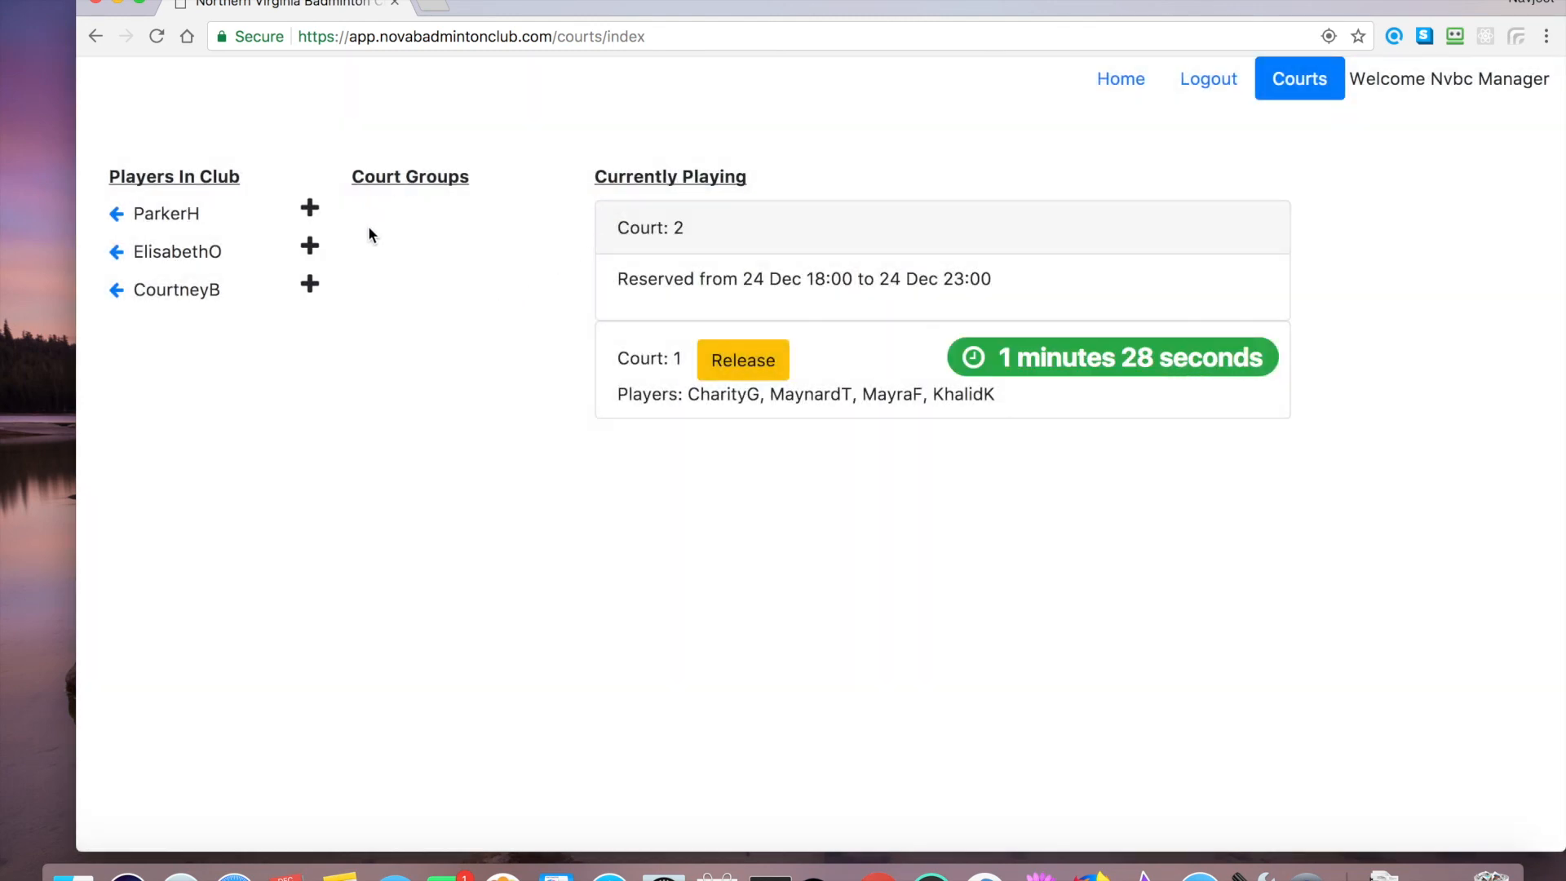
mouse_move(507, 351)
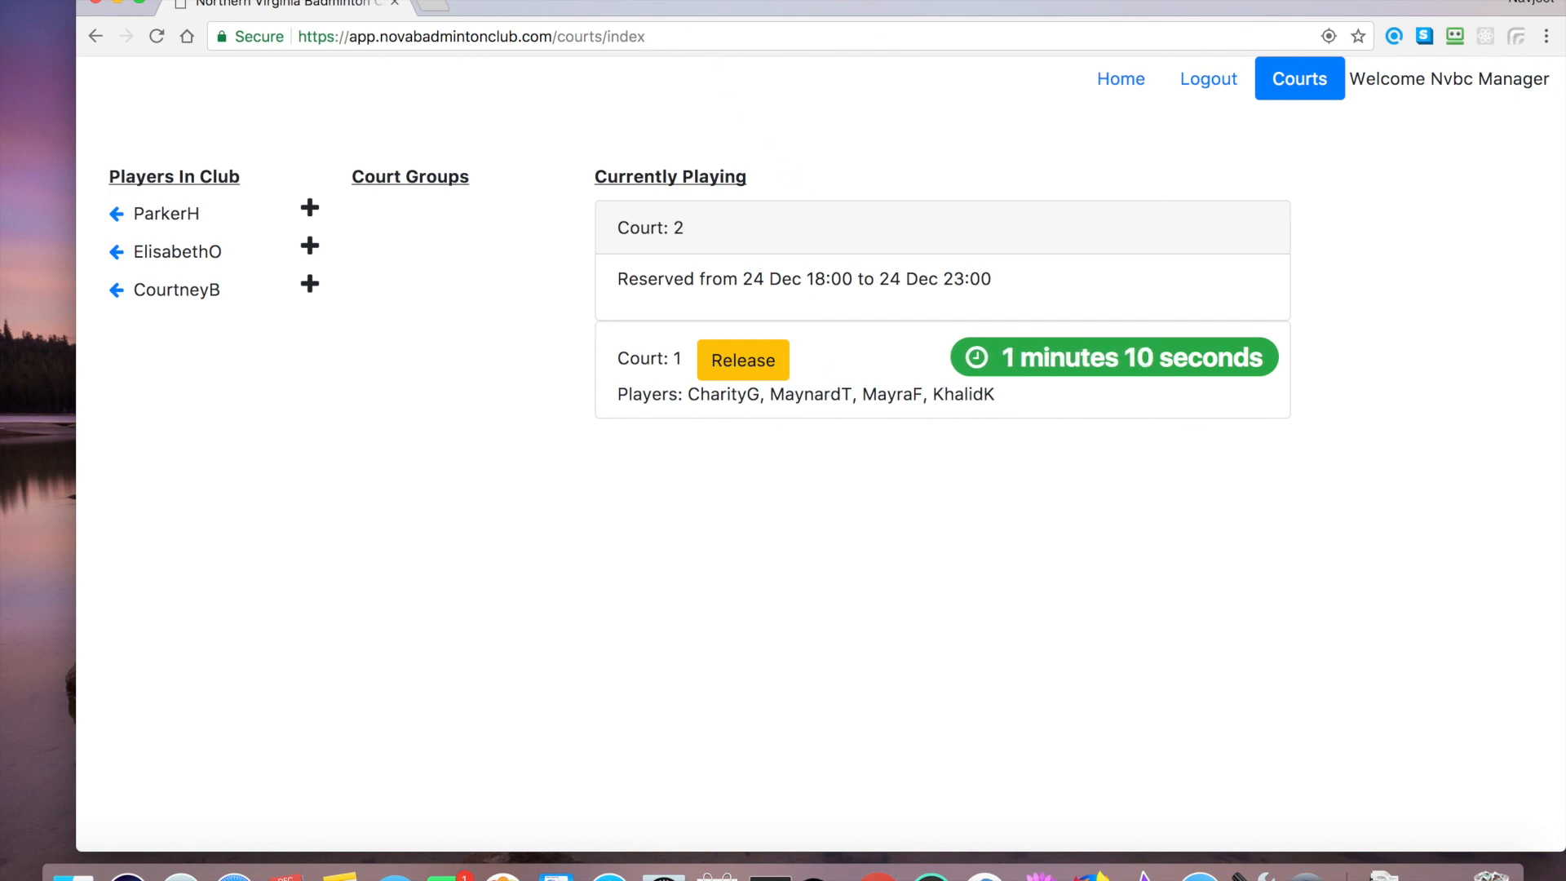
mouse_move(626, 106)
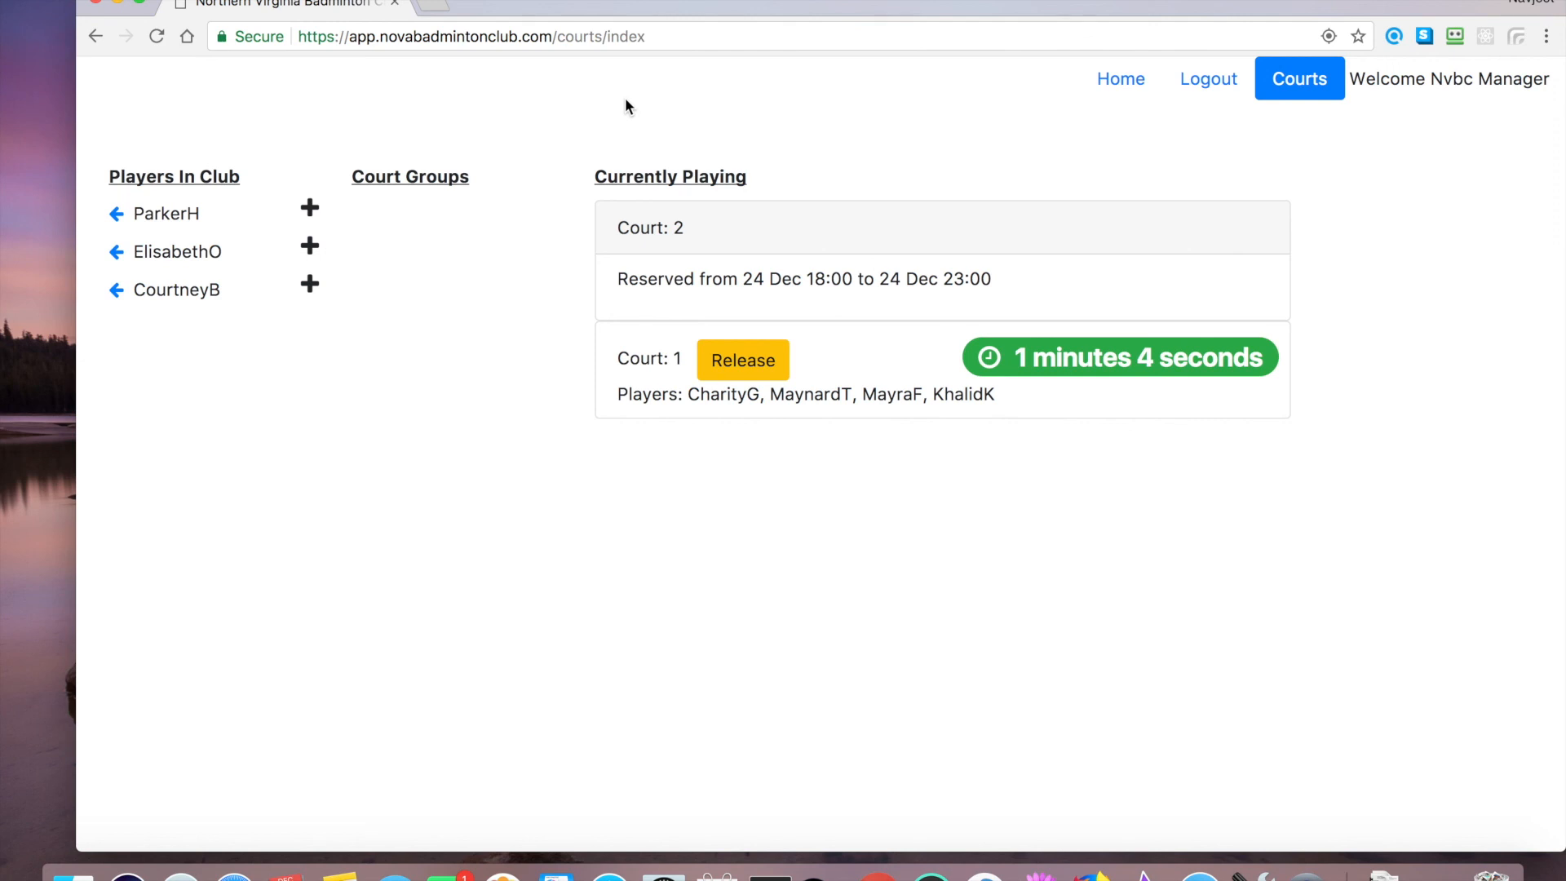
mouse_move(540, 226)
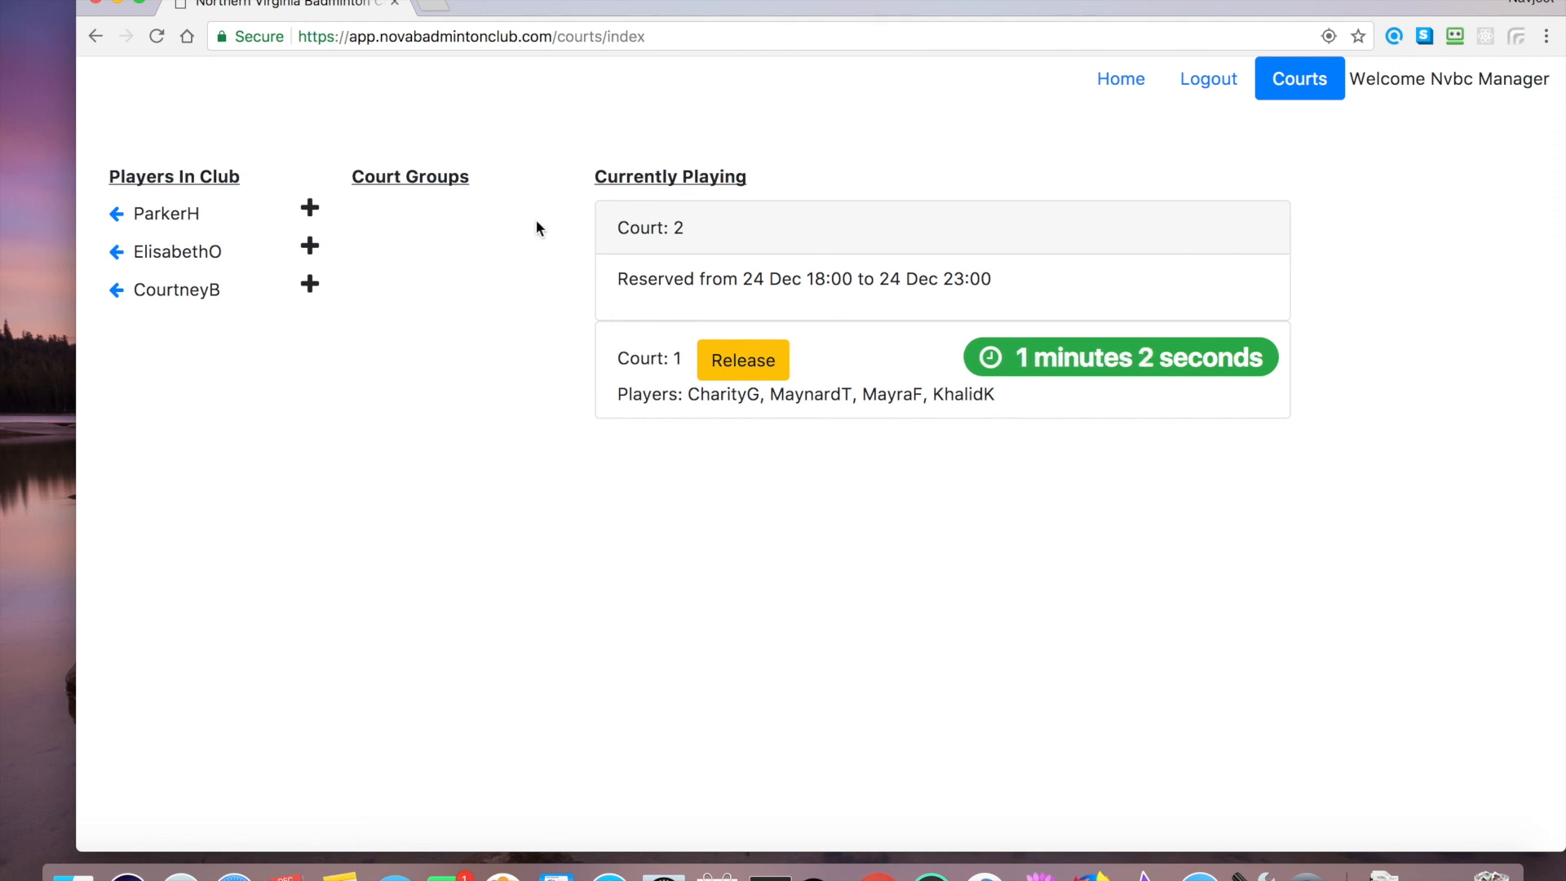
mouse_move(330, 237)
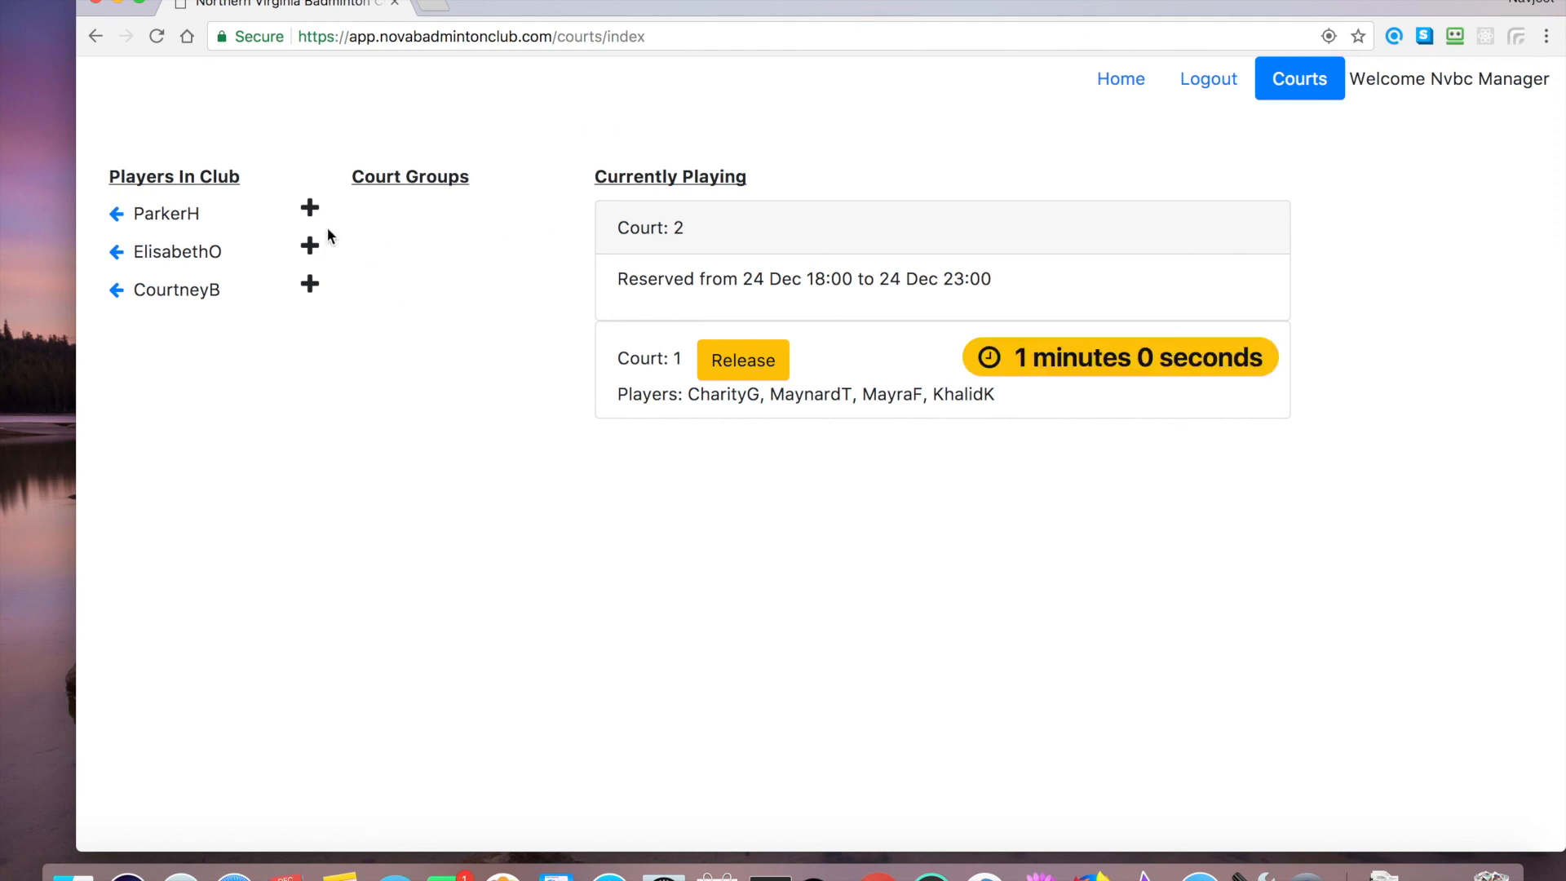